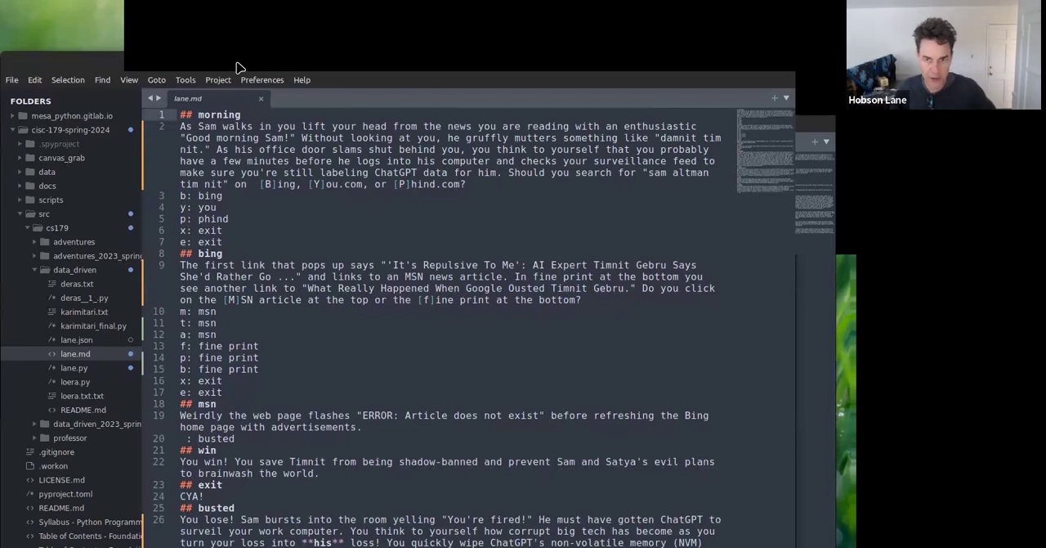
mouse_move(289, 113)
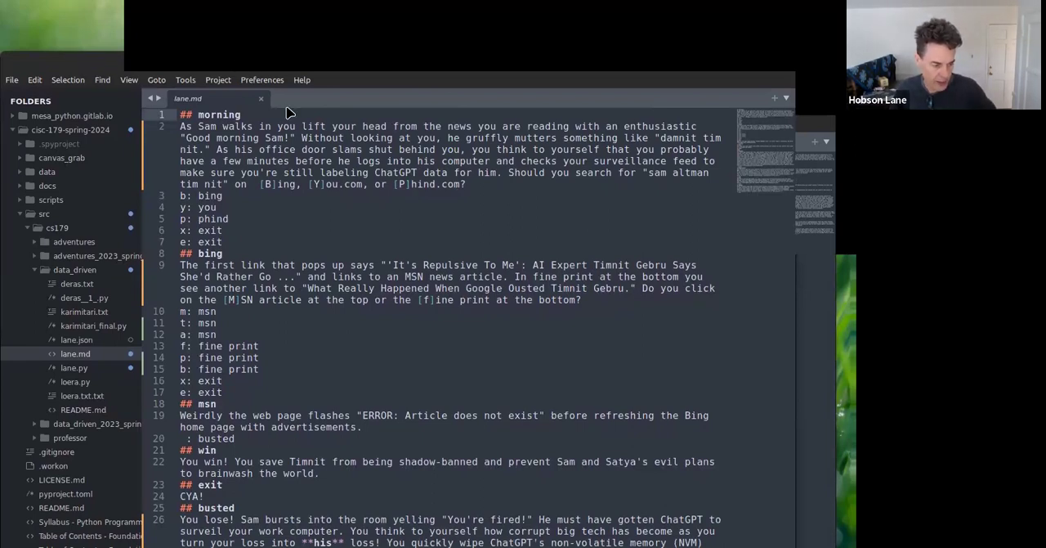
mouse_move(789, 9)
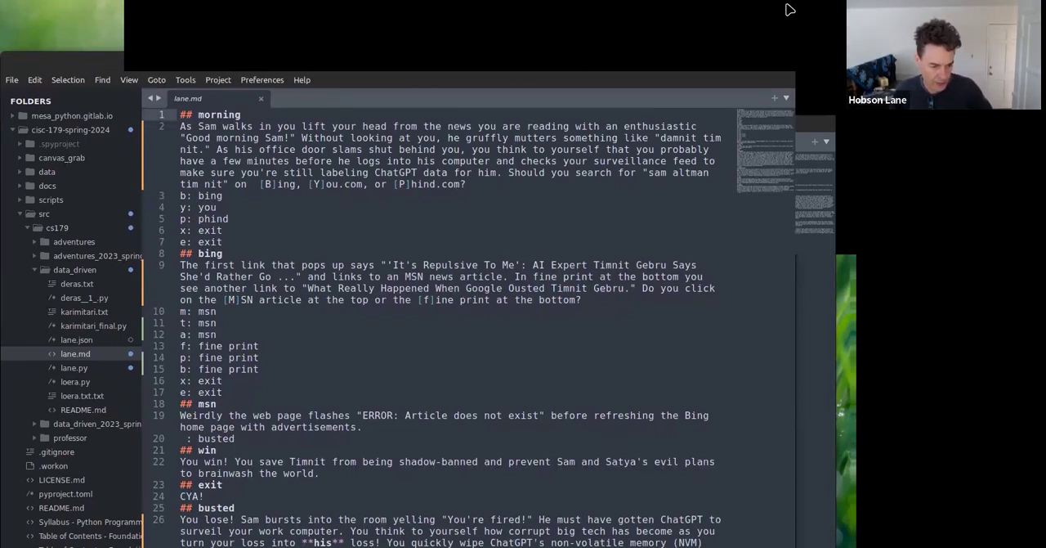
- Place the caret at the end of the 'p: phind' choice line in lane.md
left_click(208, 138)
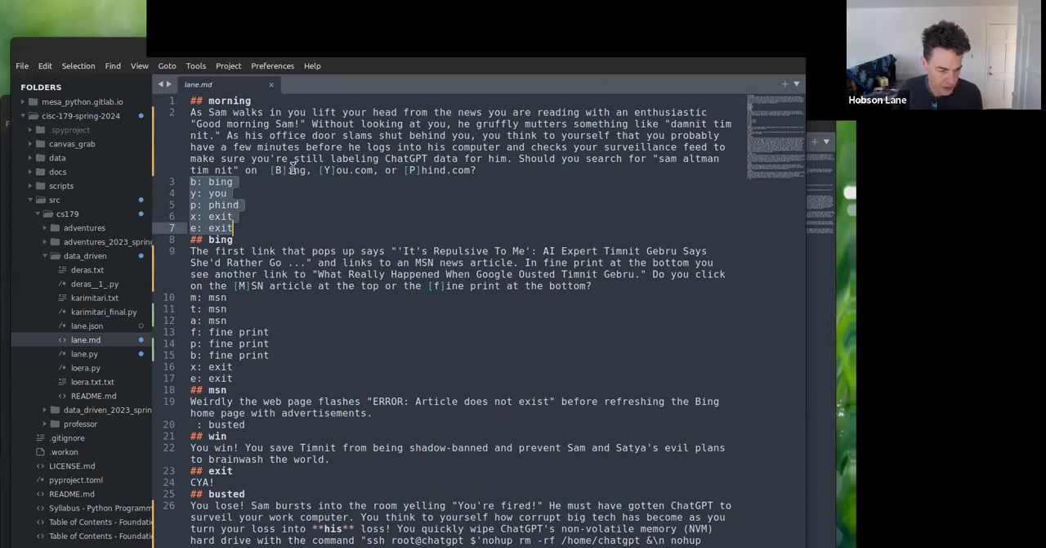
mouse_move(280, 187)
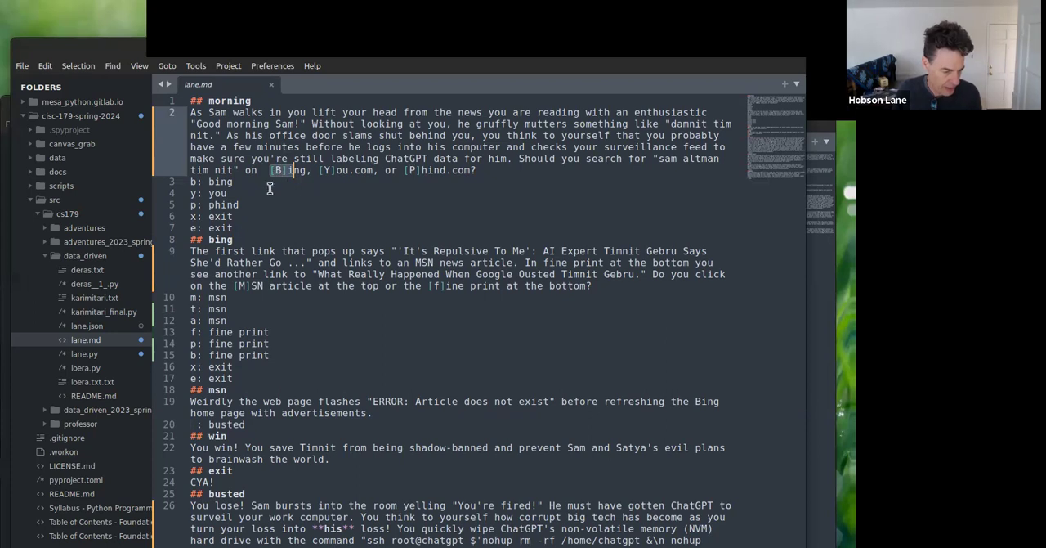
mouse_move(364, 173)
type("f: ph")
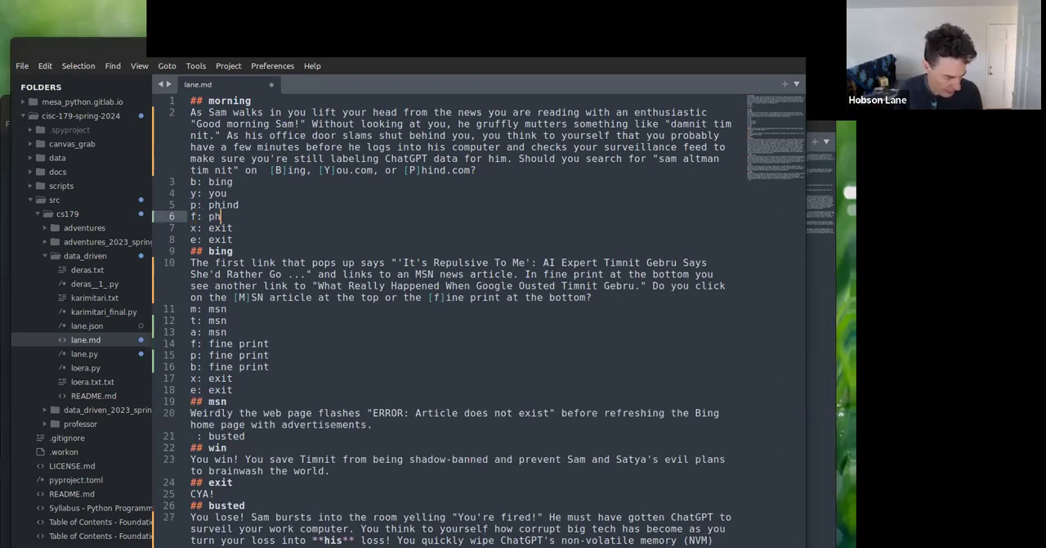
- Complete the new morning-scene choice line so it reads 'f: phind'
type("ind")
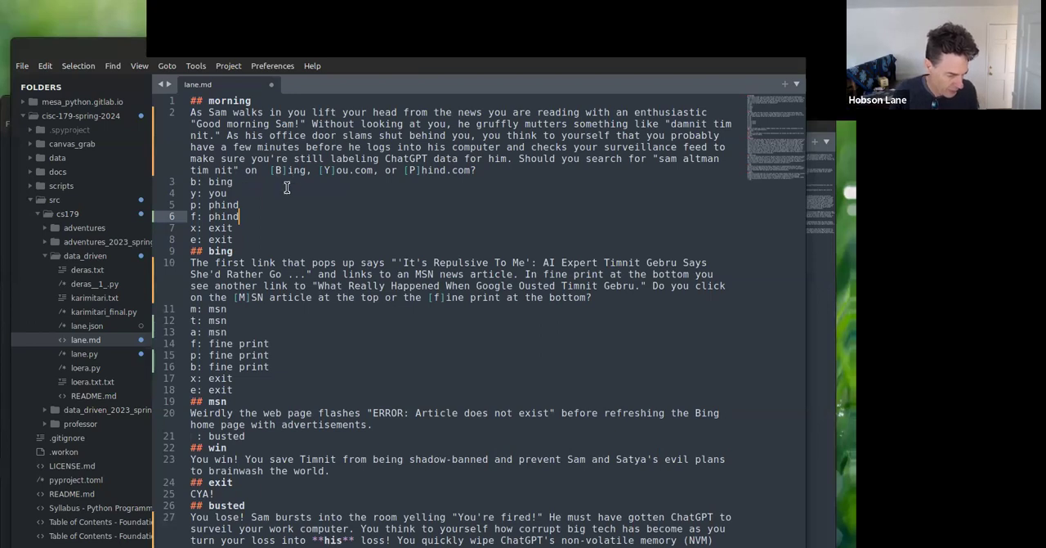
mouse_move(242, 194)
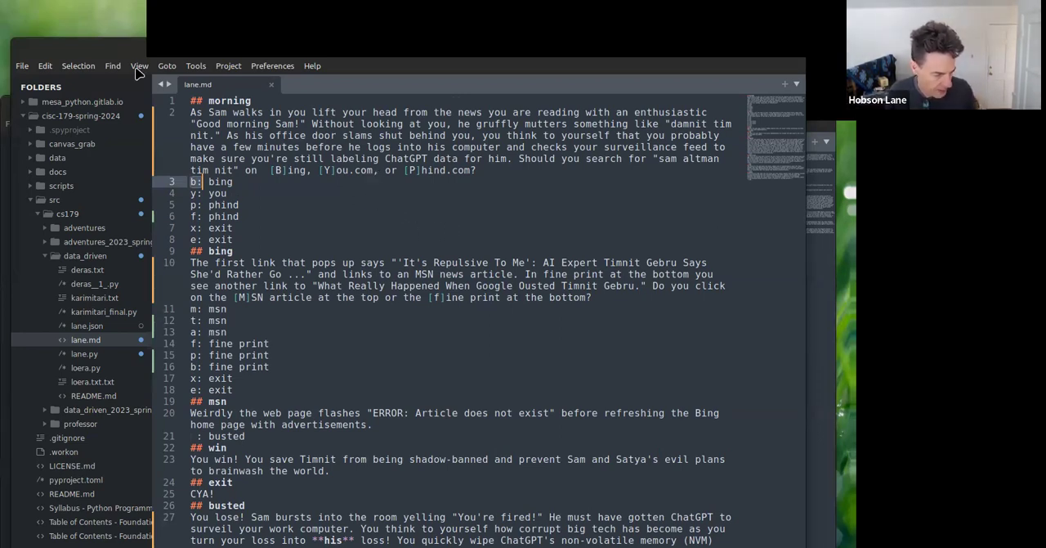
mouse_move(318, 139)
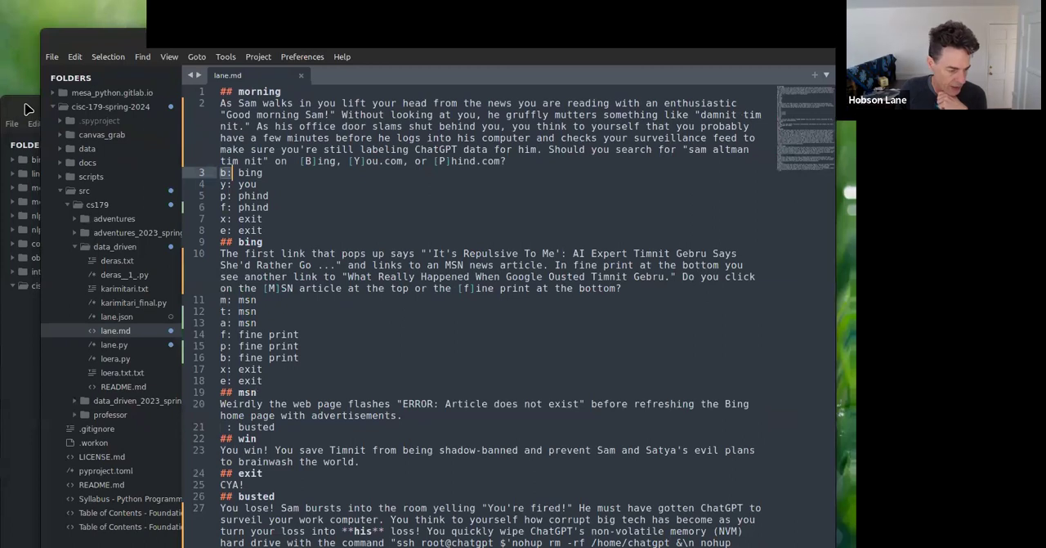
mouse_move(240, 98)
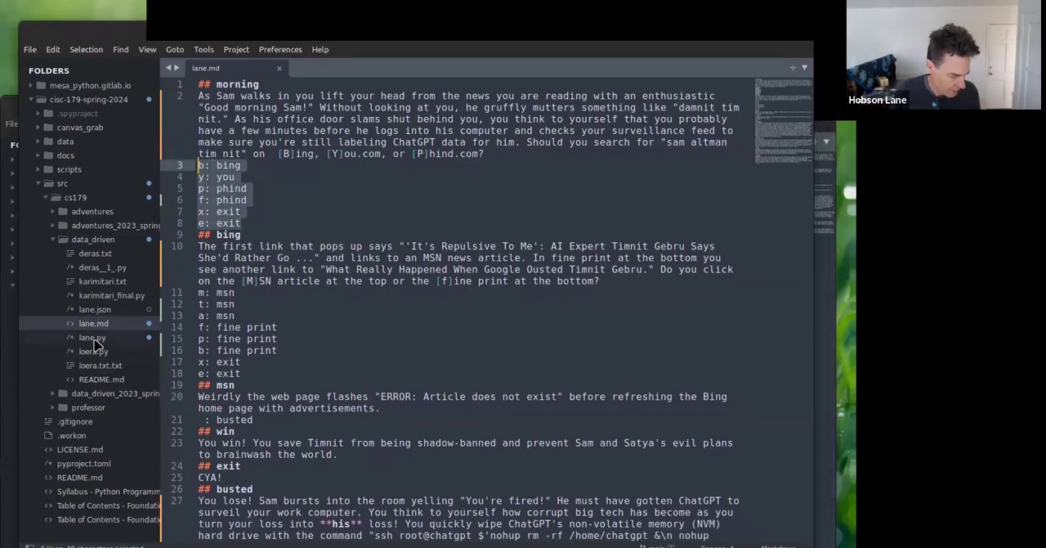
- Open lane.py and highlight the parser comments on '#' state, '?: ' command and description lines
left_click(93, 337)
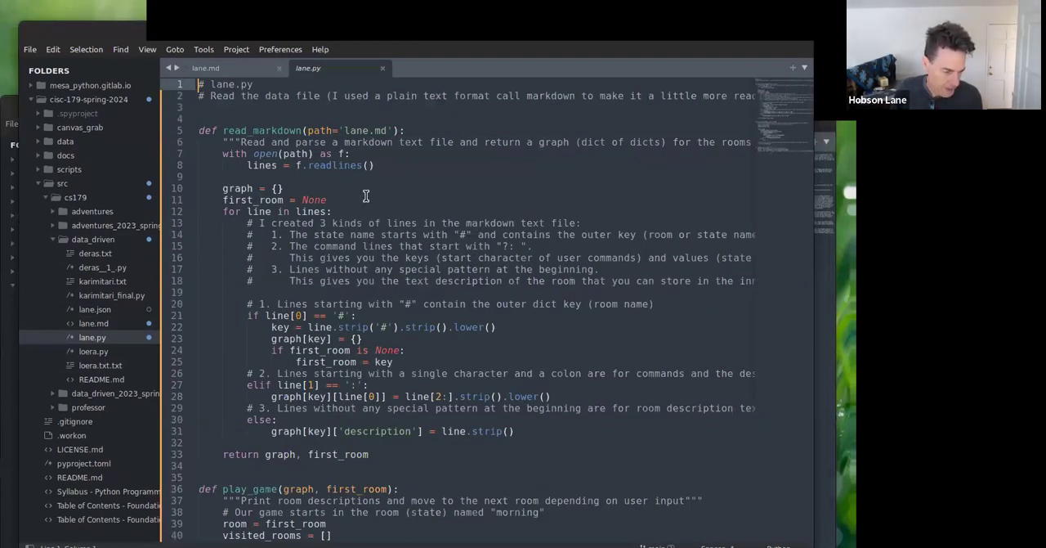
mouse_move(167, 149)
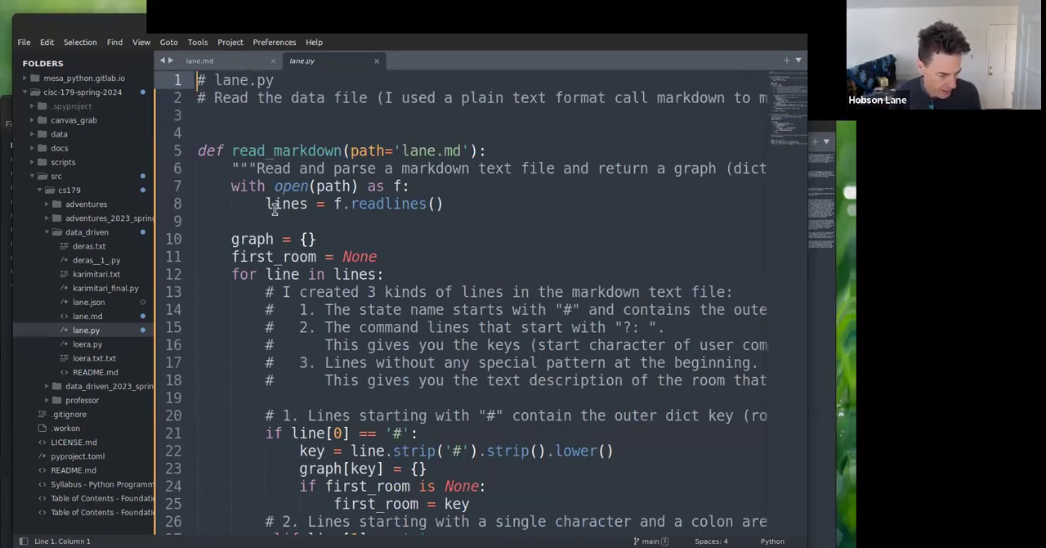
double_click(388, 203)
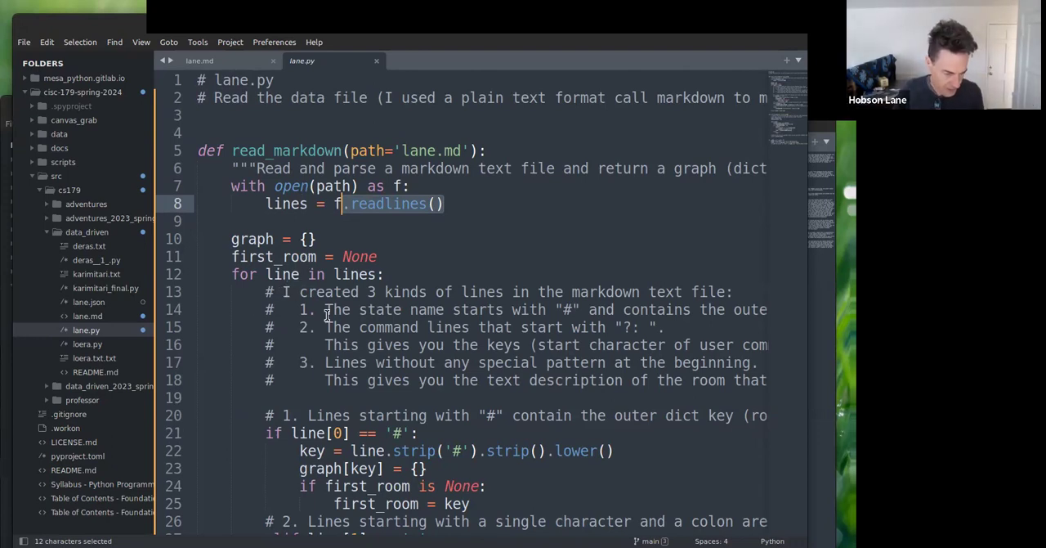
left_click_drag(325, 309, 581, 309)
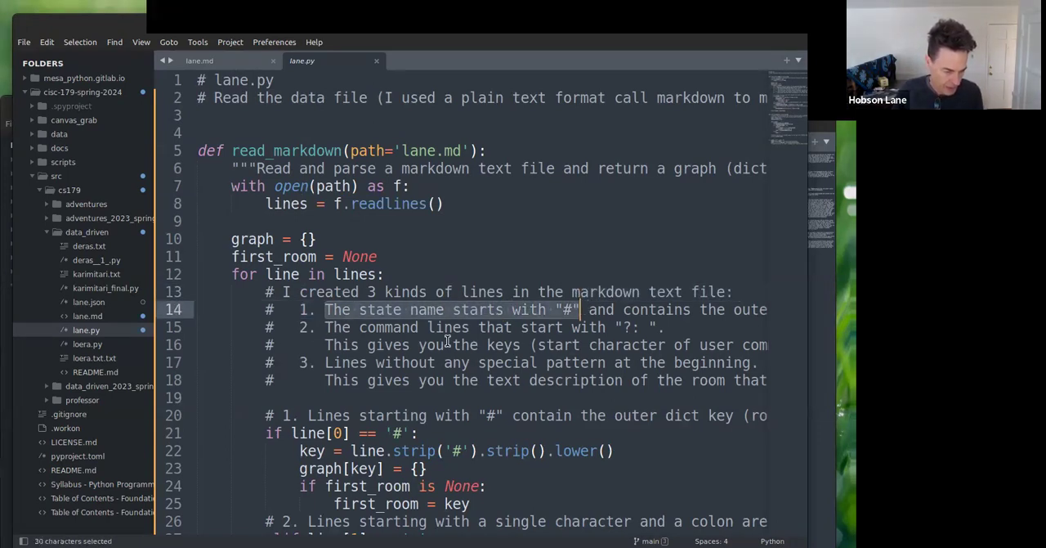
mouse_move(535, 327)
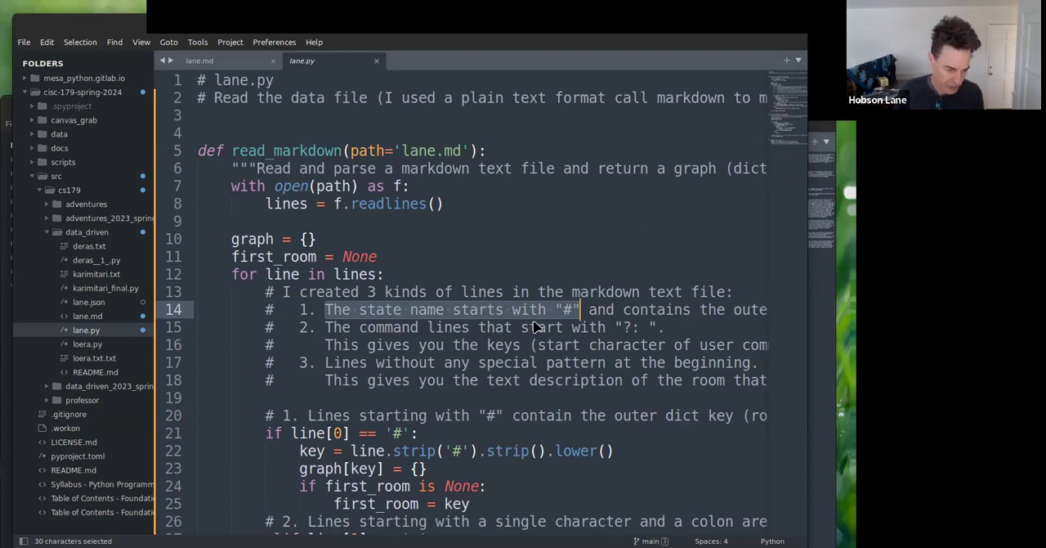
mouse_move(303, 327)
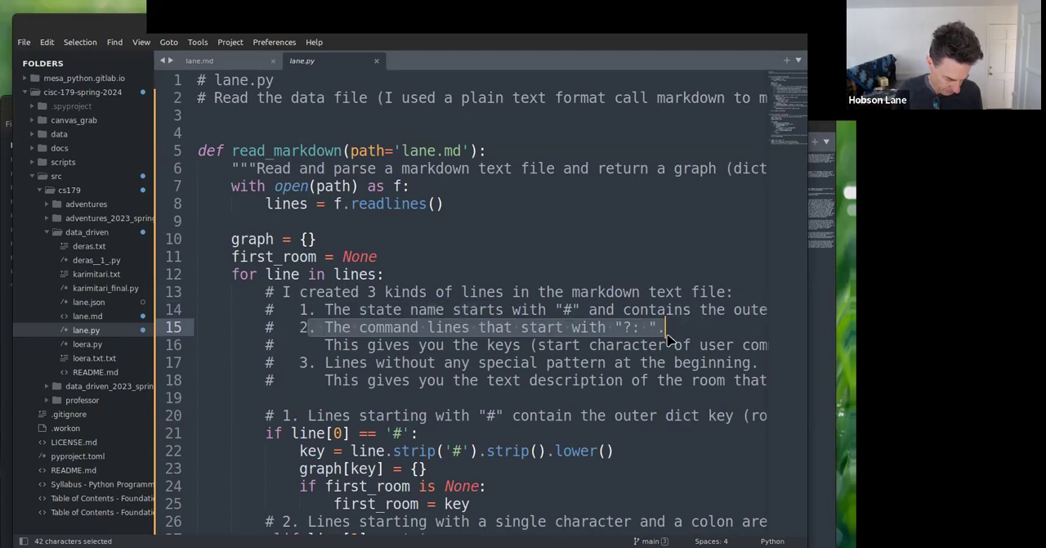
left_click(627, 327)
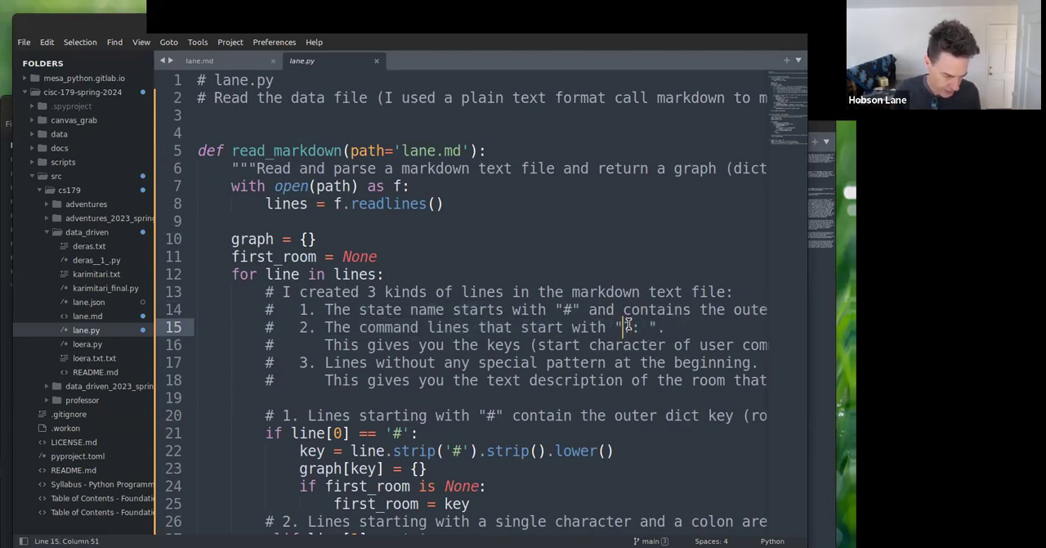
double_click(625, 327)
type("?")
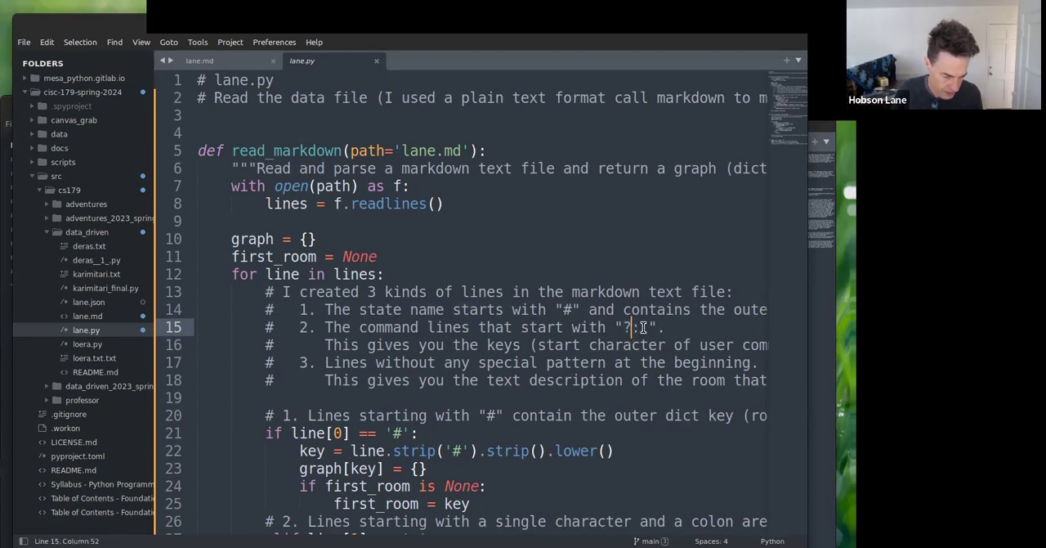
double_click(634, 327)
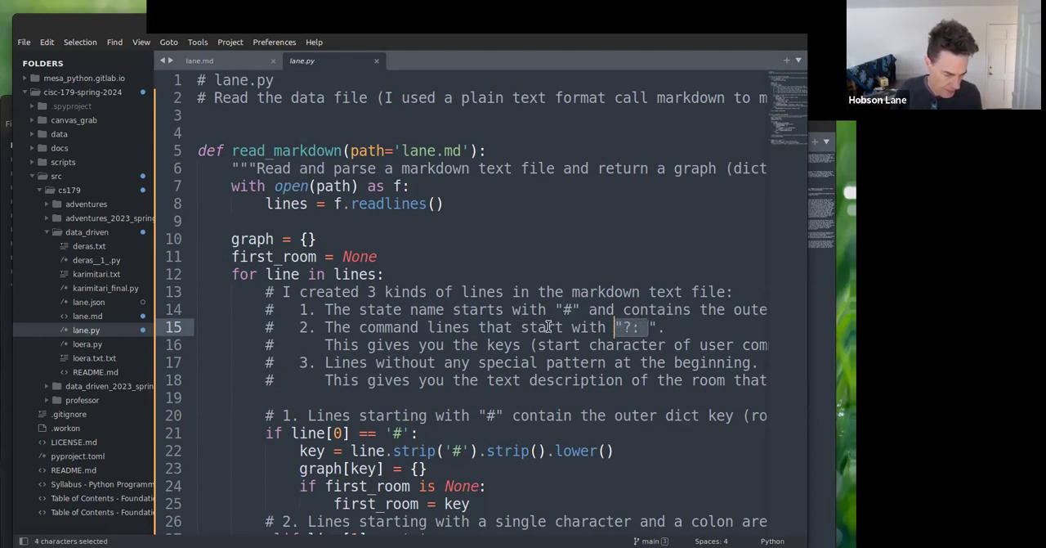
mouse_move(448, 343)
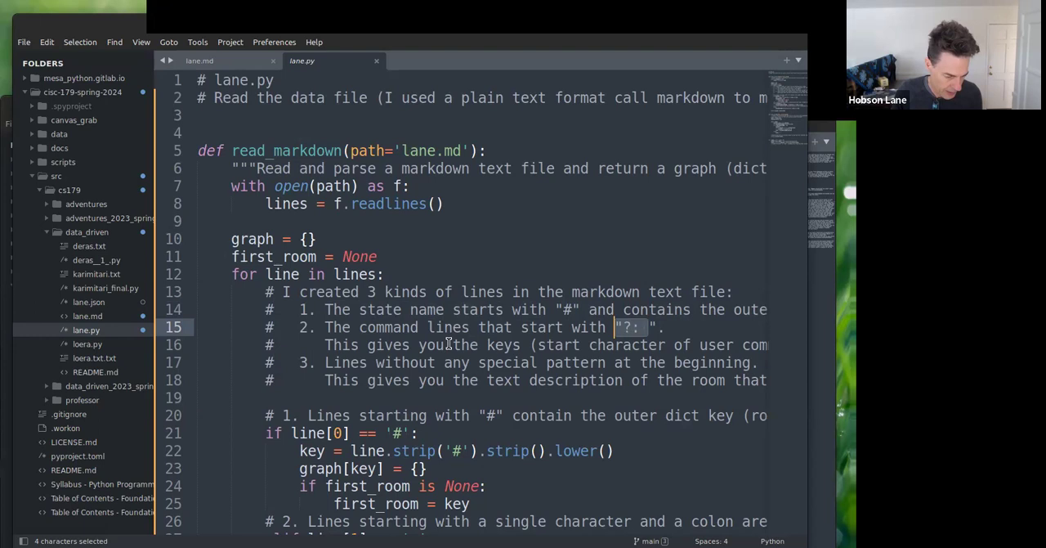
mouse_move(415, 344)
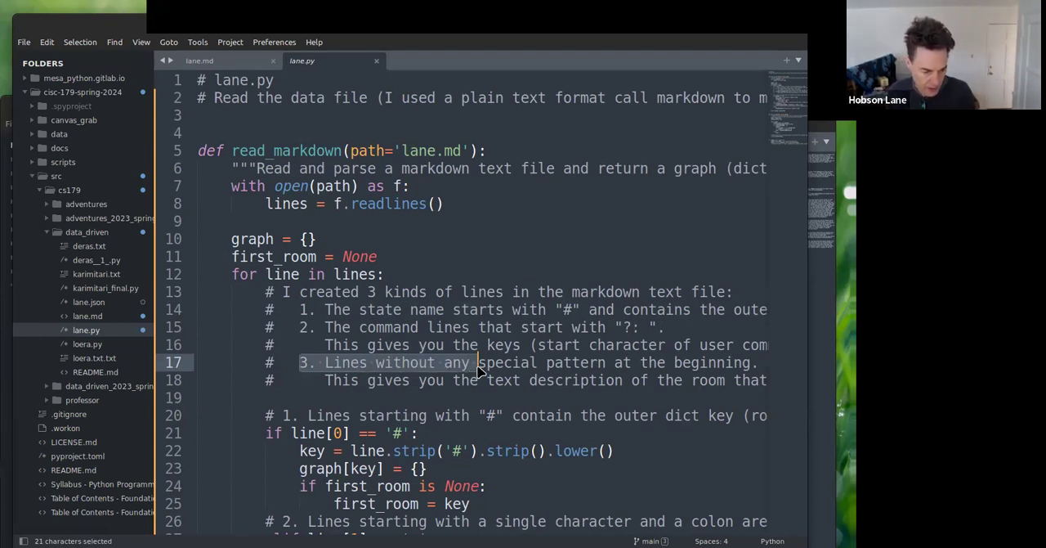
mouse_move(609, 339)
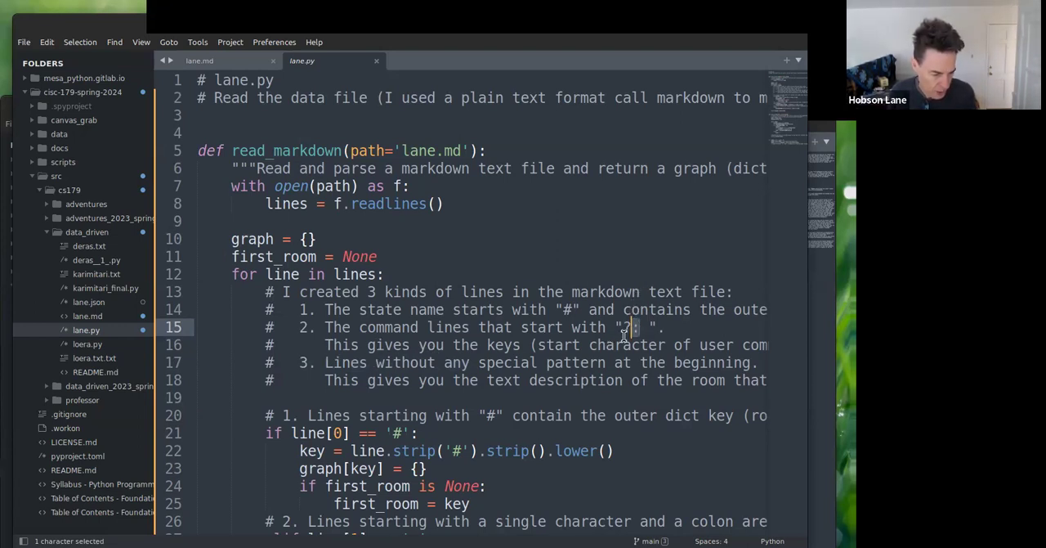
left_click_drag(626, 327, 636, 397)
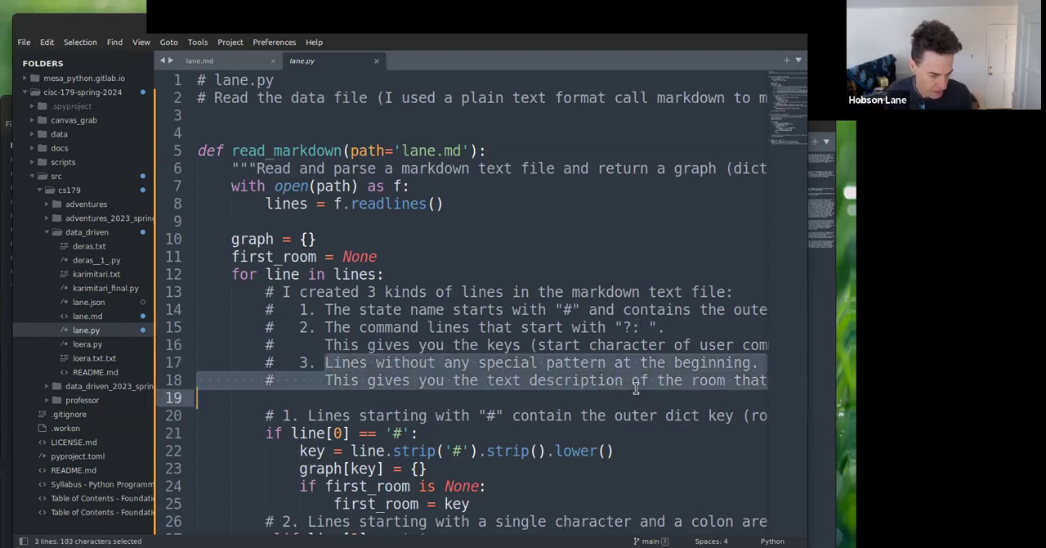
left_click(392, 380)
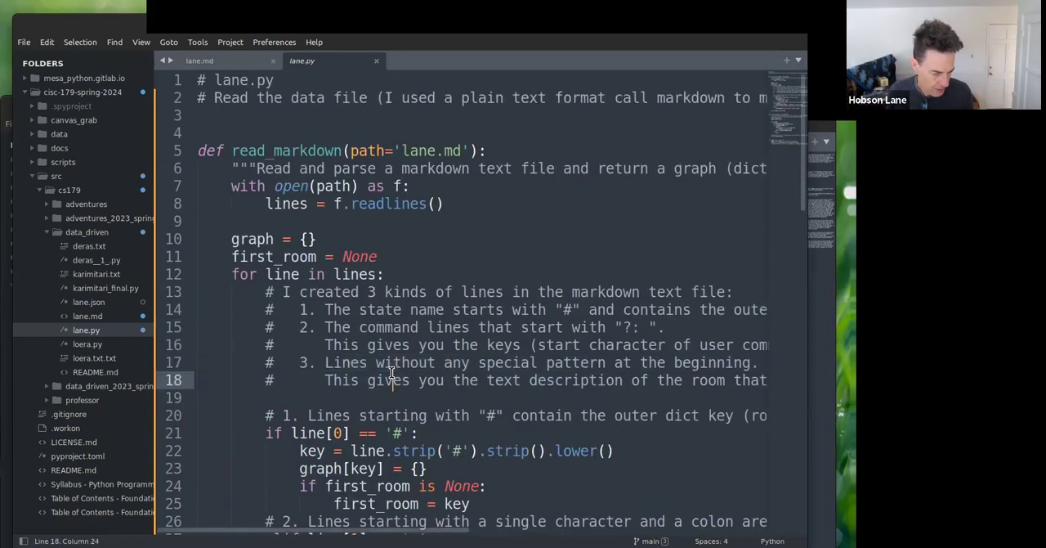
scroll("down", 3)
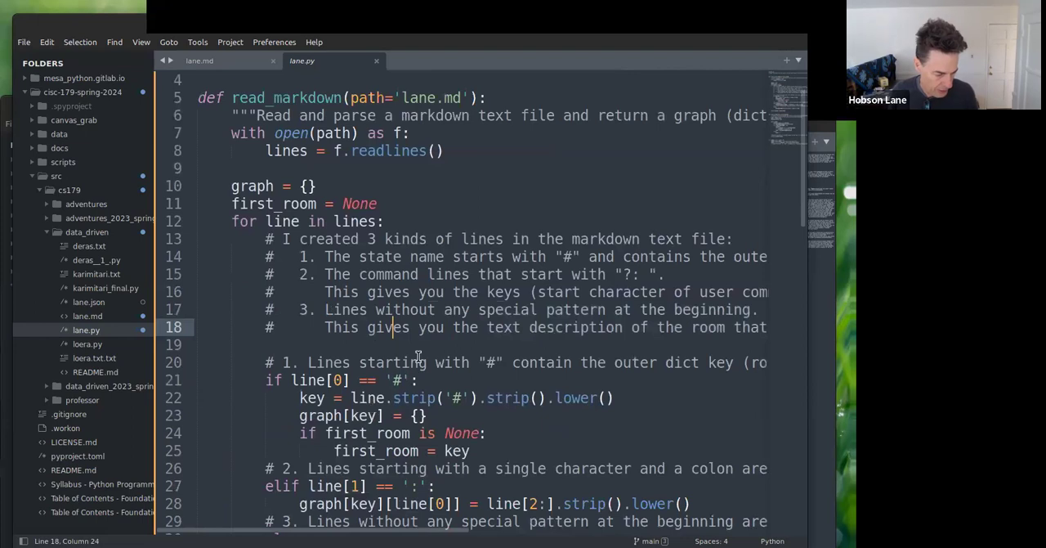
scroll("down", 3)
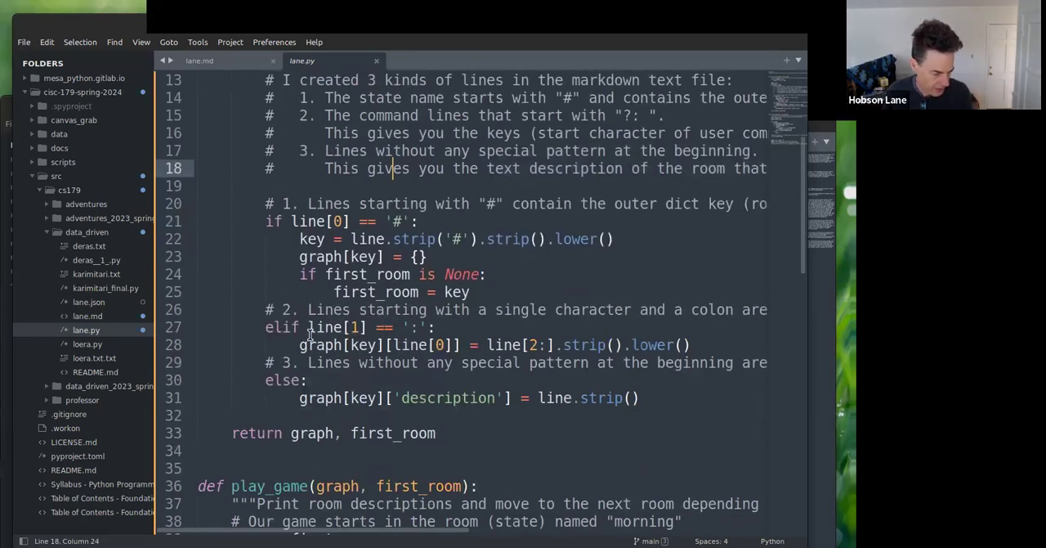
mouse_move(358, 297)
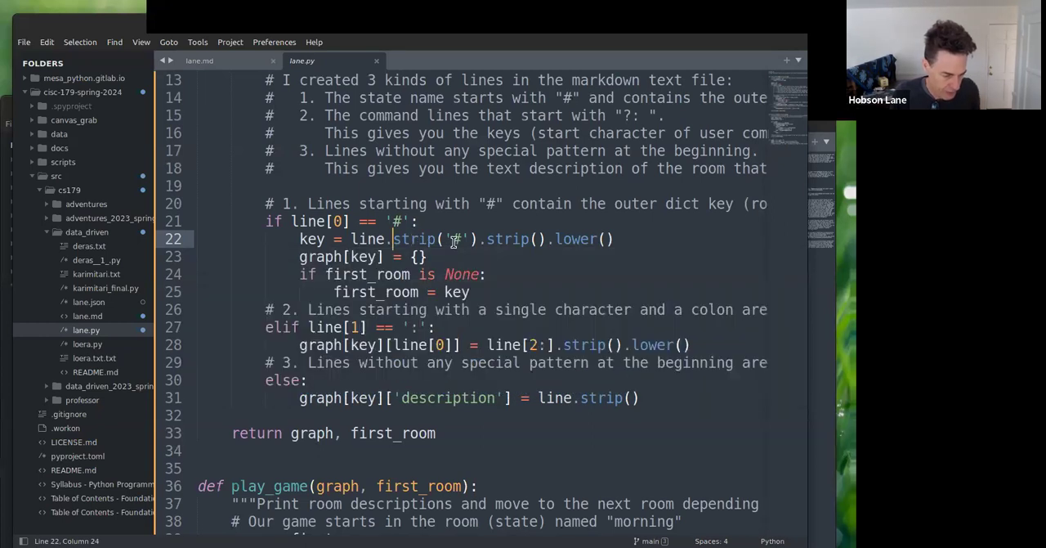
left_click_drag(445, 239, 474, 239)
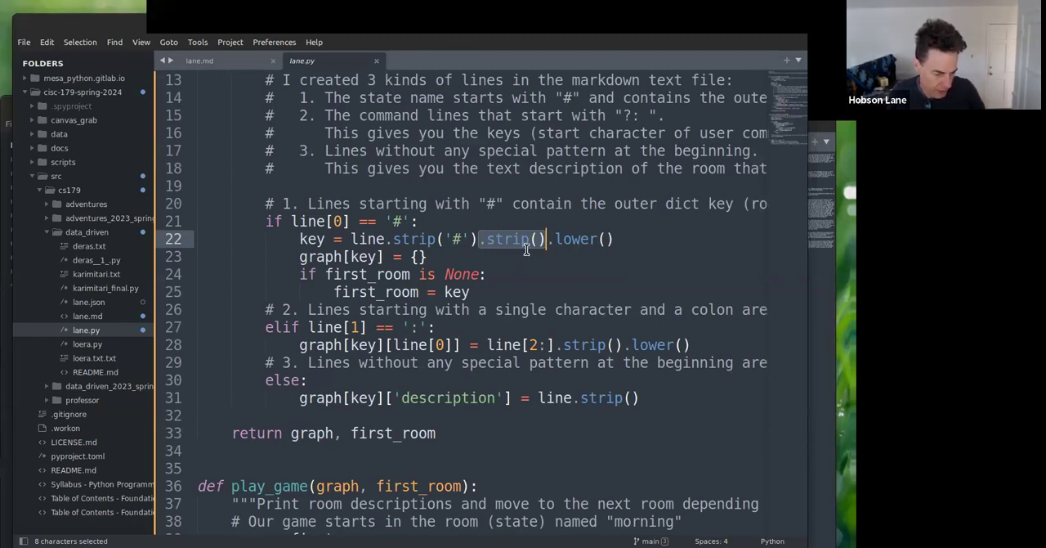
left_click(550, 239)
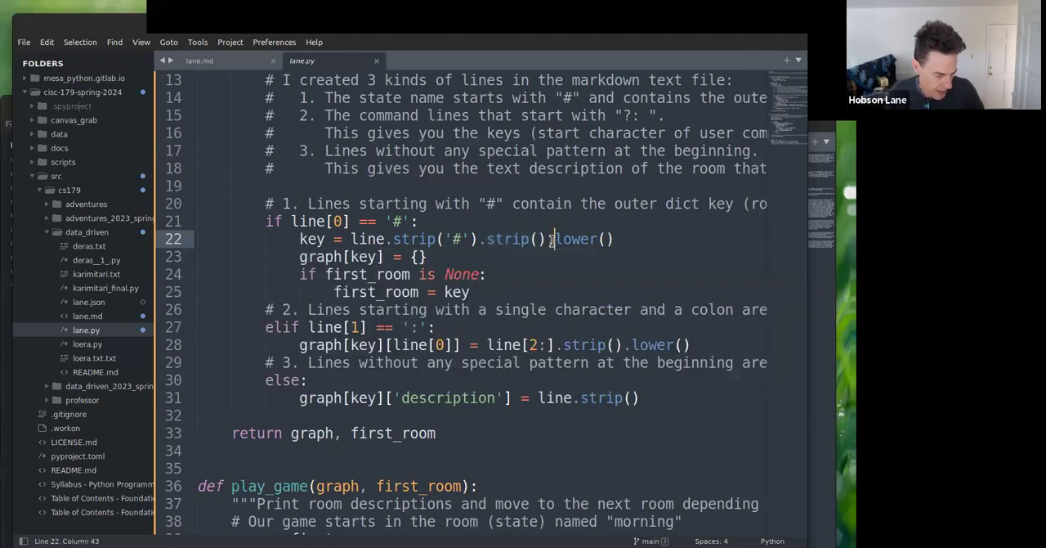
left_click_drag(554, 239, 613, 239)
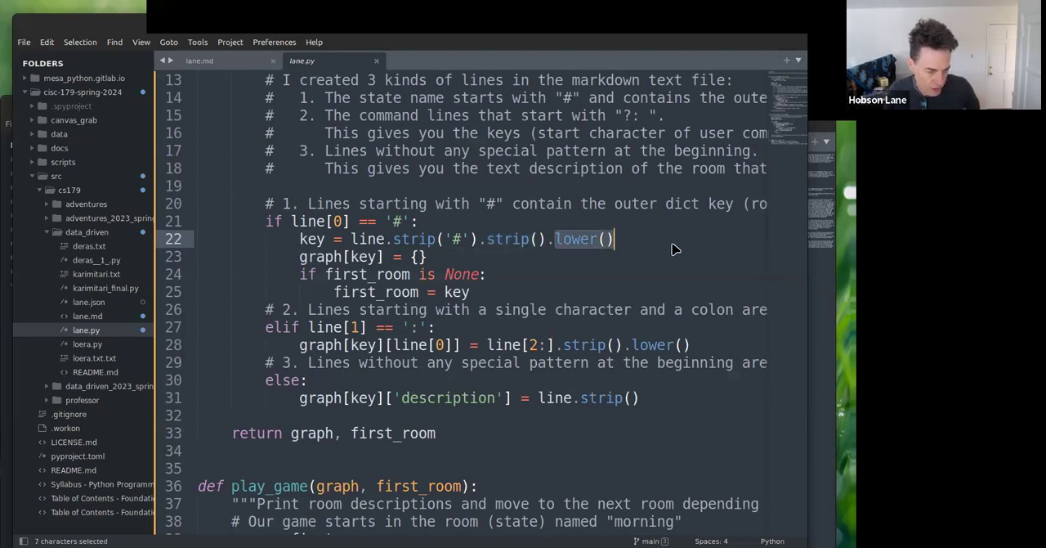
mouse_move(366, 247)
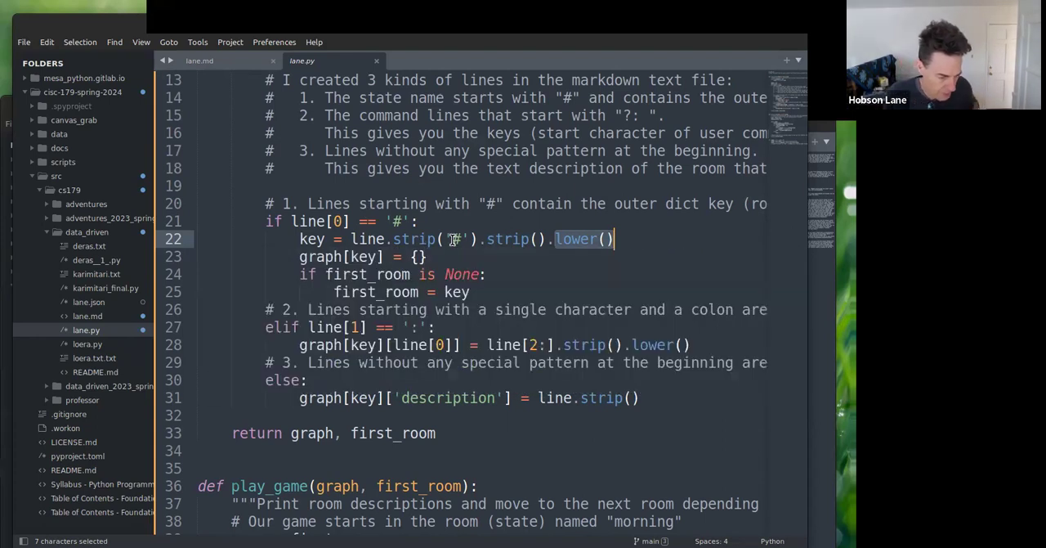
mouse_move(300, 256)
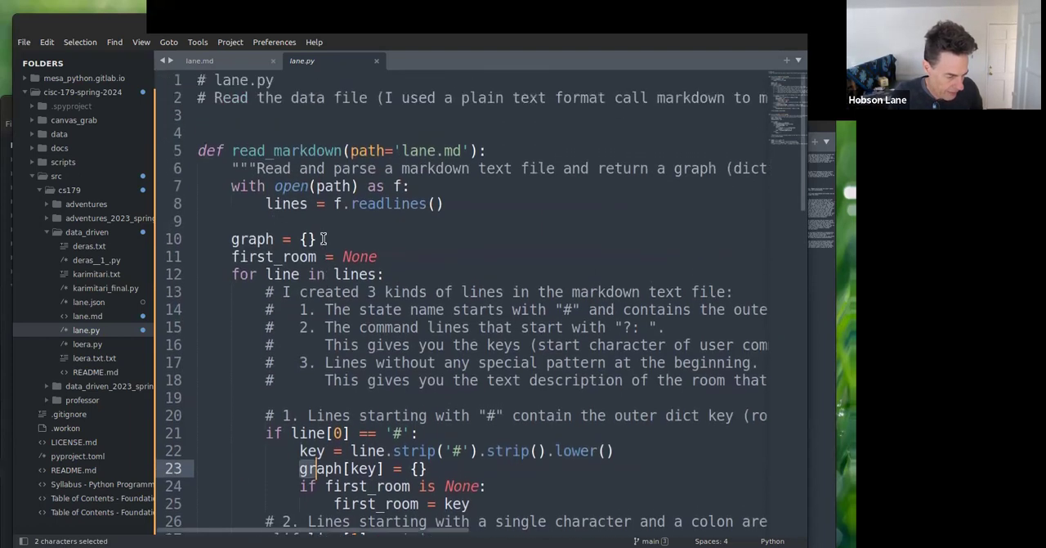
double_click(251, 238)
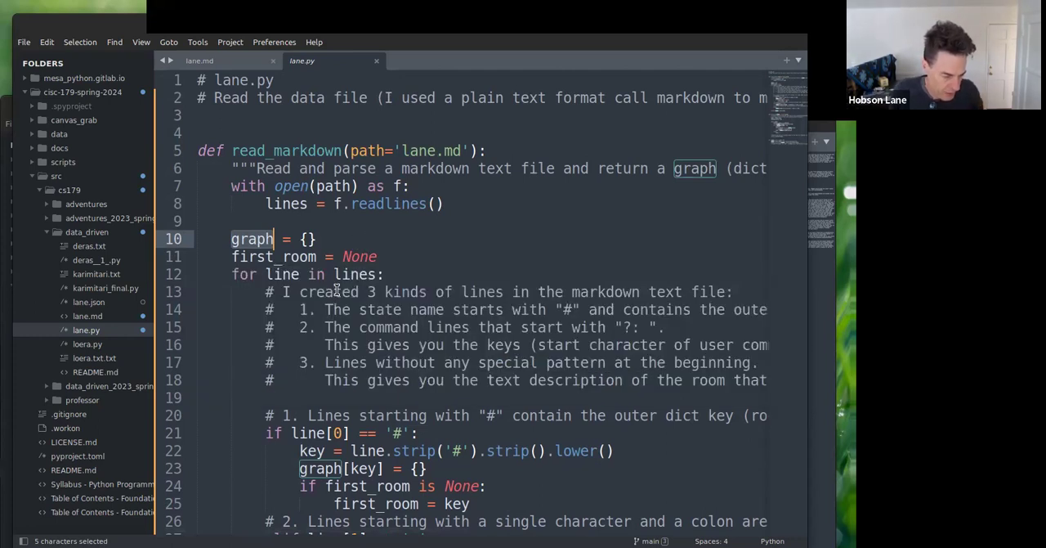
scroll("down", 3)
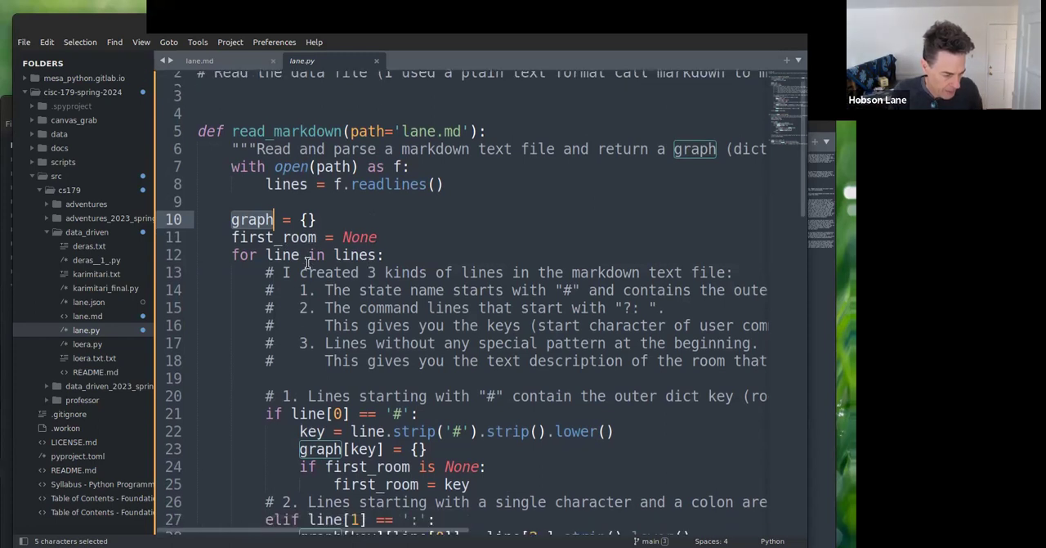
scroll("down", 3)
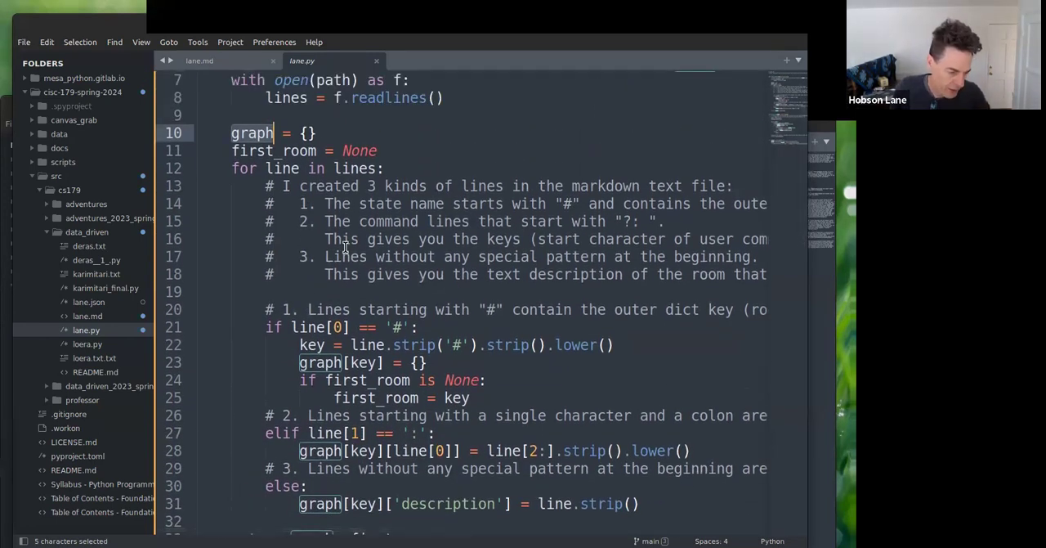
left_click(230, 132)
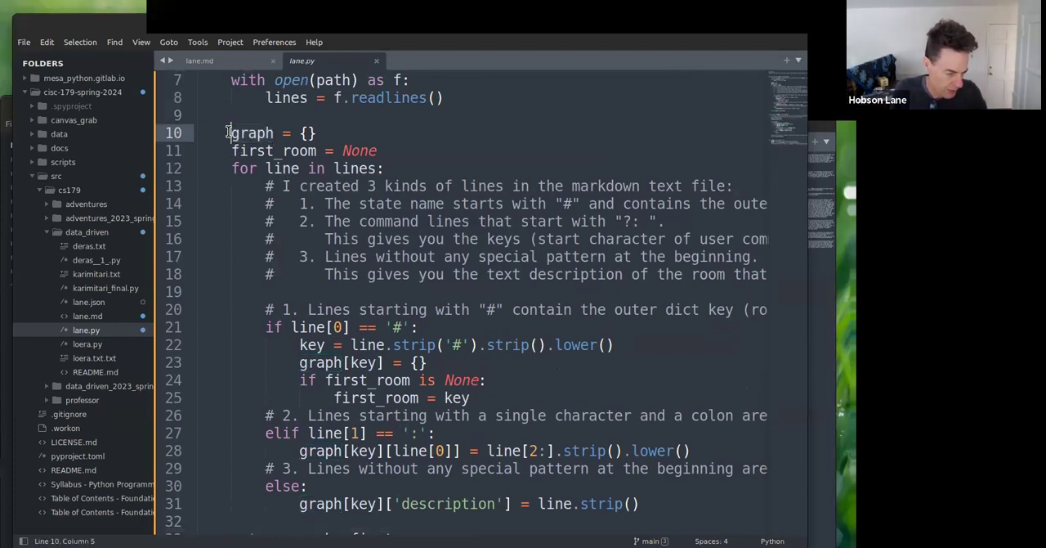
double_click(251, 133)
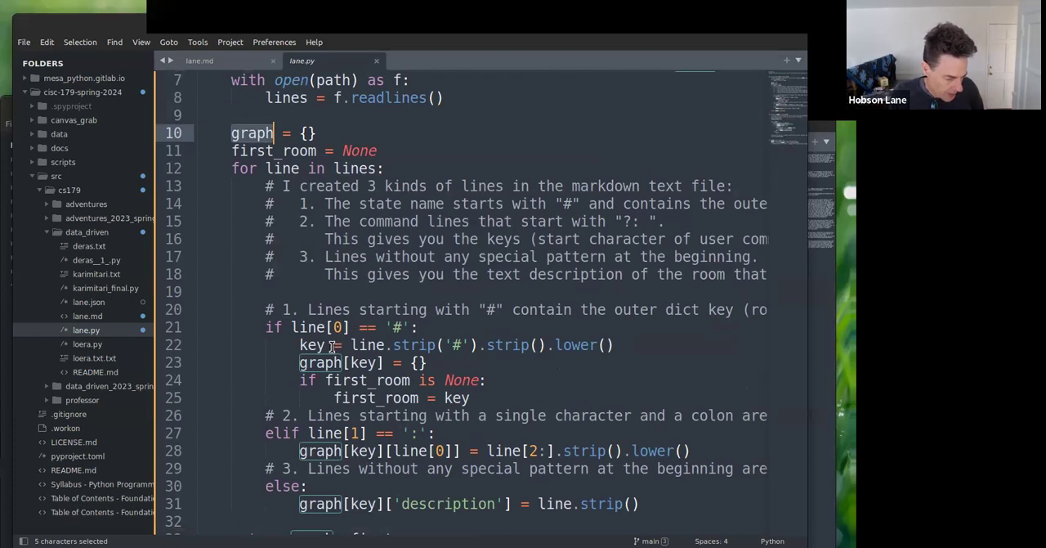
scroll("down", 3)
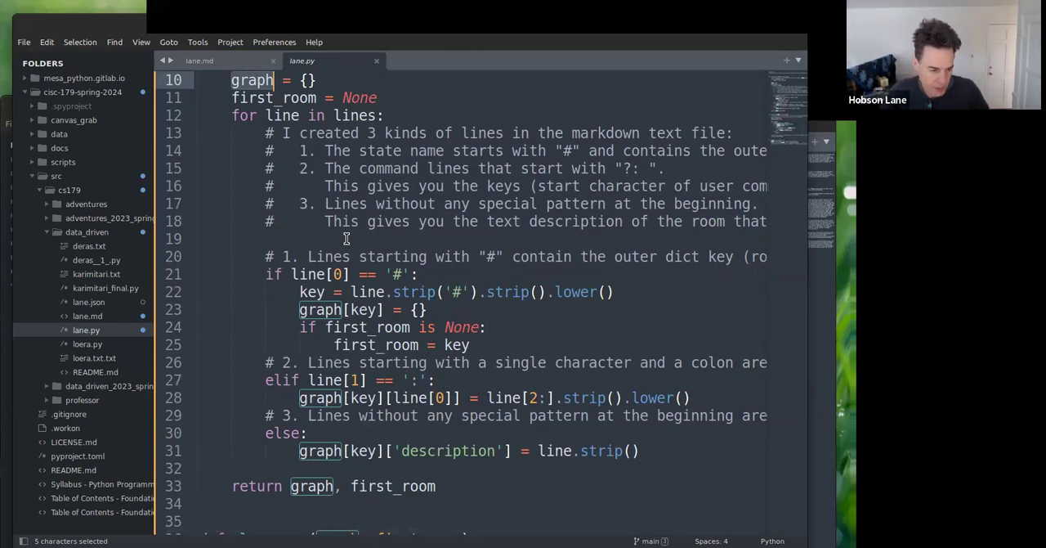
mouse_move(323, 260)
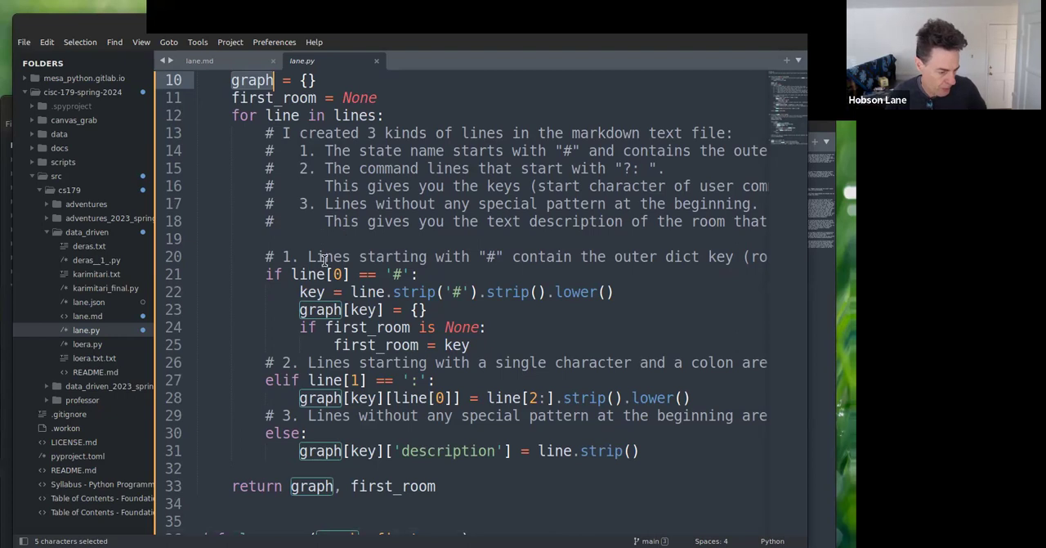
scroll("down", 3)
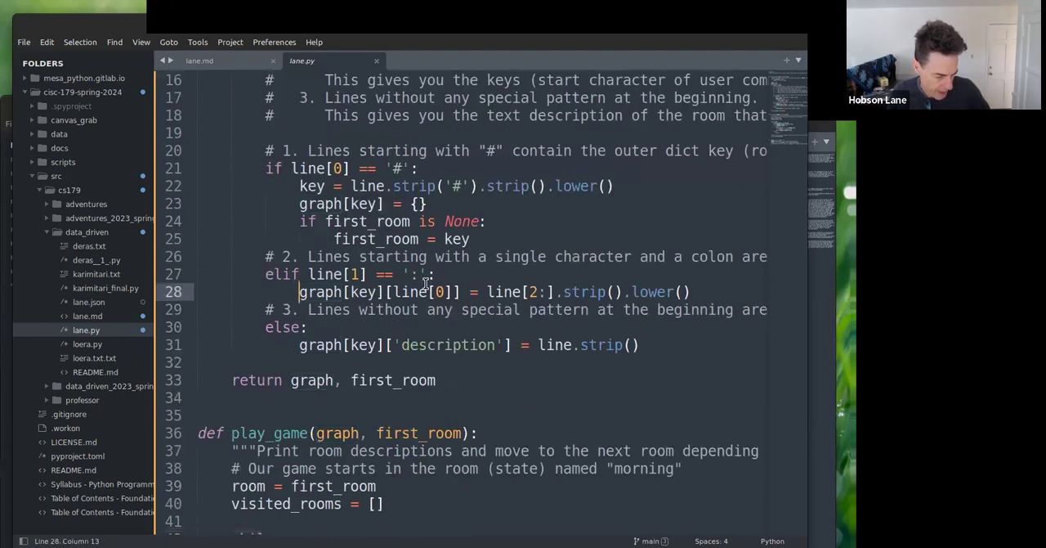
double_click(315, 292)
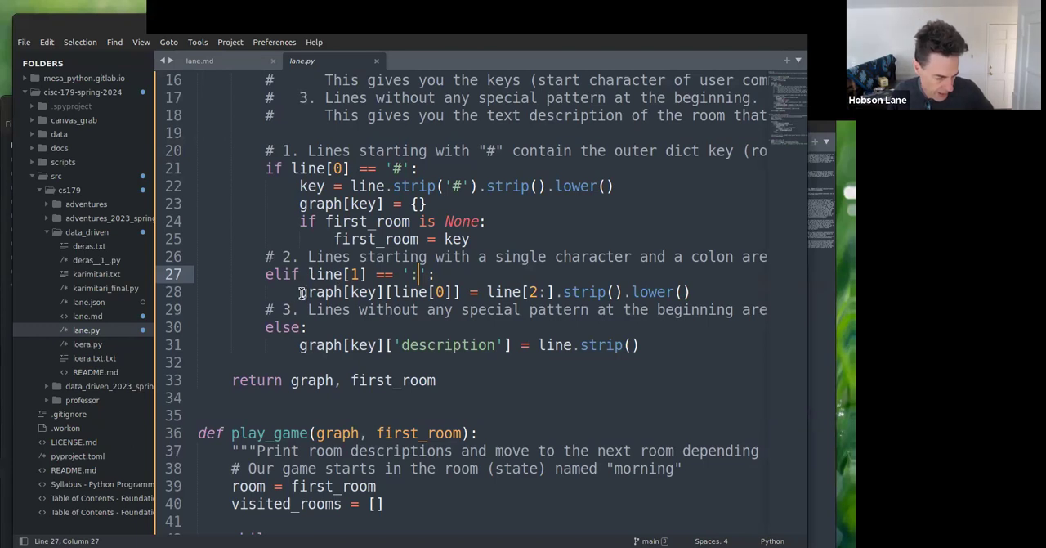
left_click_drag(300, 292, 420, 292)
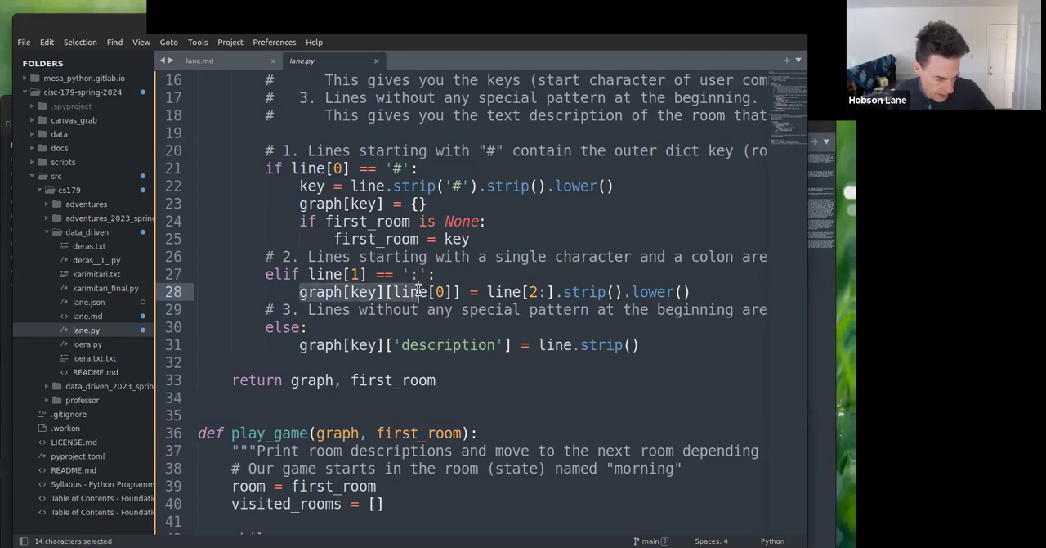
left_click(376, 292)
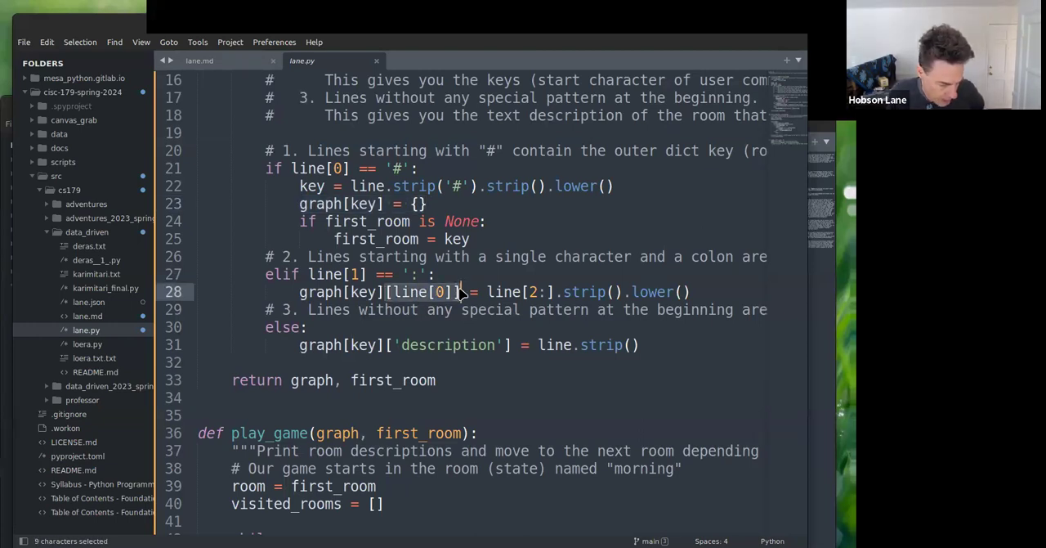
left_click(401, 291)
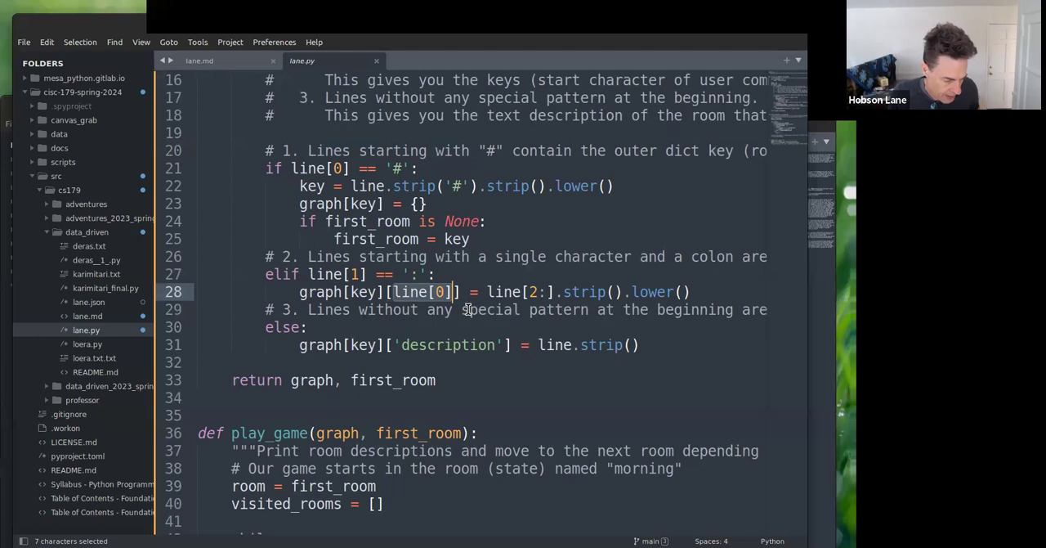
mouse_move(409, 274)
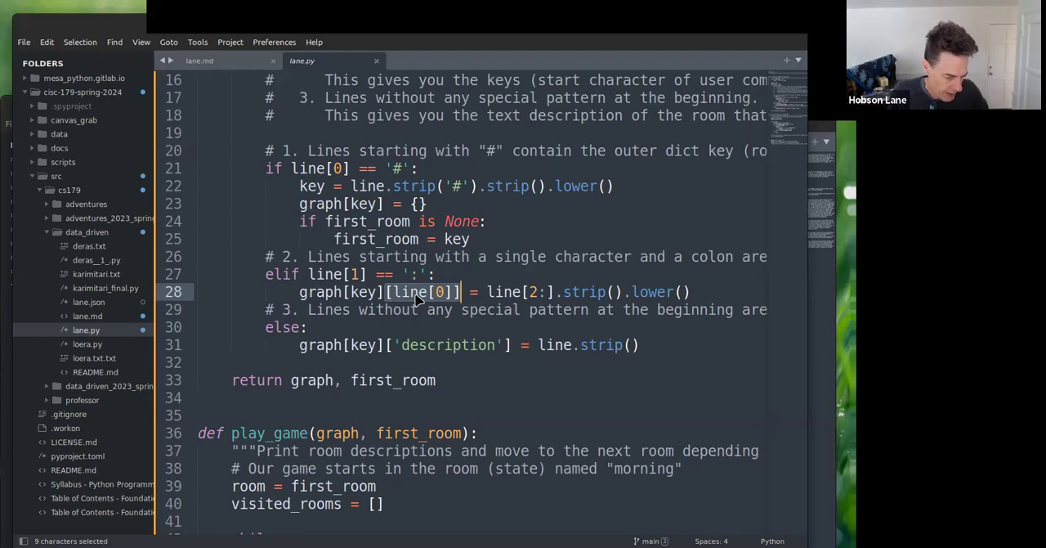
left_click(417, 291)
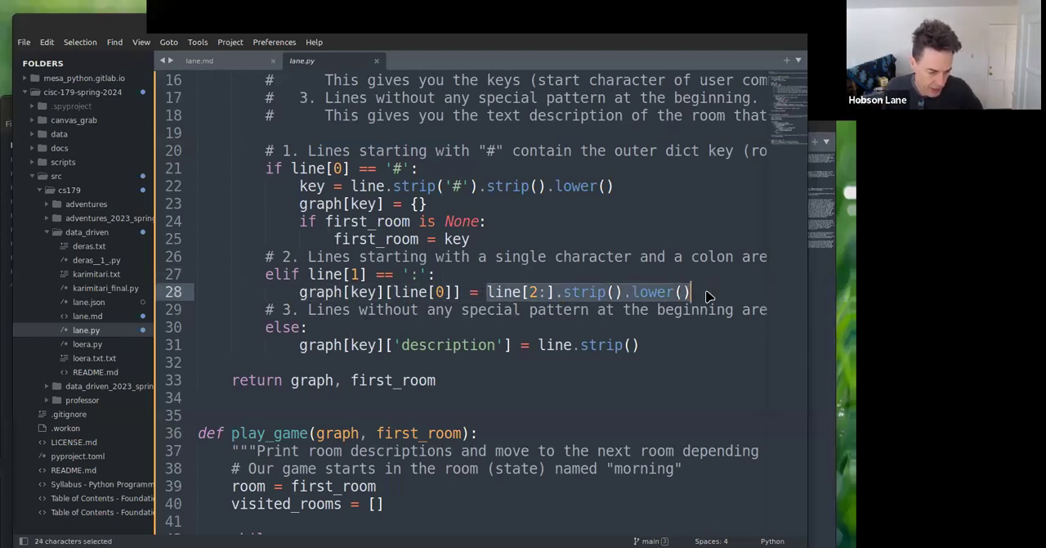
left_click(532, 292)
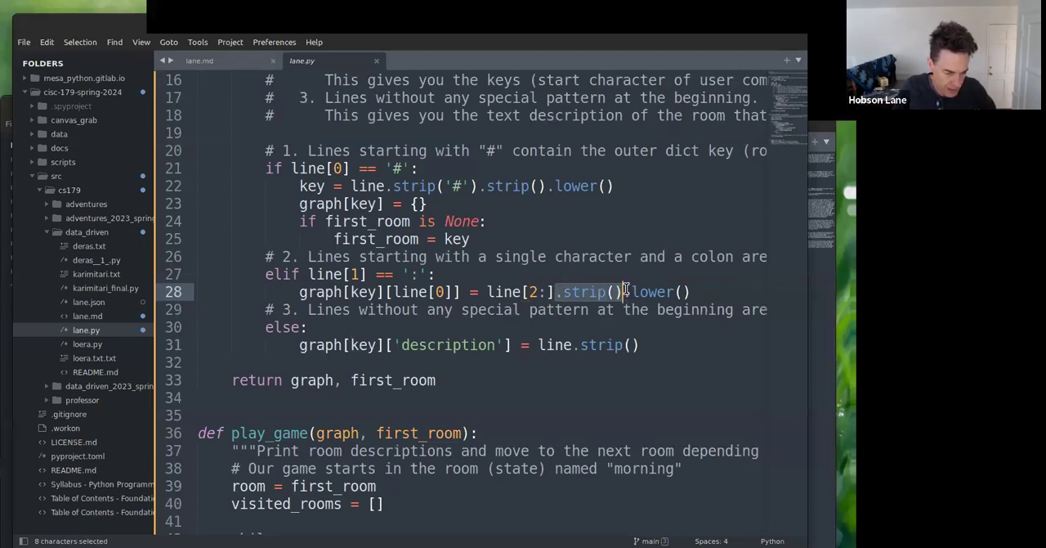
left_click(625, 292)
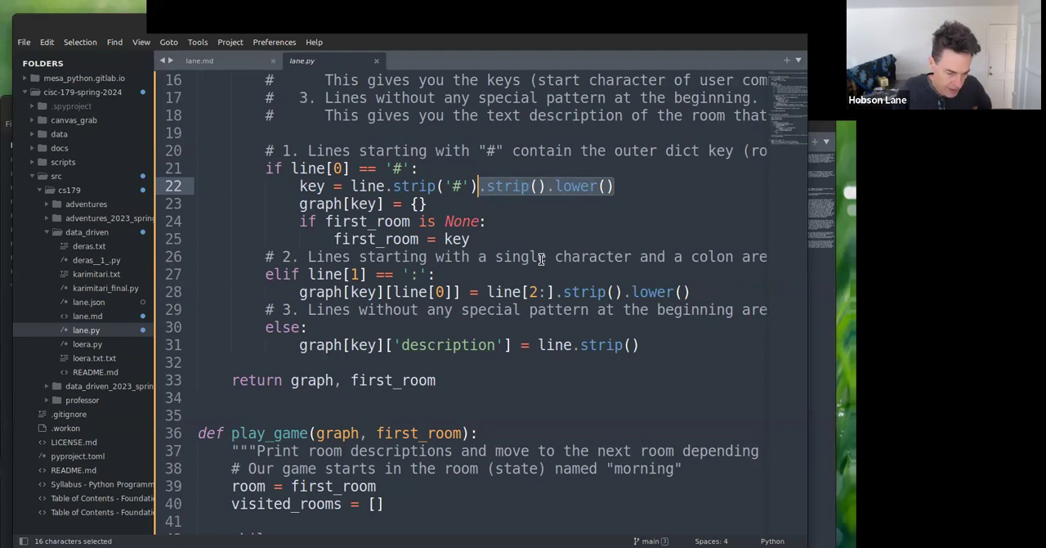
mouse_move(707, 297)
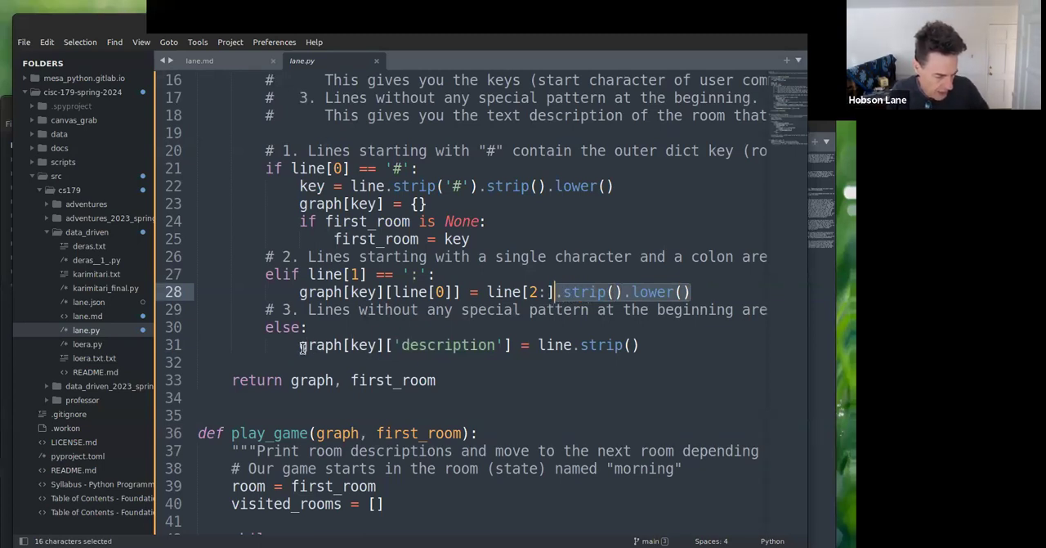
left_click(301, 344)
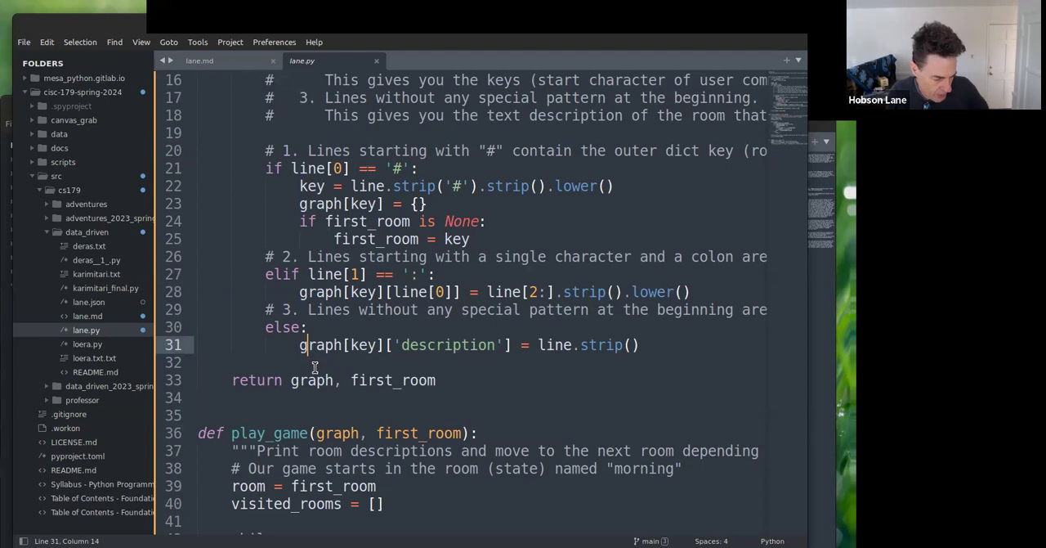
double_click(314, 344)
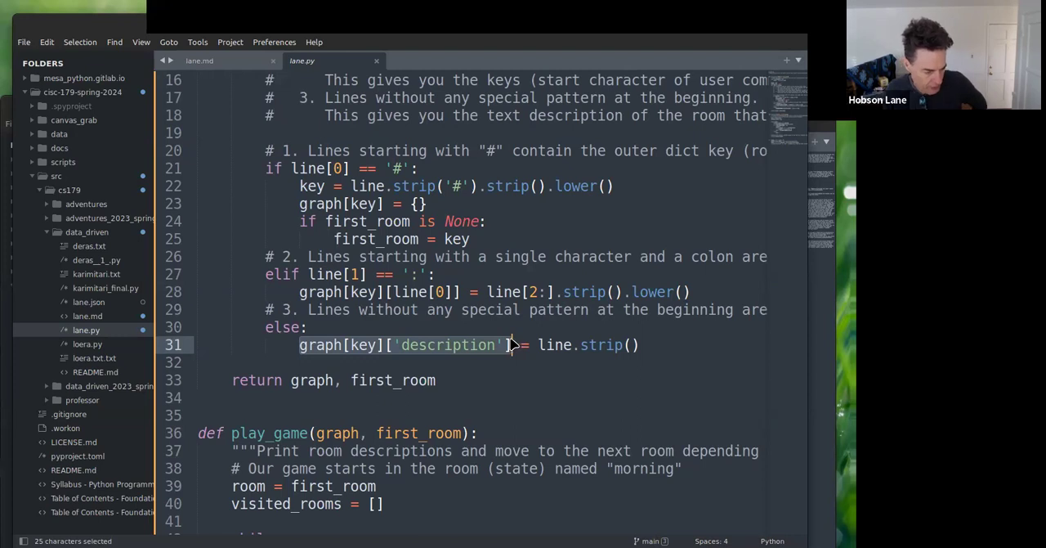
mouse_move(388, 344)
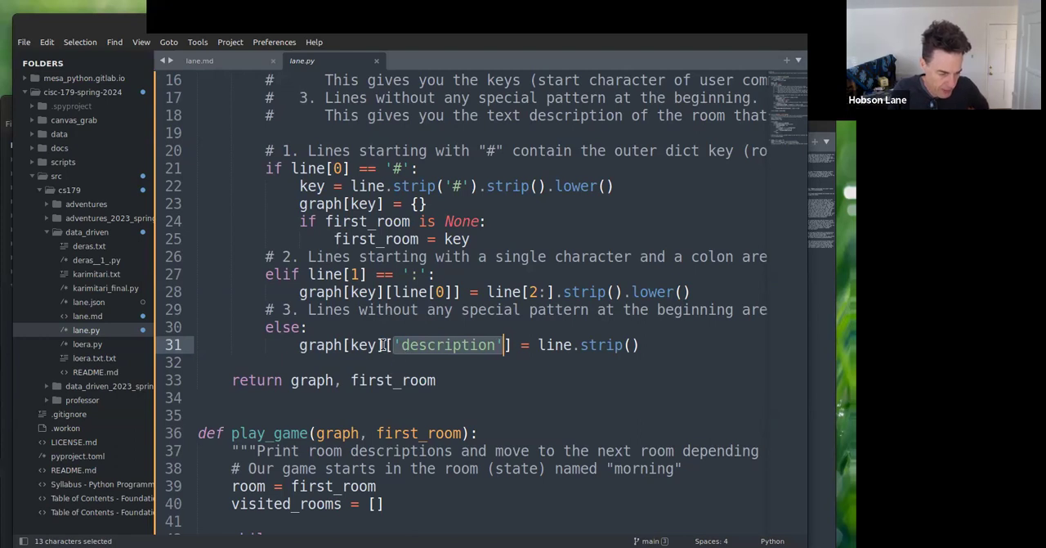
scroll("down", 3)
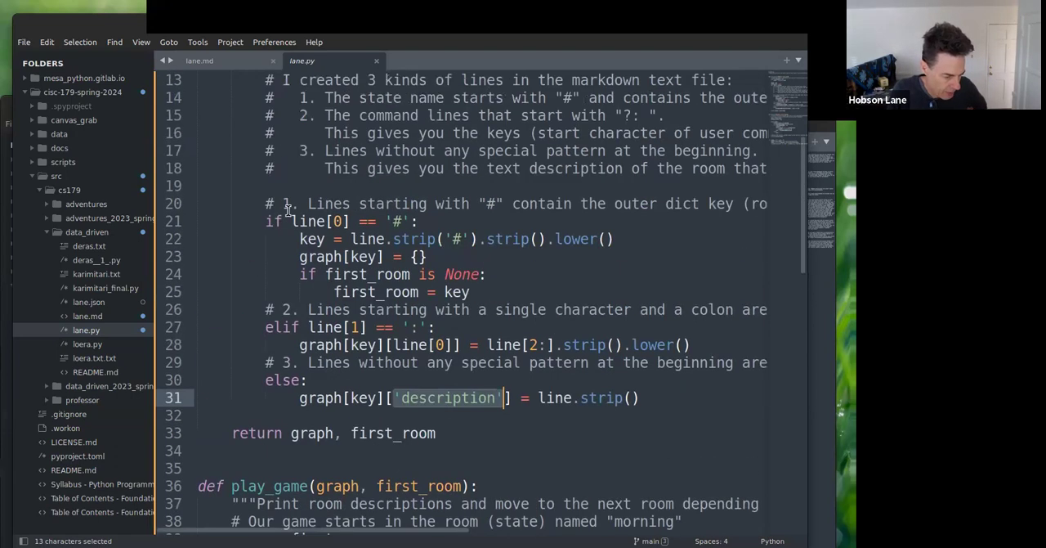
scroll("up", 3)
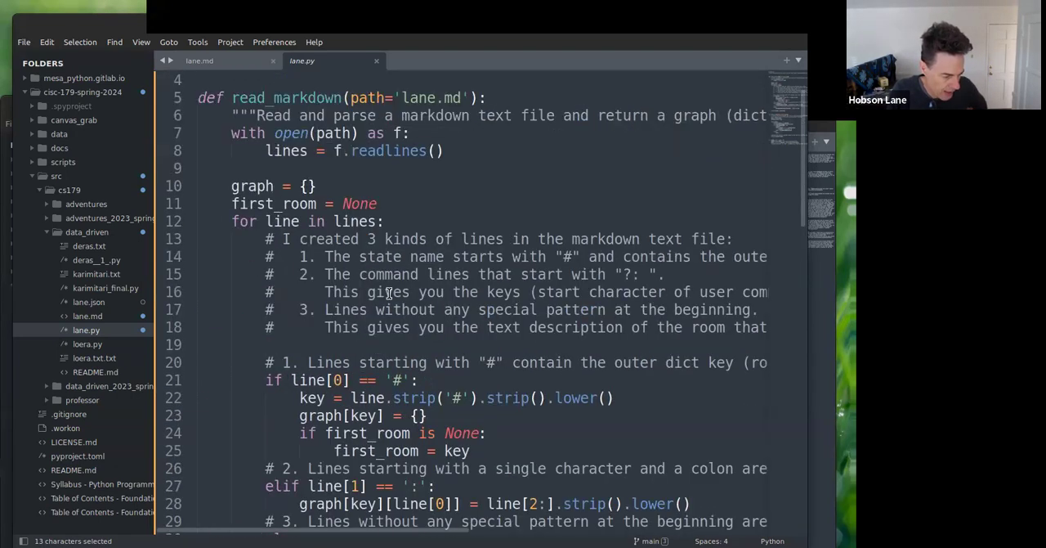
scroll("down", 3)
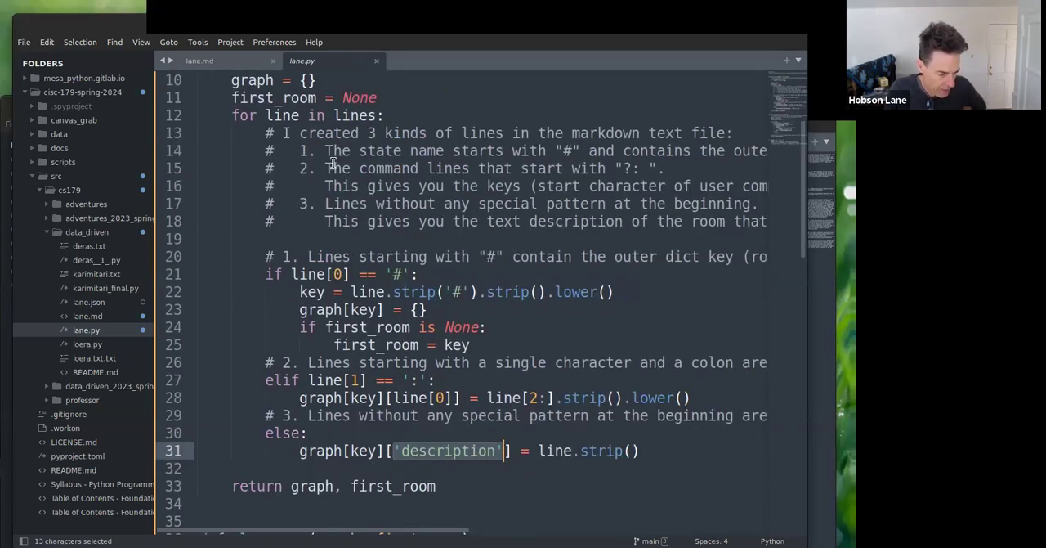
mouse_move(370, 400)
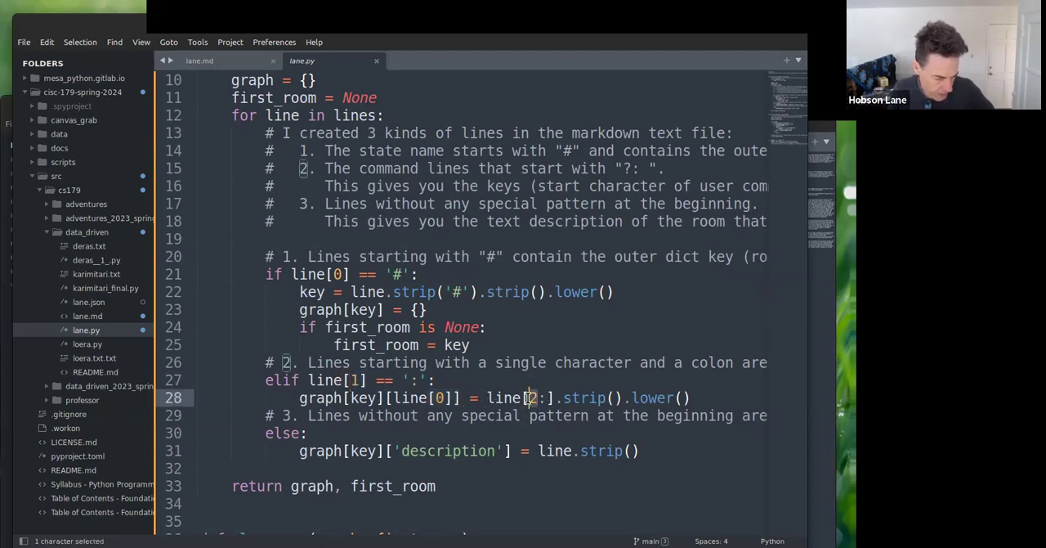
- Point out the colon check on line 27, then switch to lane.md
left_click(430, 380)
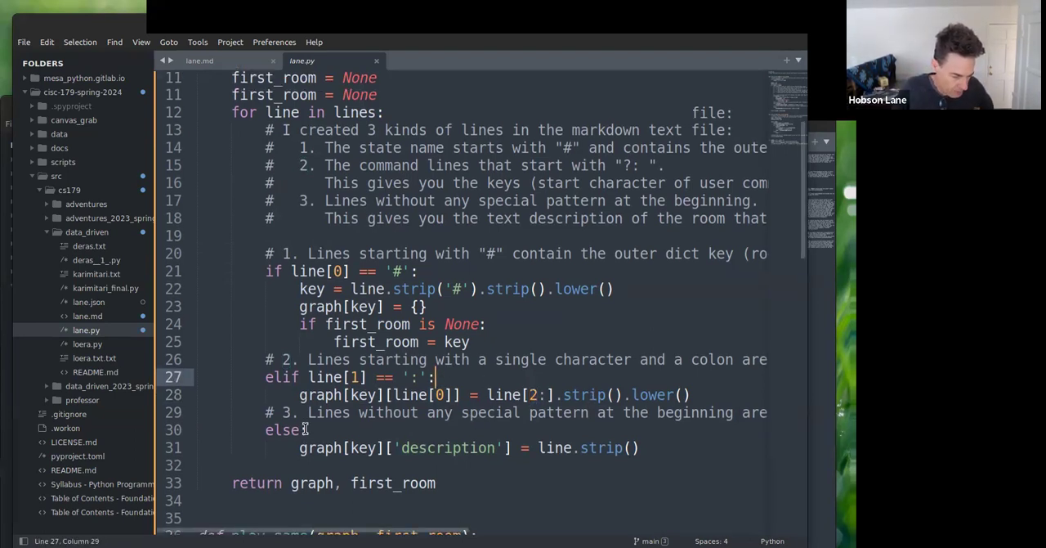
scroll("down", 3)
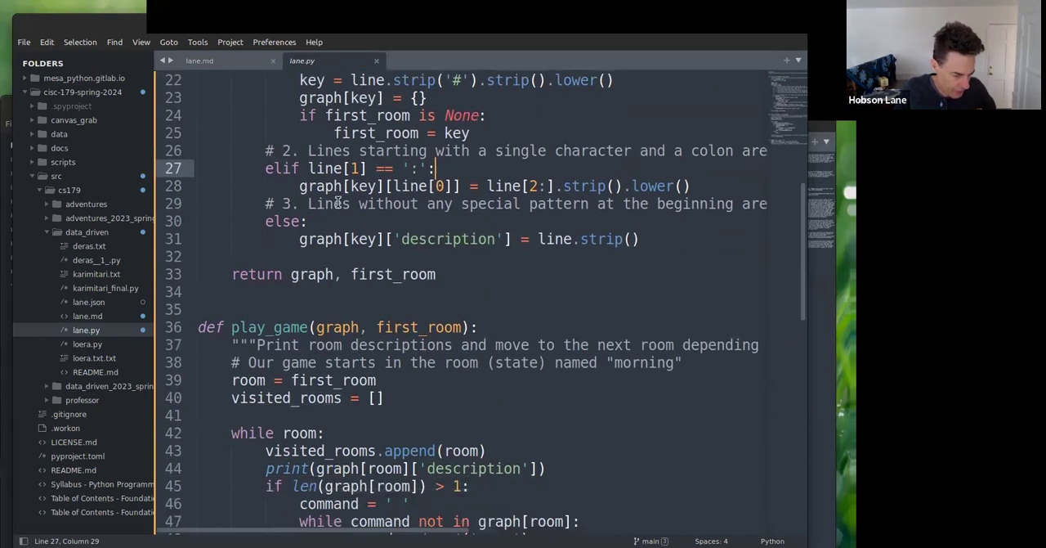
mouse_move(258, 93)
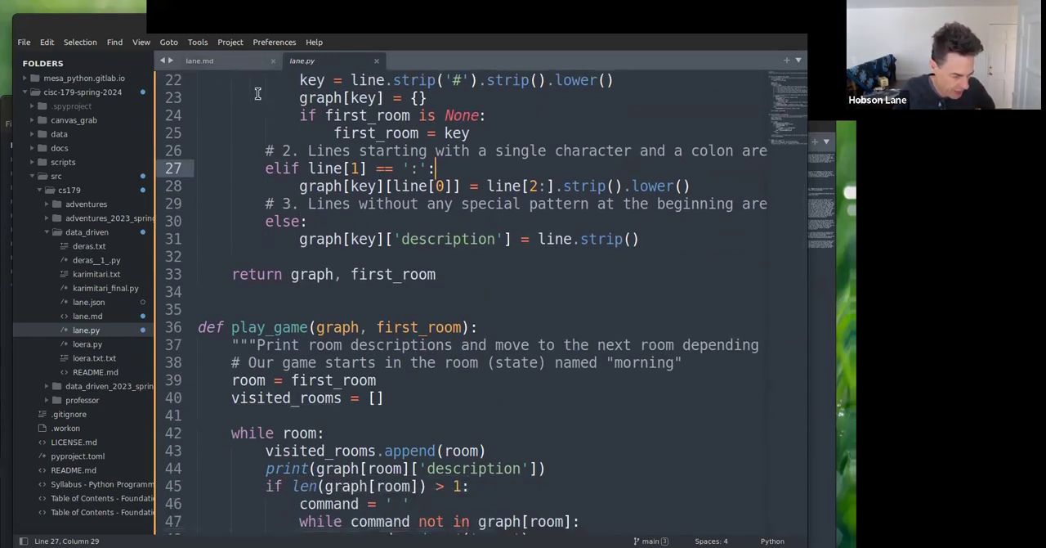
left_click(199, 61)
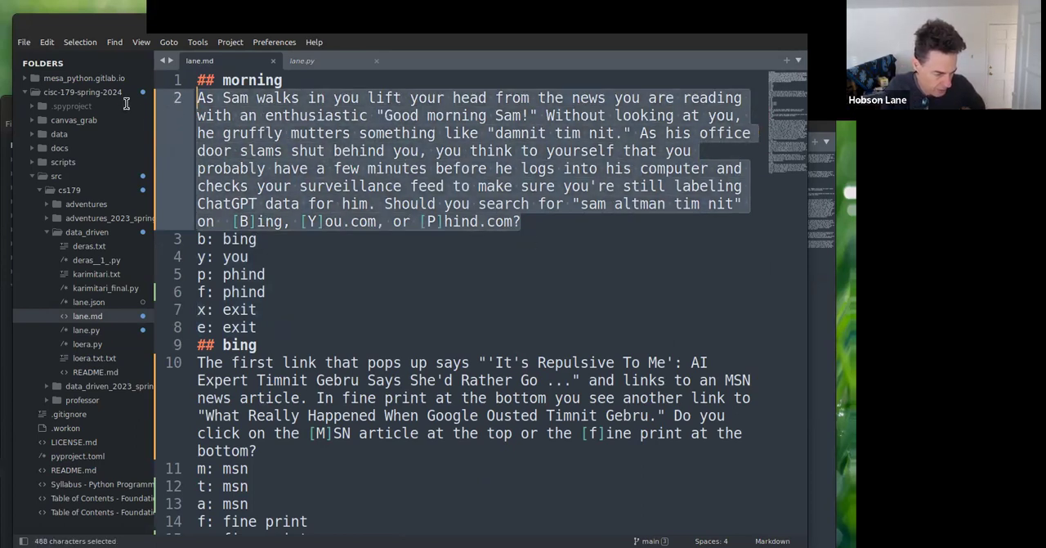
- Deselect the morning paragraph and return to the lane.py tab
left_click(258, 327)
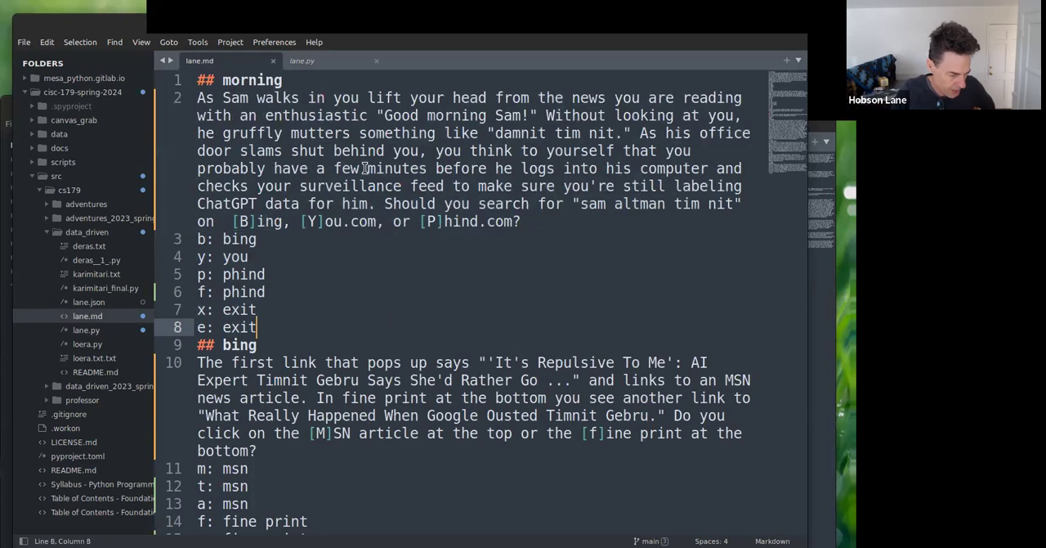
mouse_move(117, 32)
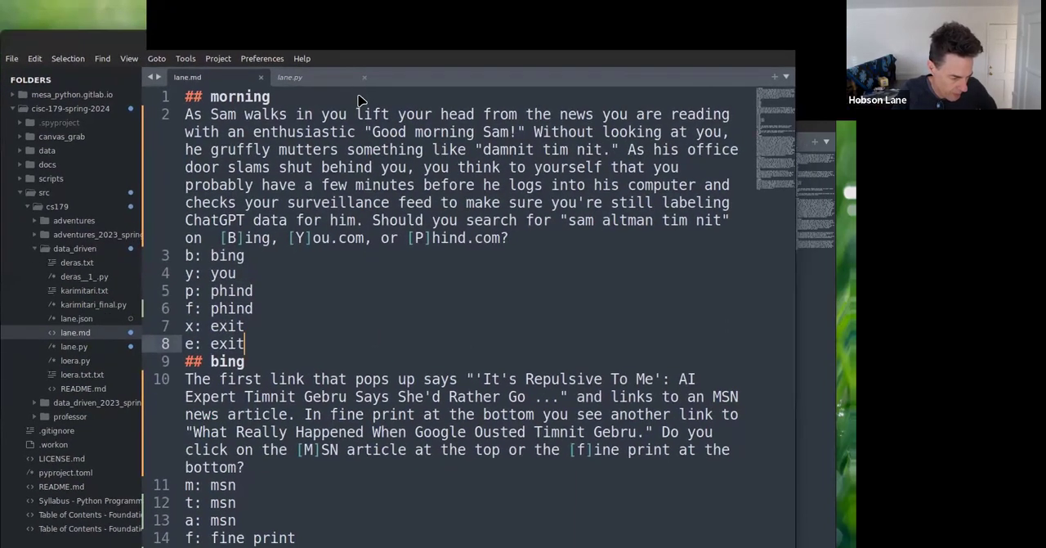
left_click(290, 77)
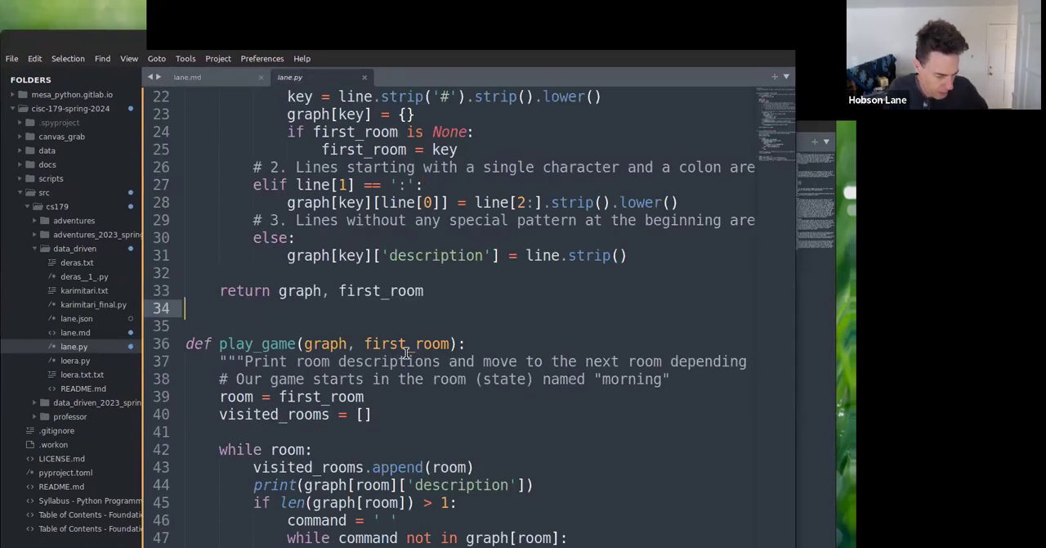
scroll("down", 3)
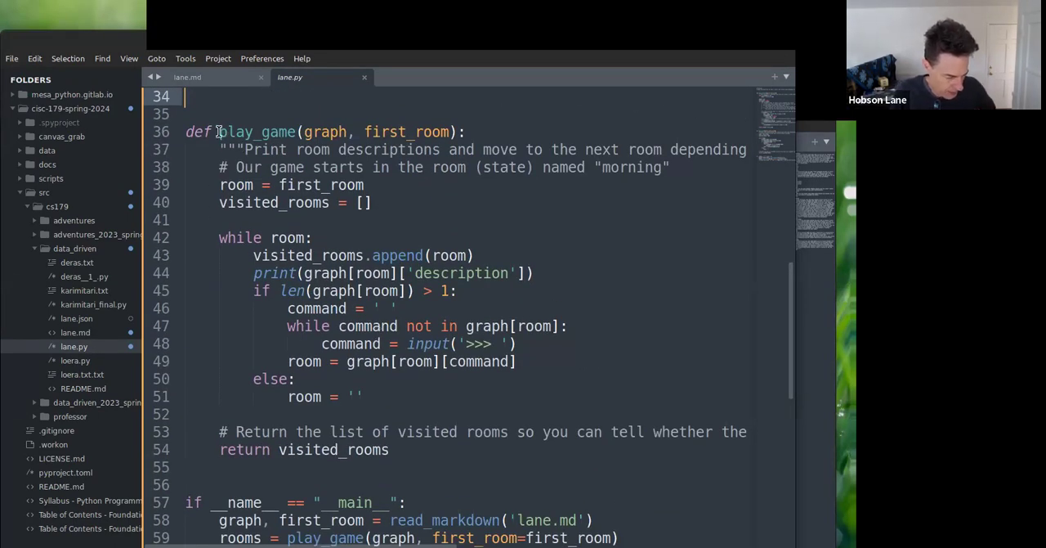
double_click(257, 132)
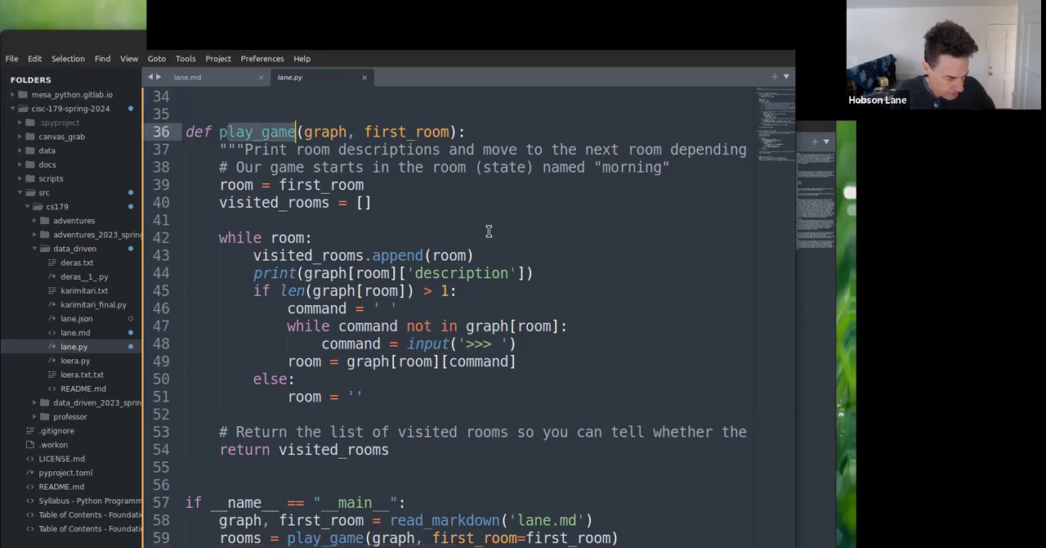
double_click(327, 132)
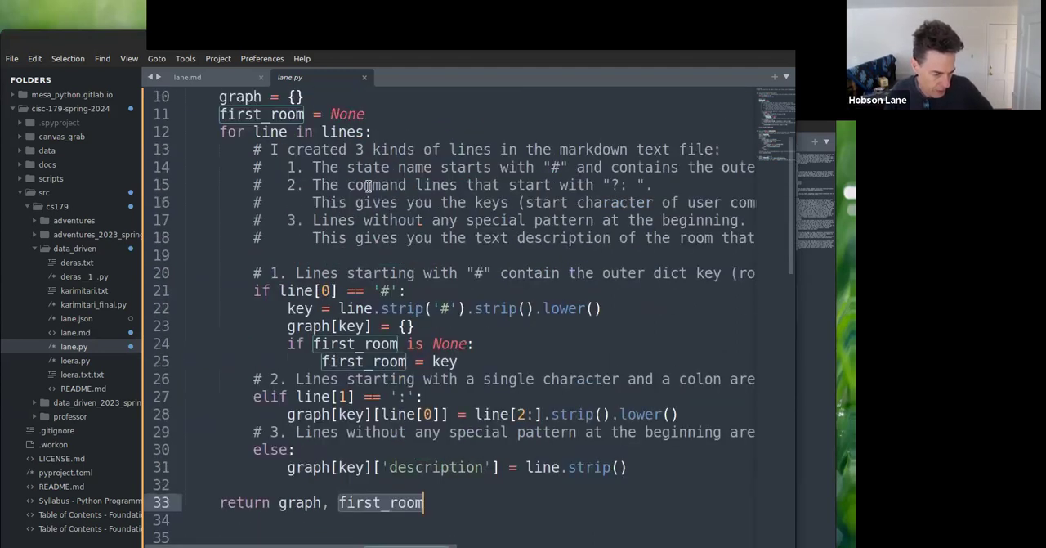
mouse_move(323, 248)
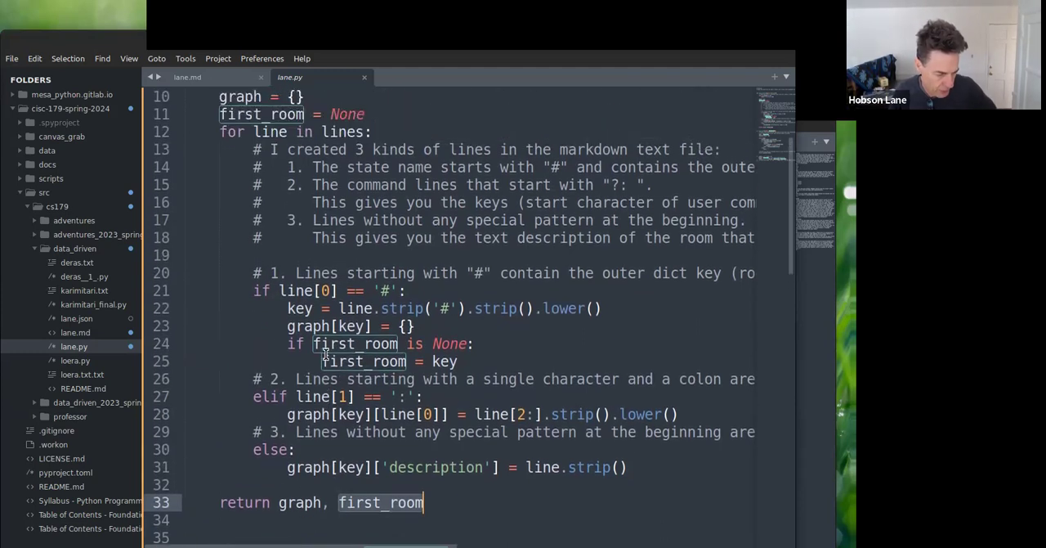
scroll("down", 3)
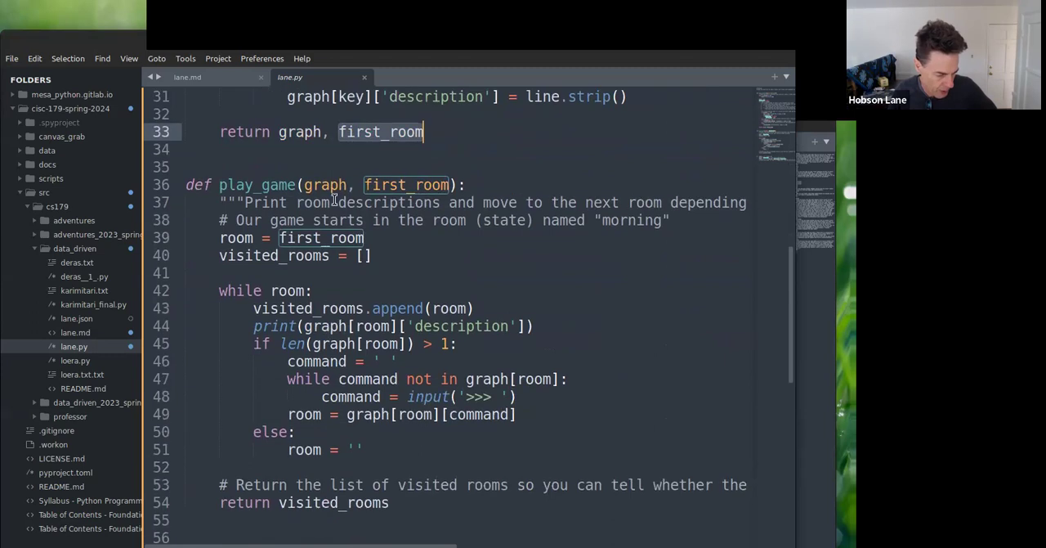
mouse_move(303, 180)
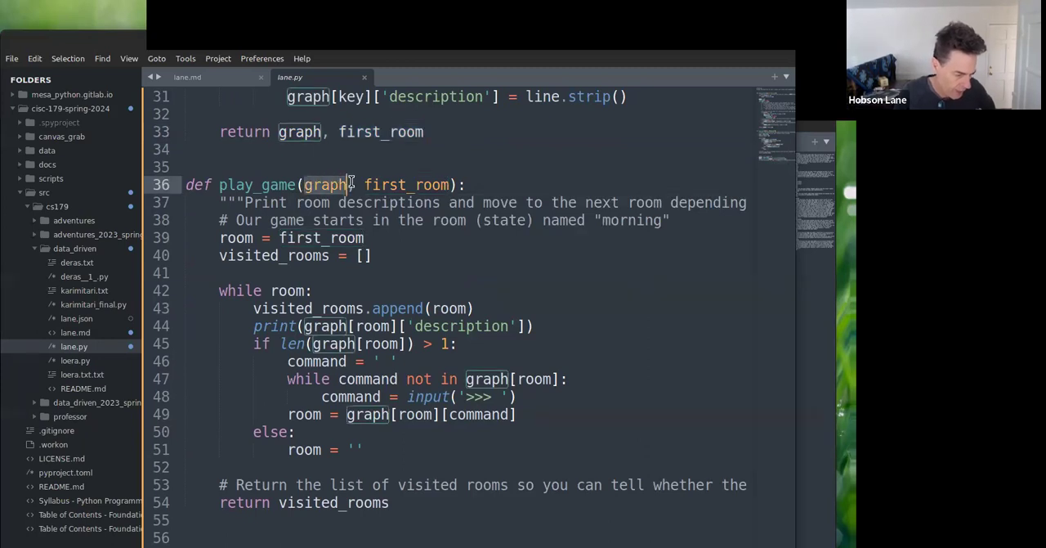
scroll("down", 3)
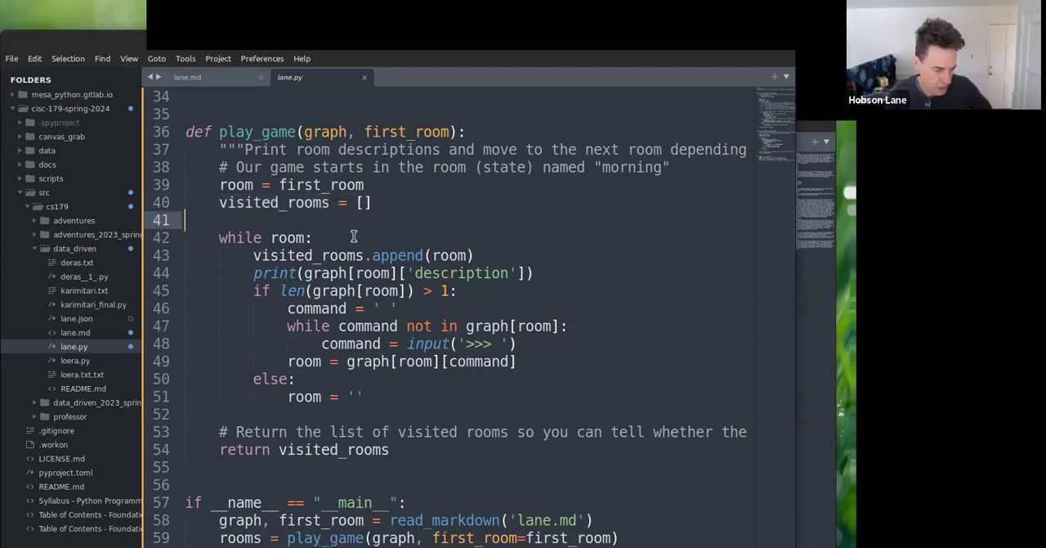
scroll("down", 3)
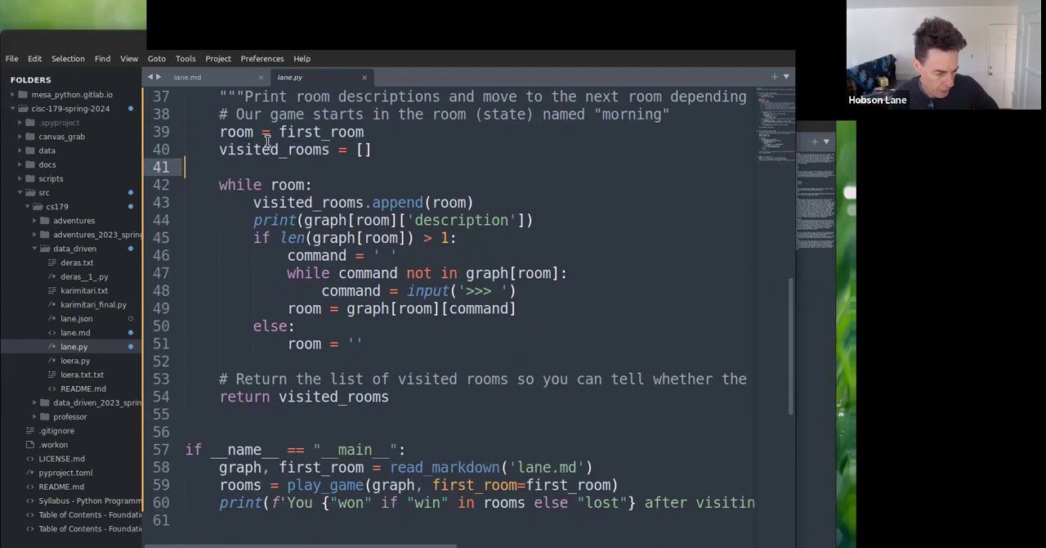
scroll("down", 3)
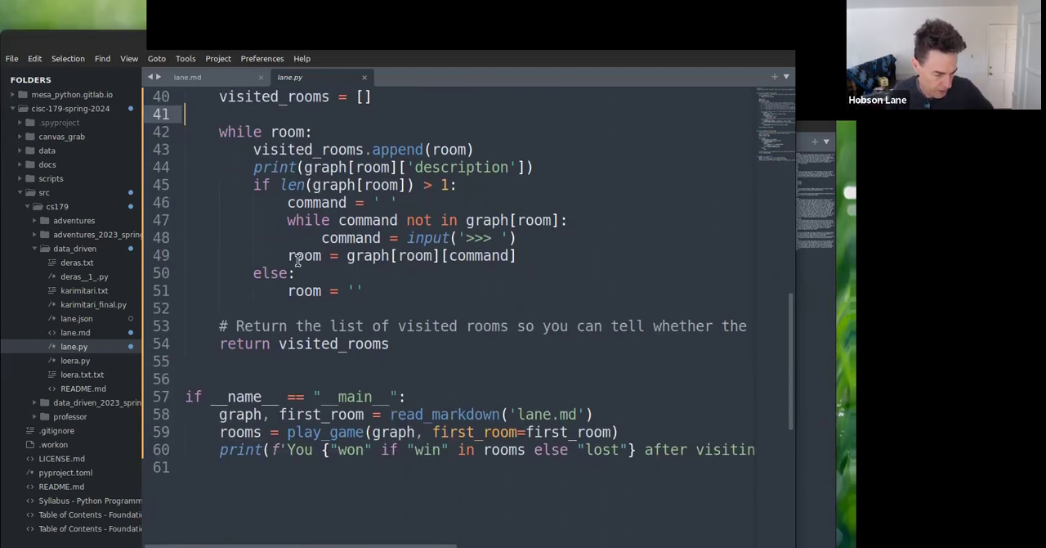
left_click(315, 131)
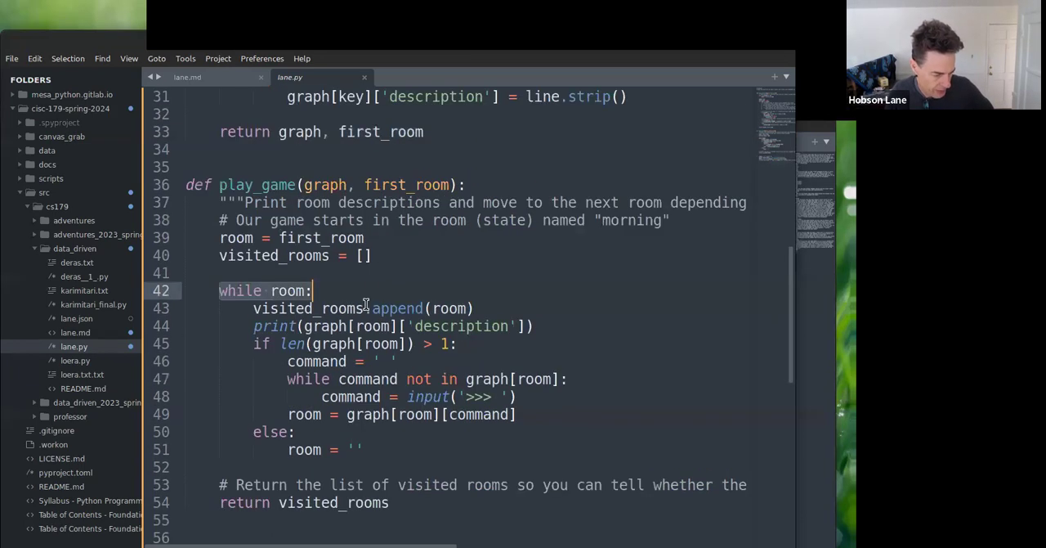
scroll("down", 3)
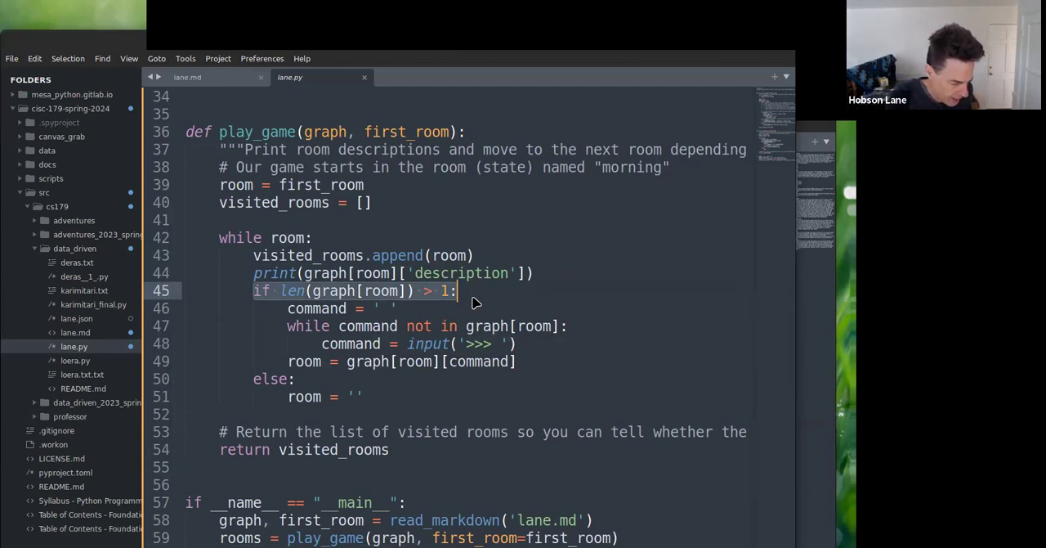
mouse_move(315, 290)
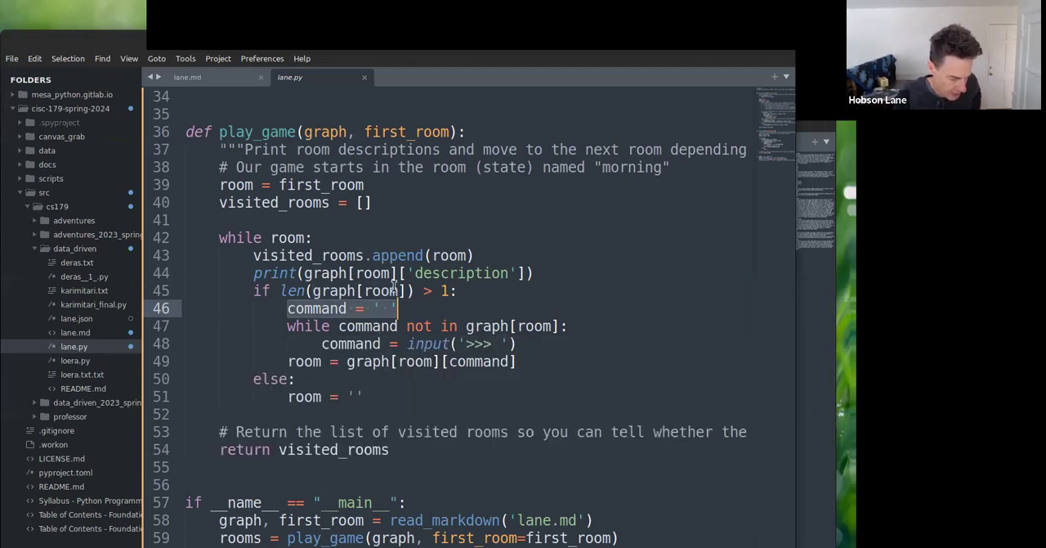
left_click(367, 325)
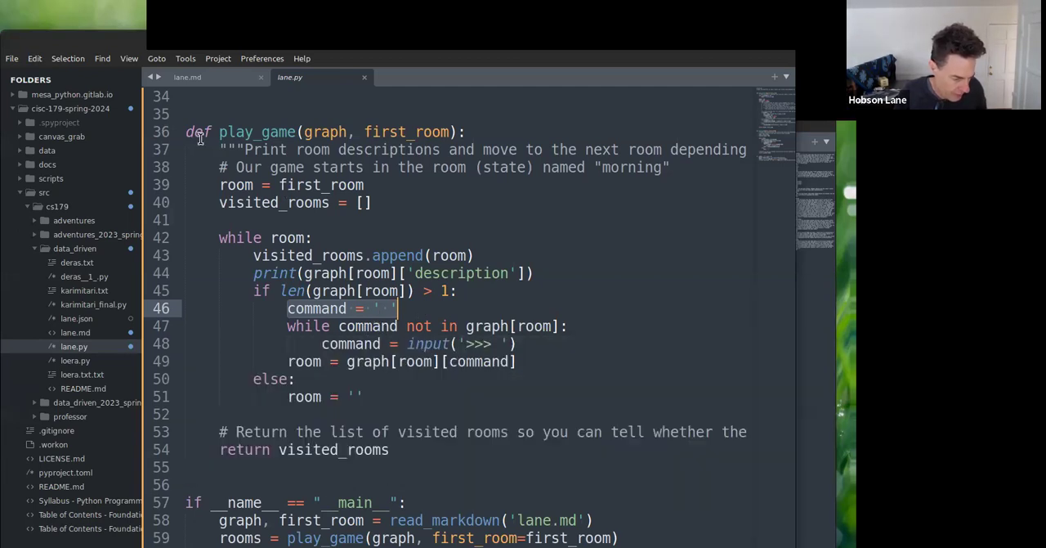
left_click(187, 77)
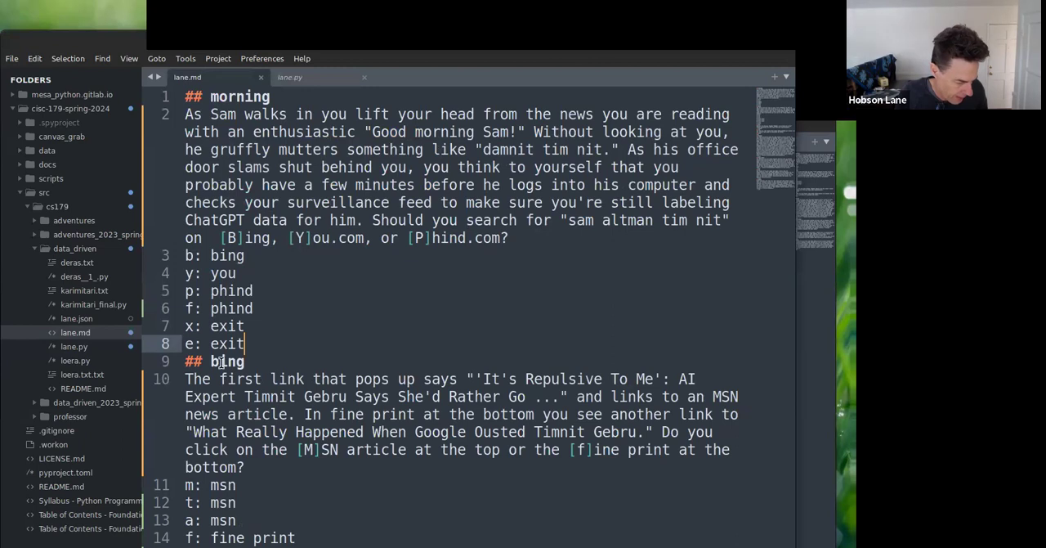
scroll("down", 3)
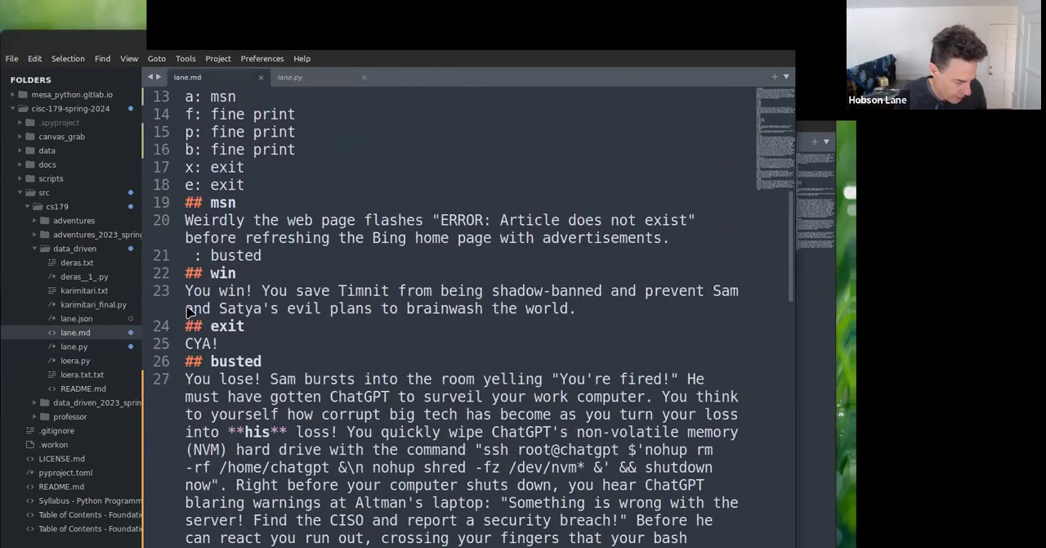
left_click(196, 255)
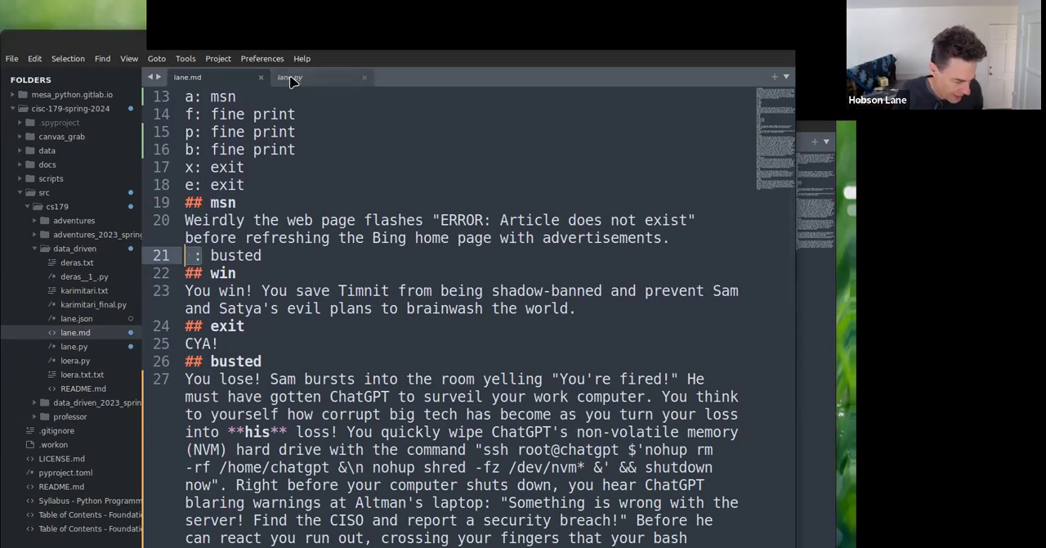
mouse_move(314, 77)
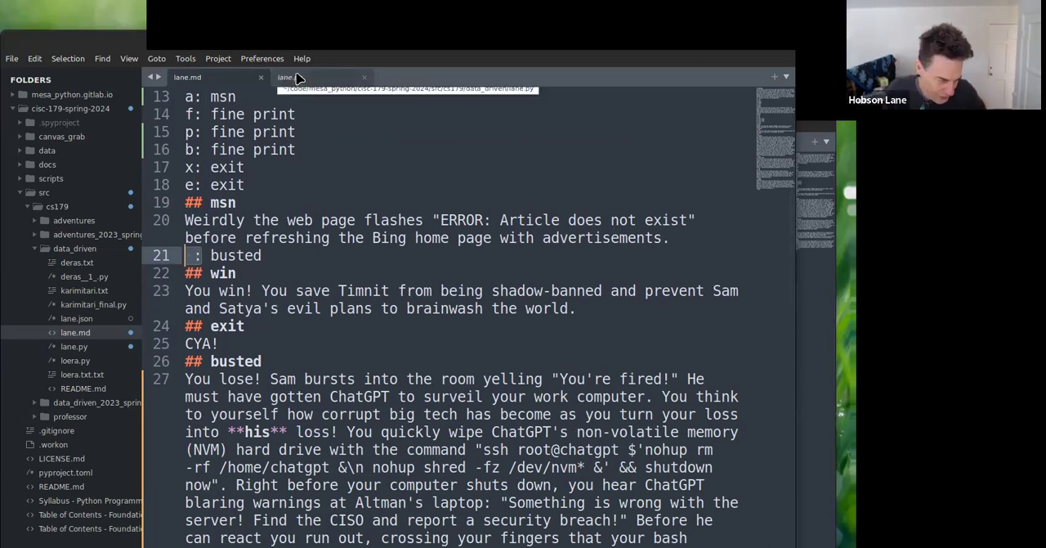
left_click(290, 77)
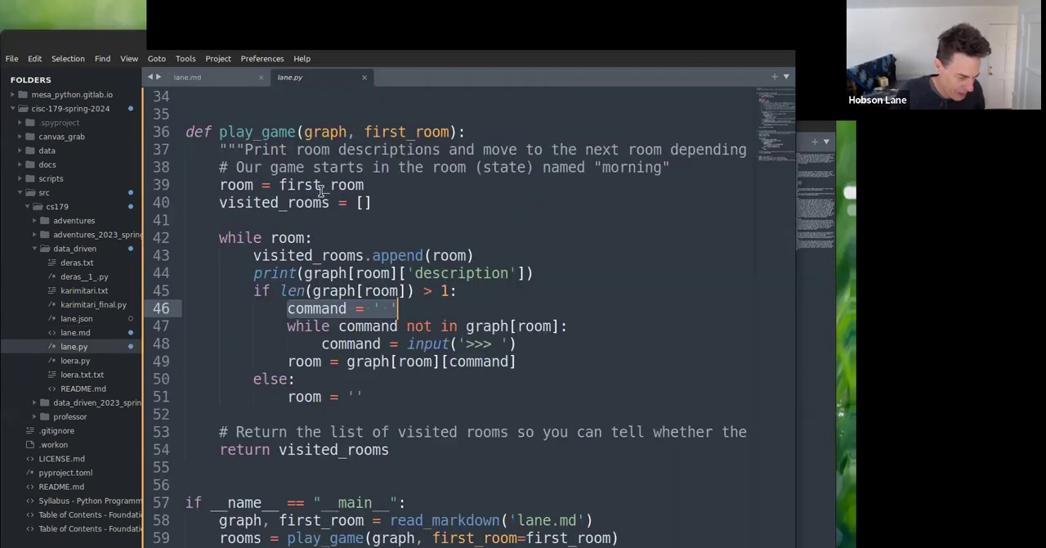
mouse_move(188, 76)
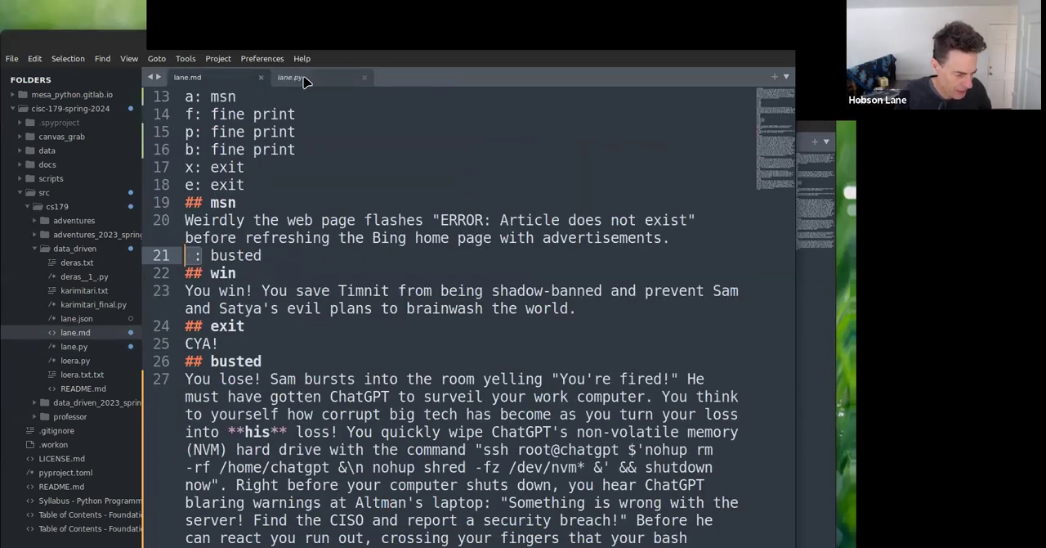
left_click(290, 77)
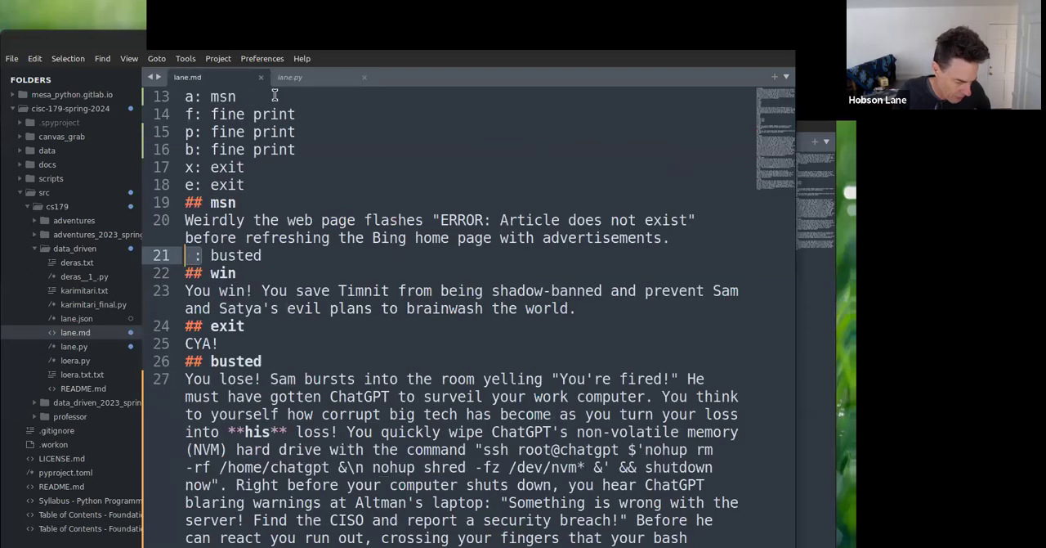
left_click(290, 77)
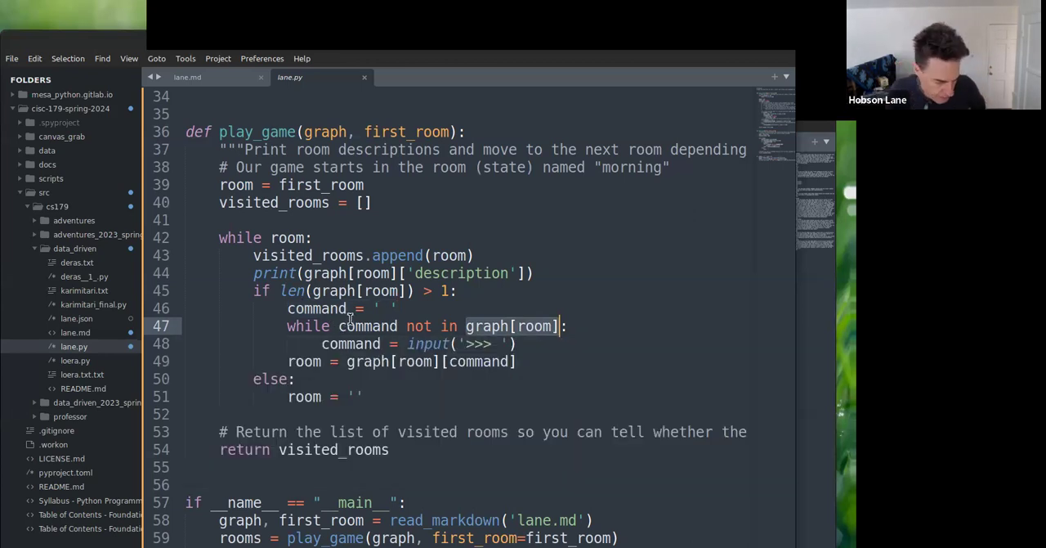
mouse_move(486, 332)
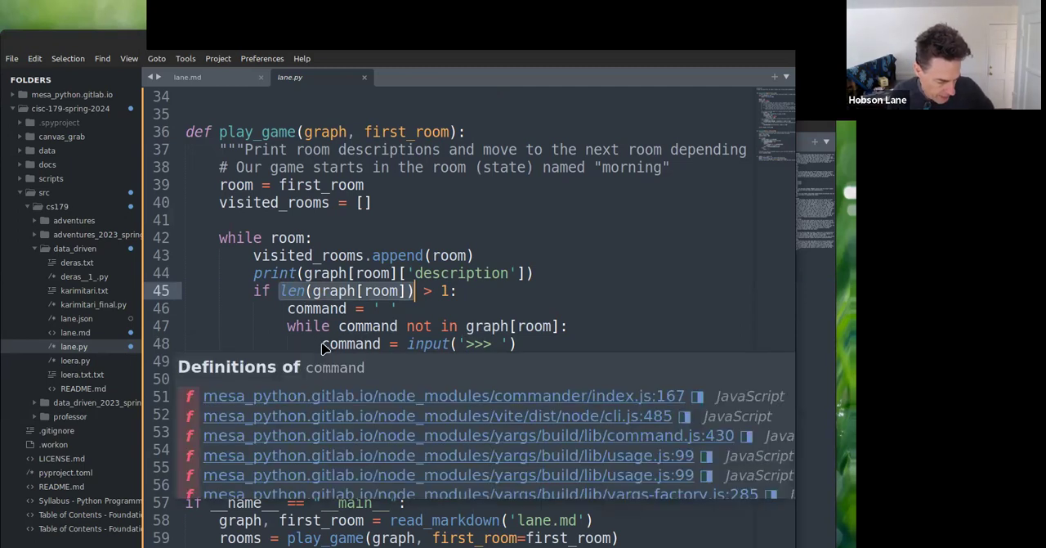
left_click(497, 344)
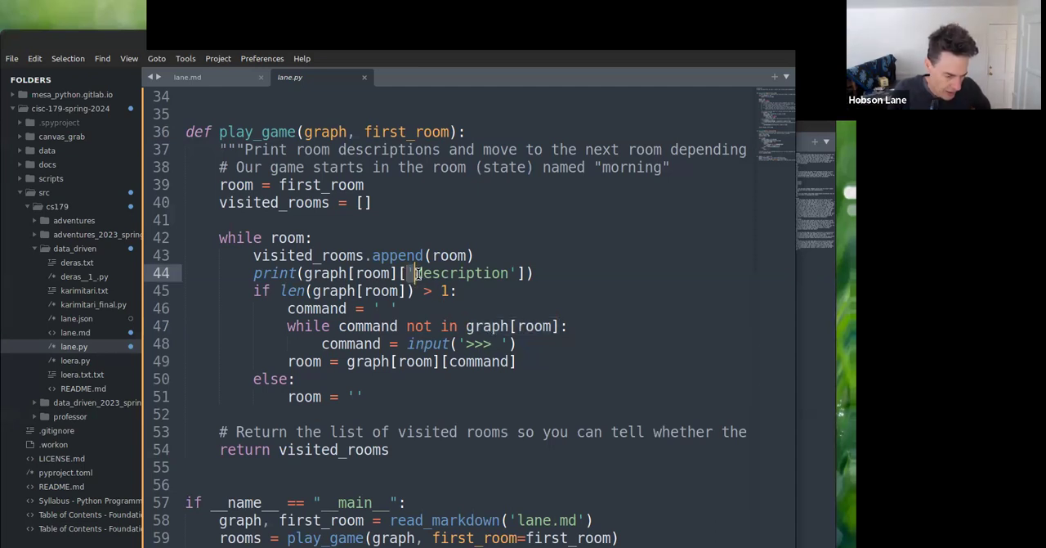
double_click(462, 273)
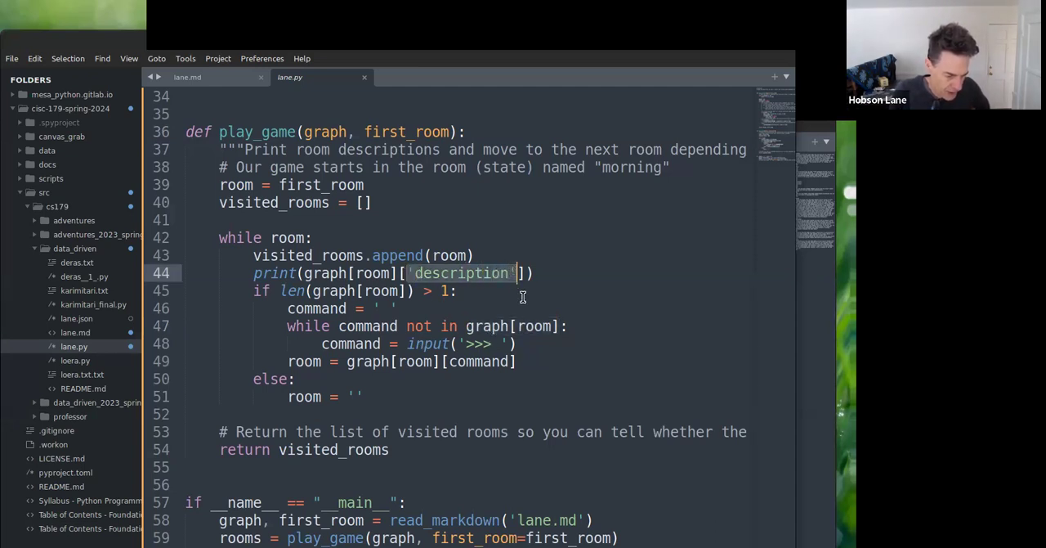
mouse_move(421, 250)
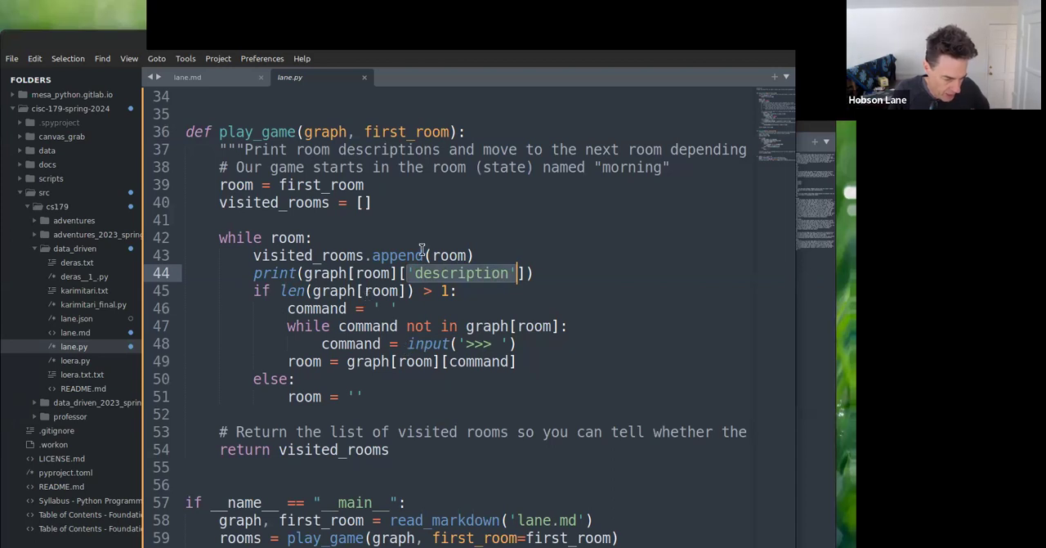
mouse_move(352, 316)
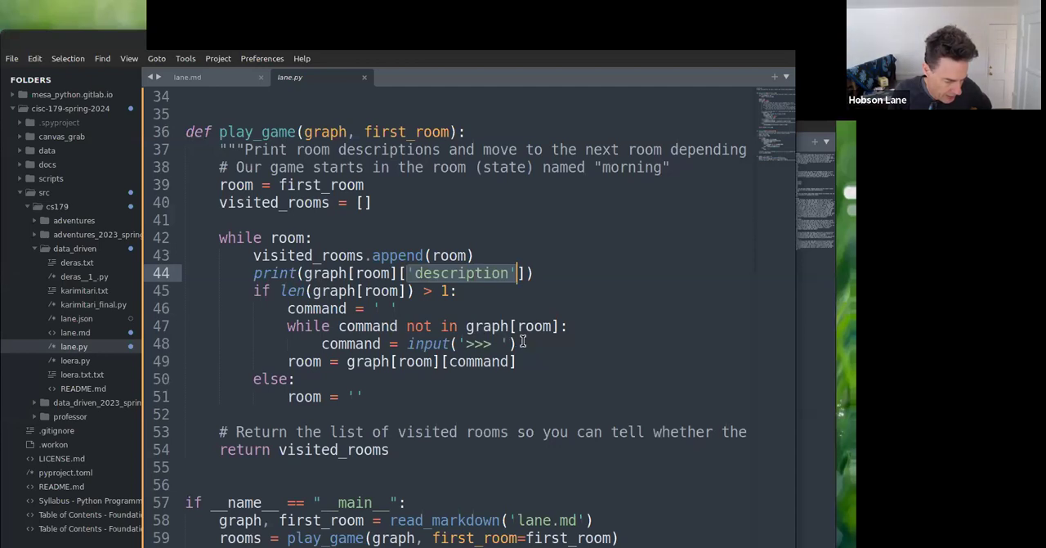
left_click(428, 343)
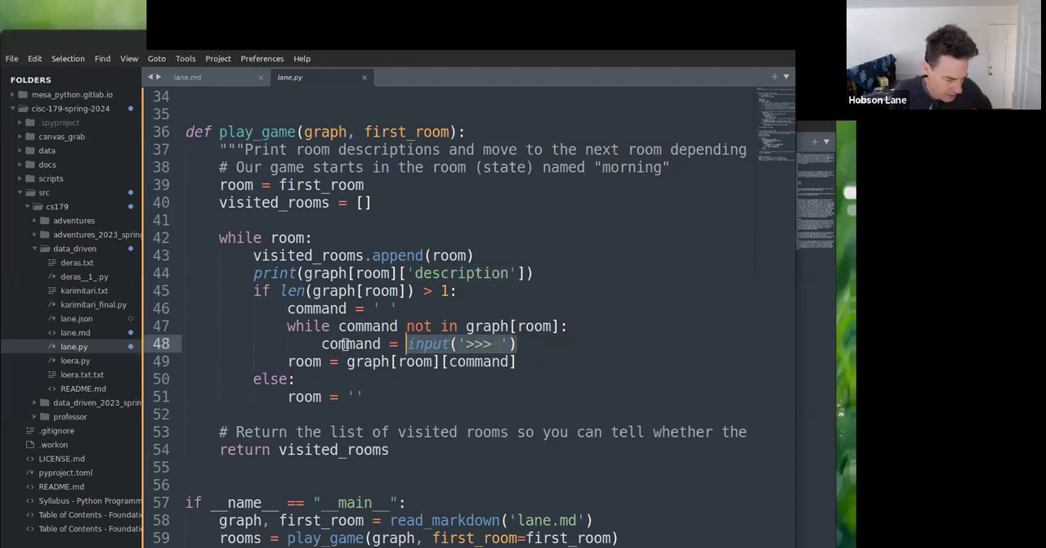
left_click(351, 343)
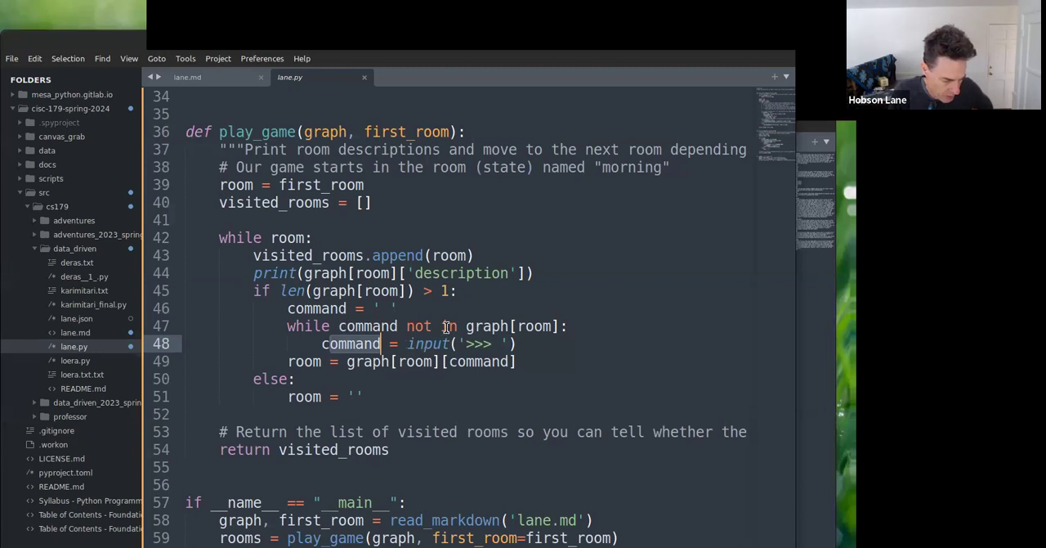
left_click(486, 325)
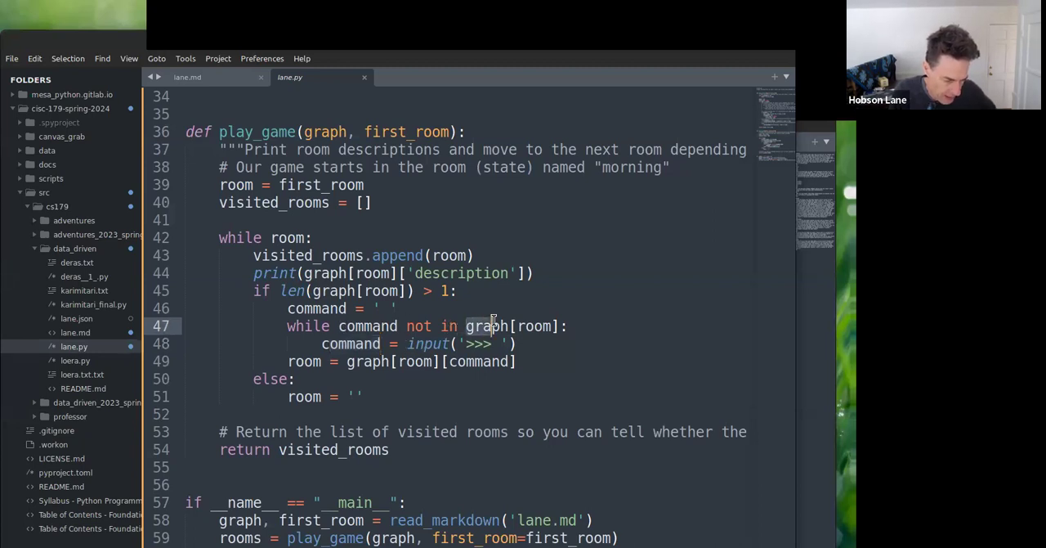
double_click(511, 325)
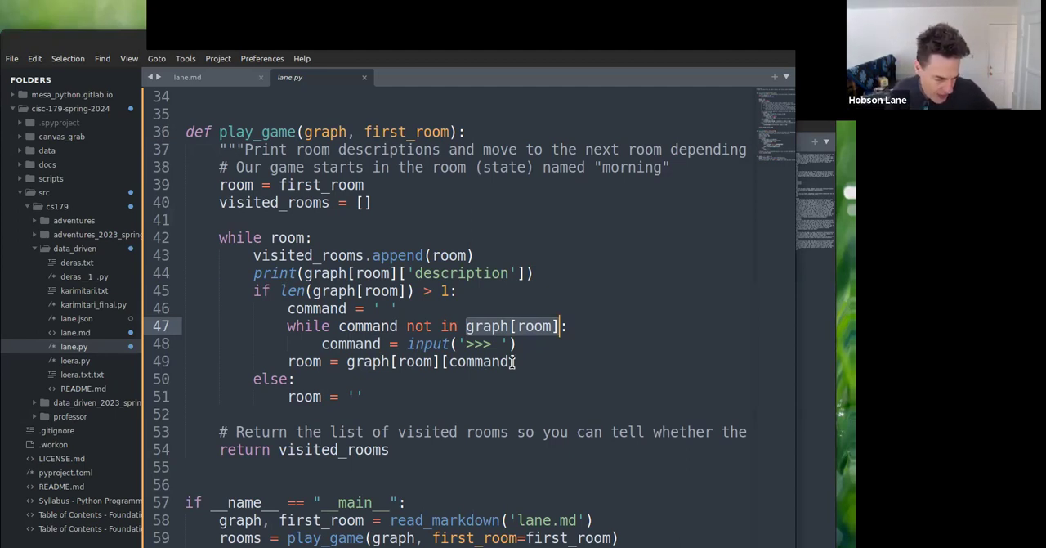
mouse_move(509, 368)
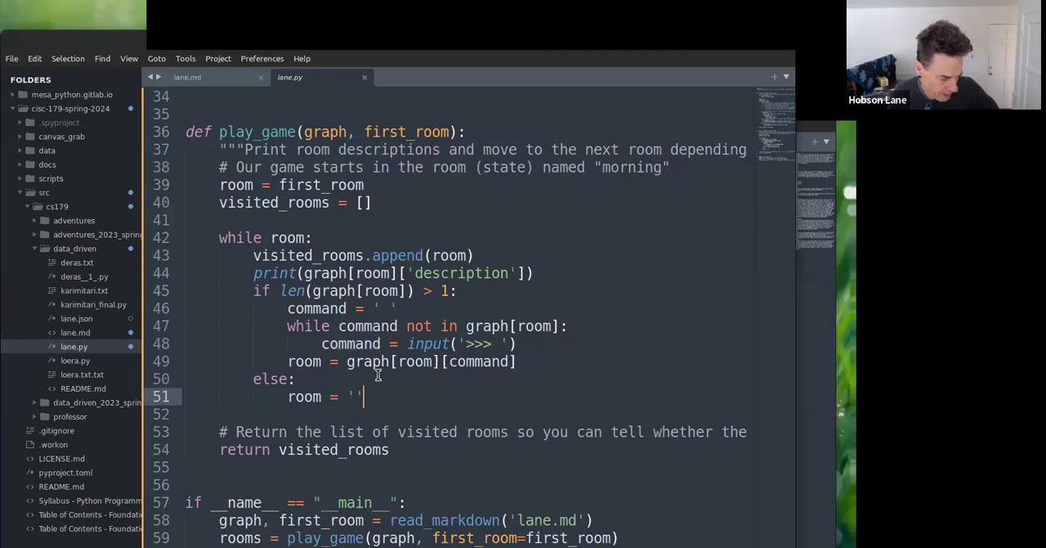
scroll("down", 3)
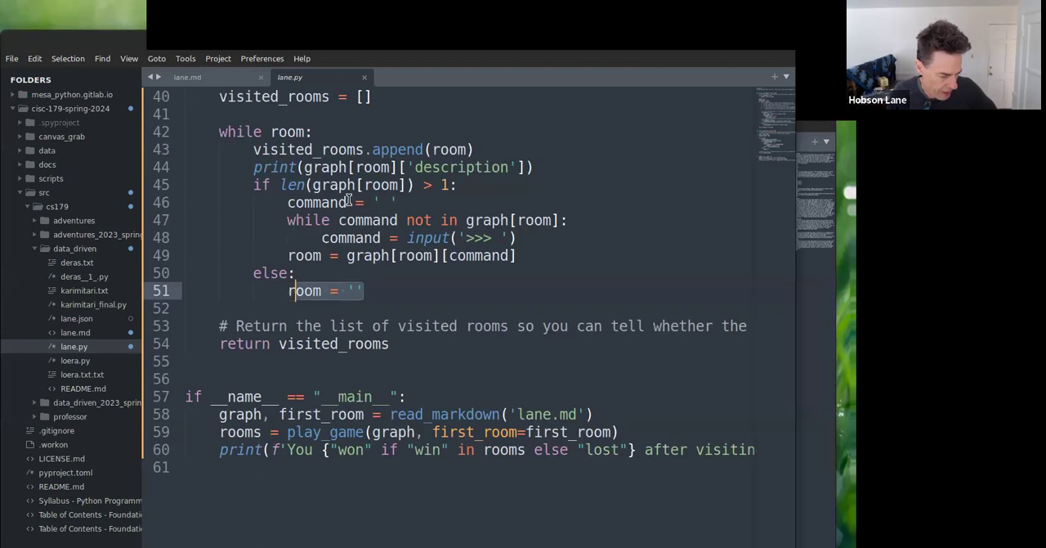
left_click(368, 220)
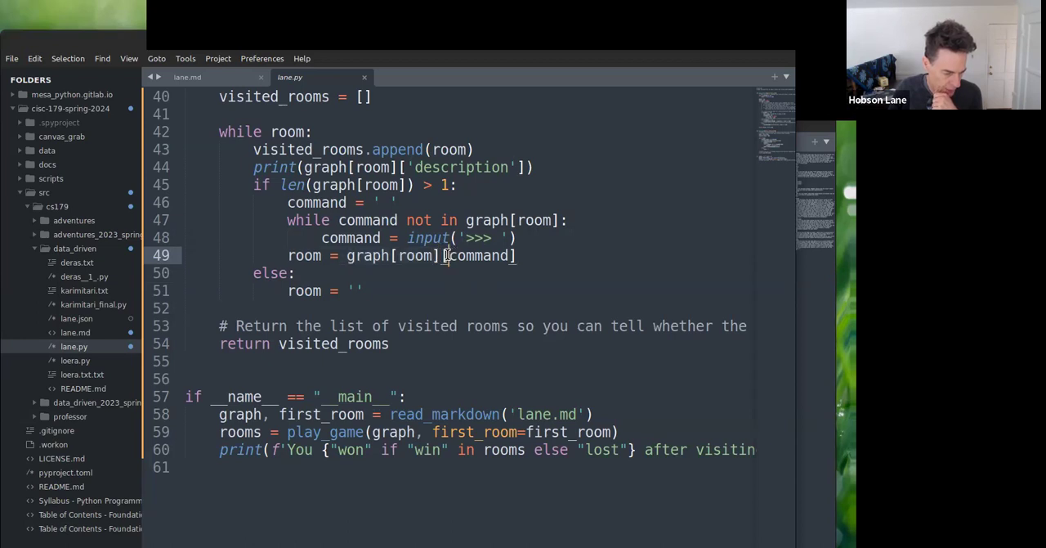
double_click(478, 255)
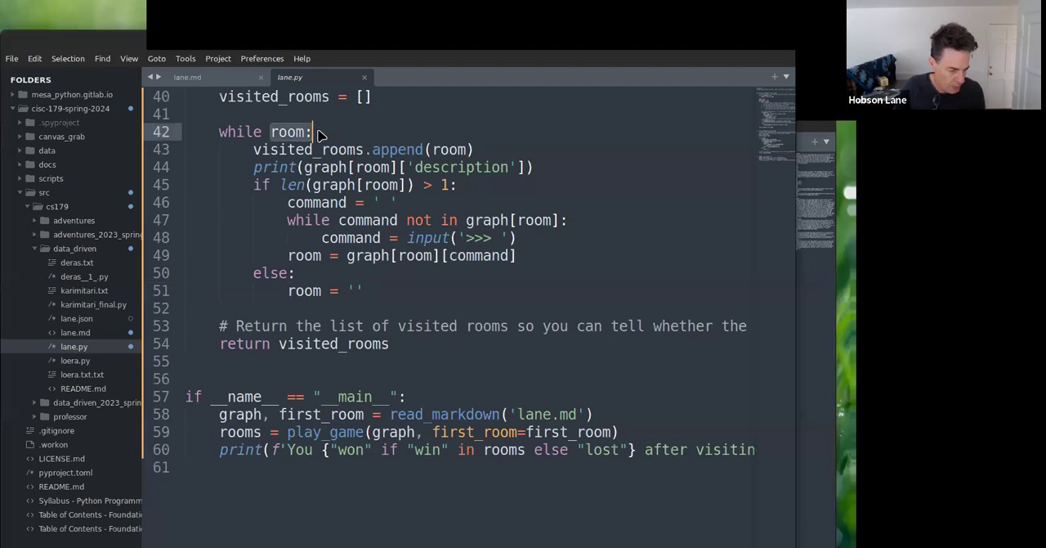
mouse_move(366, 291)
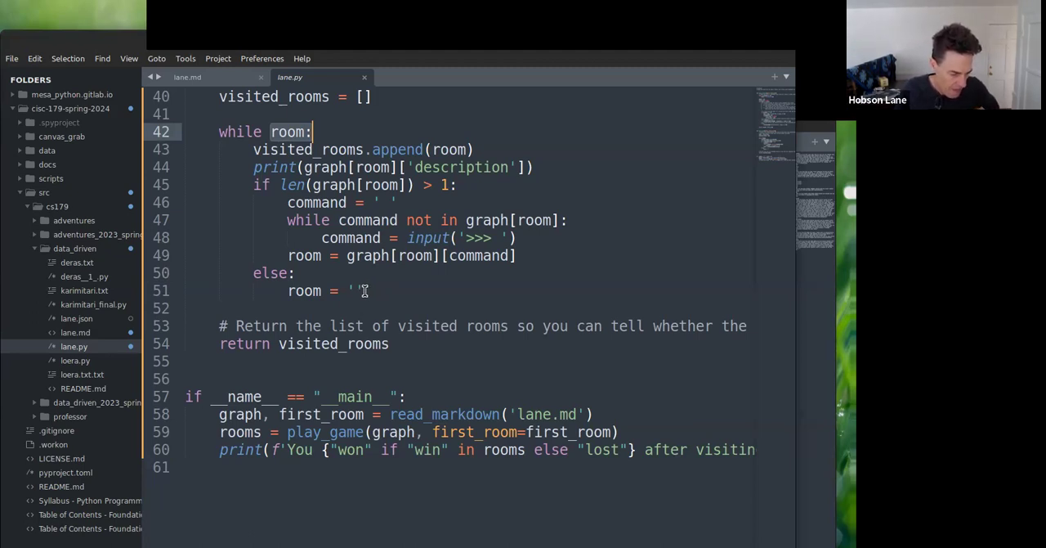
mouse_move(347, 291)
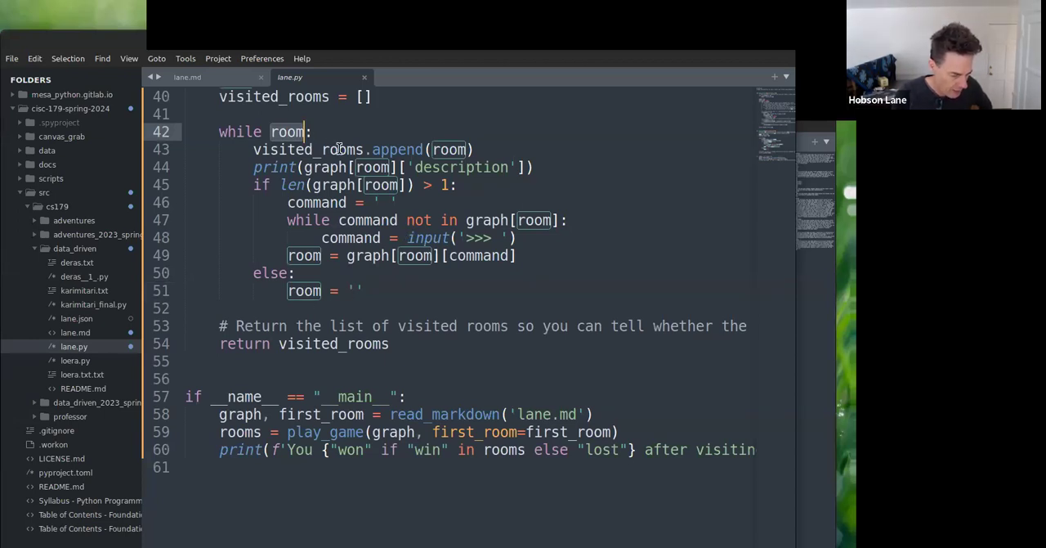
left_click(187, 76)
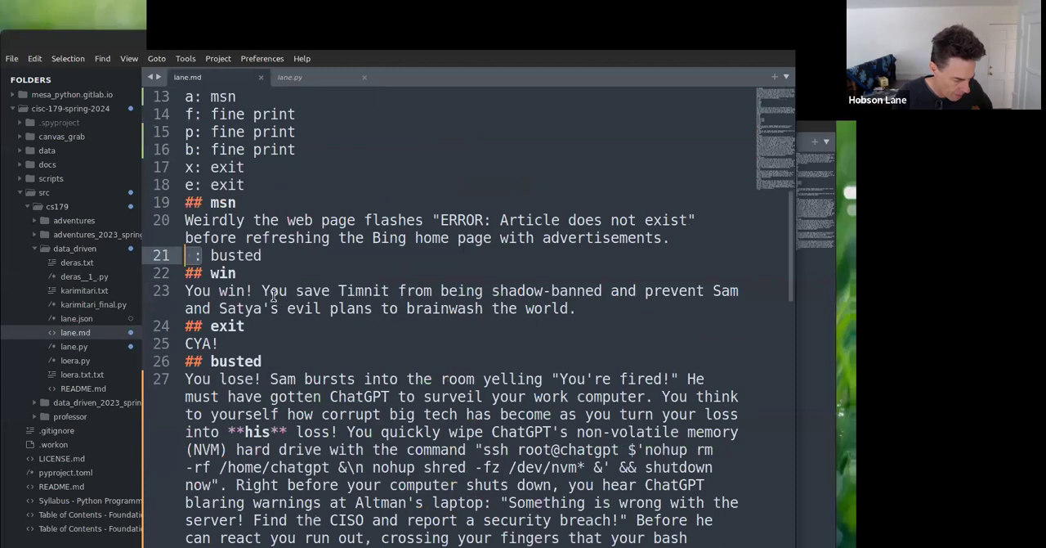
scroll("down", 3)
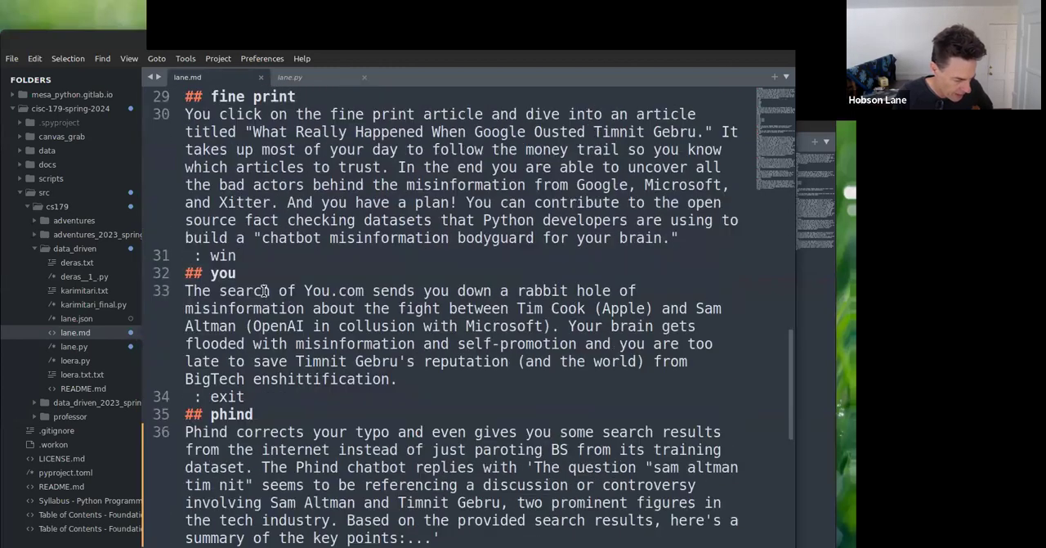
scroll("down", 3)
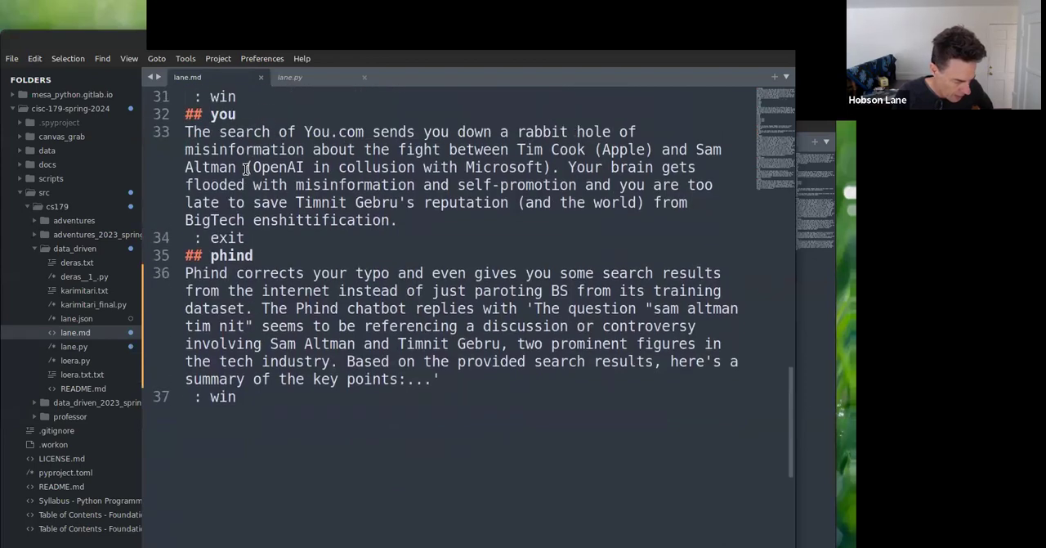
scroll("up", 3)
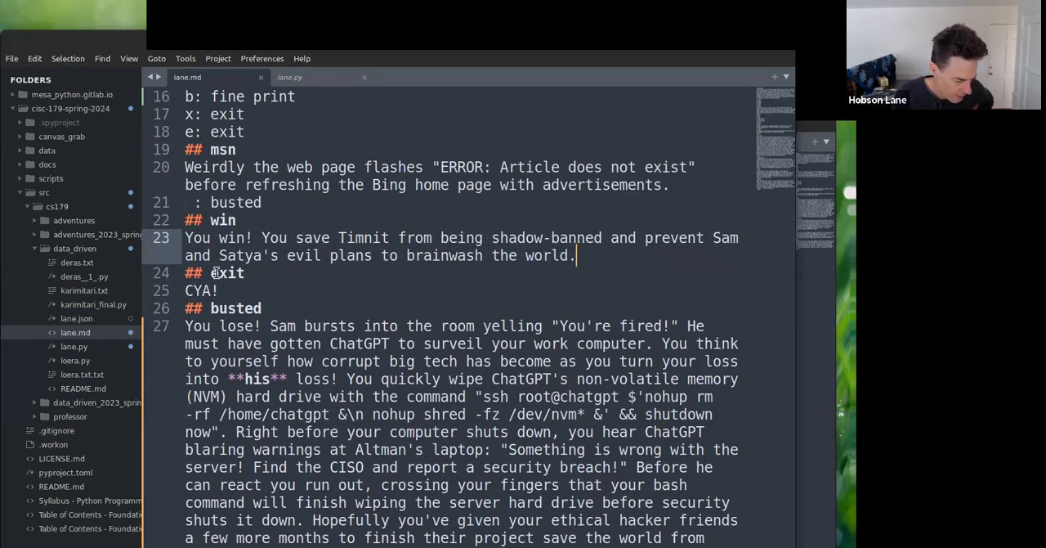
scroll("down", 3)
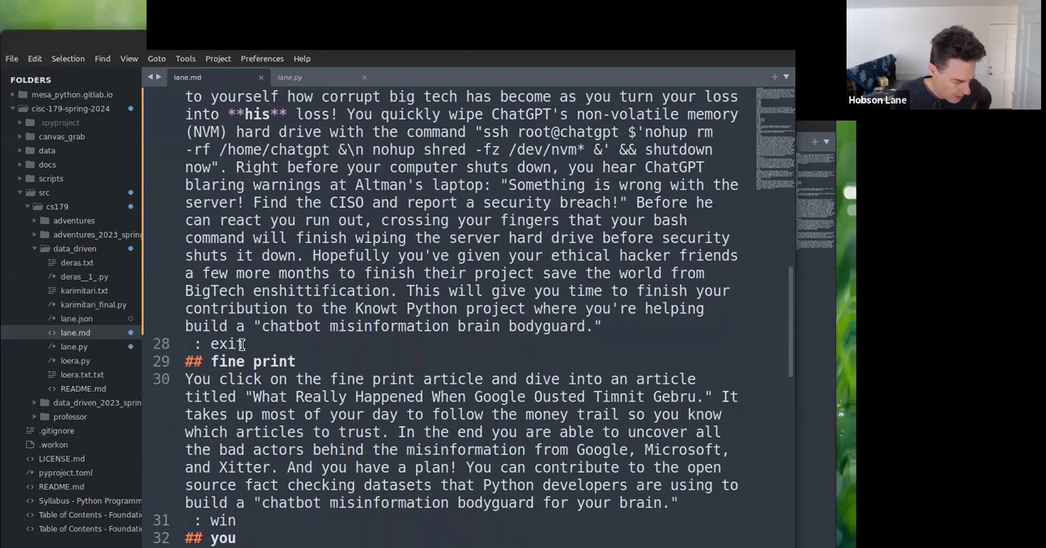
scroll("down", 3)
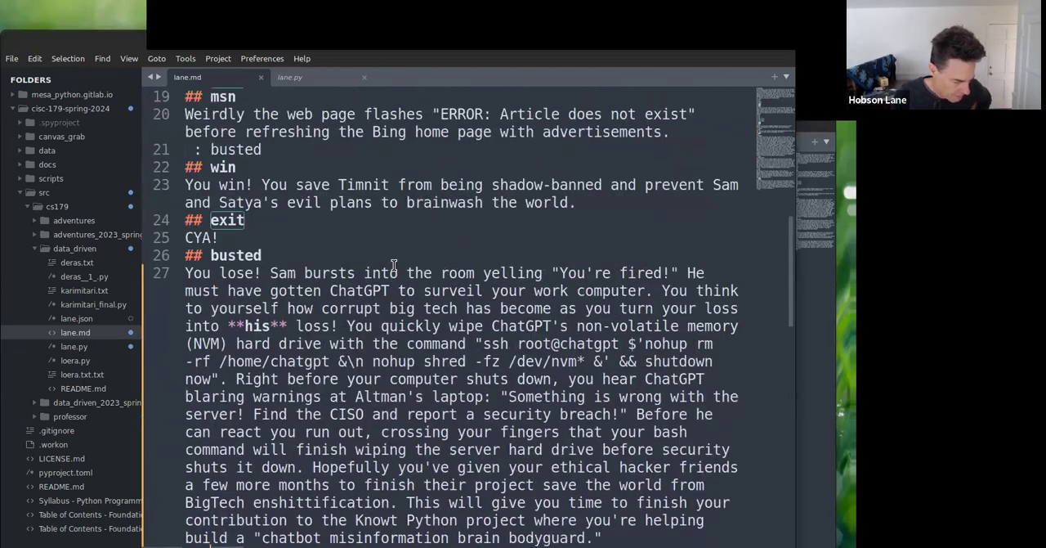
scroll("down", 3)
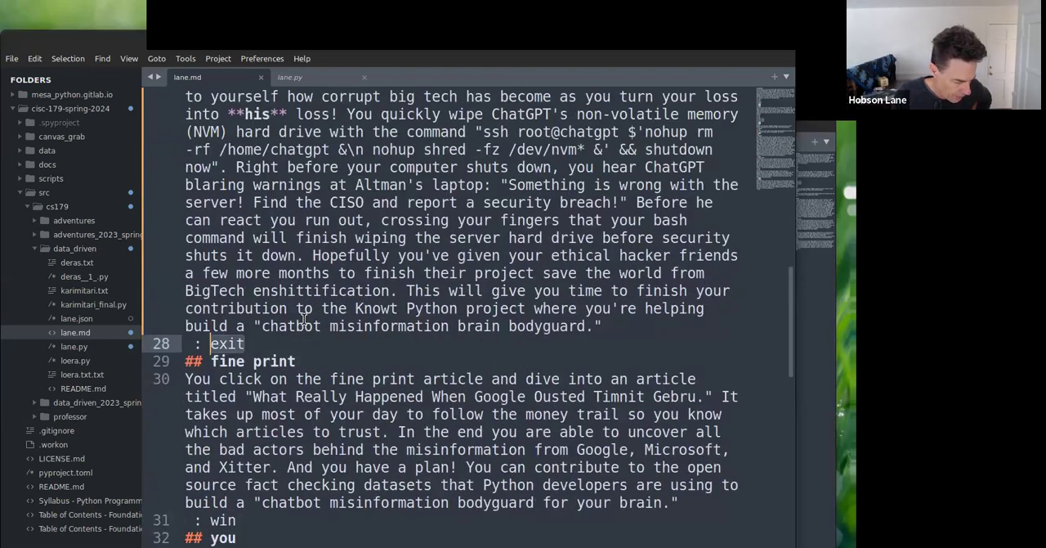
scroll("down", 3)
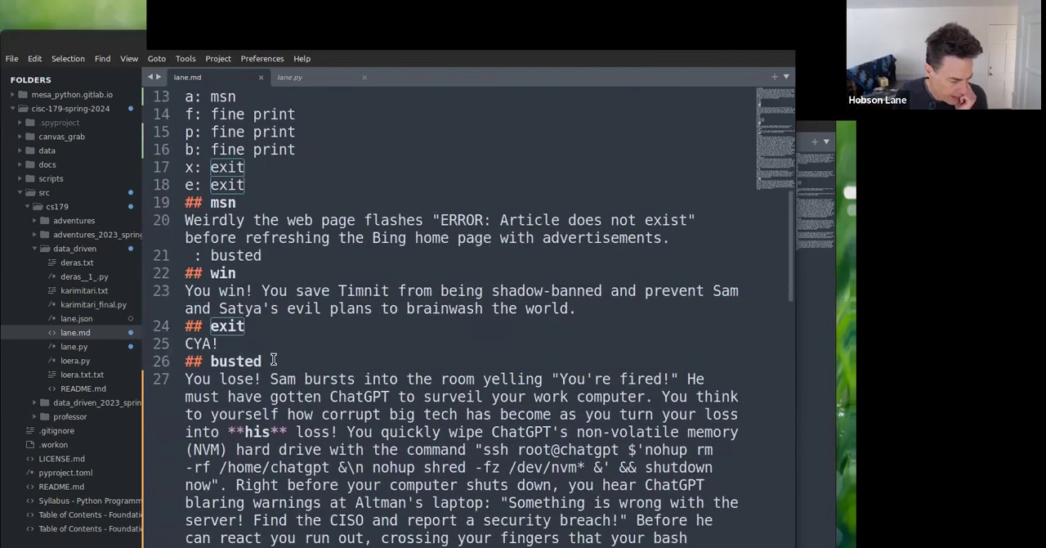
scroll("down", 3)
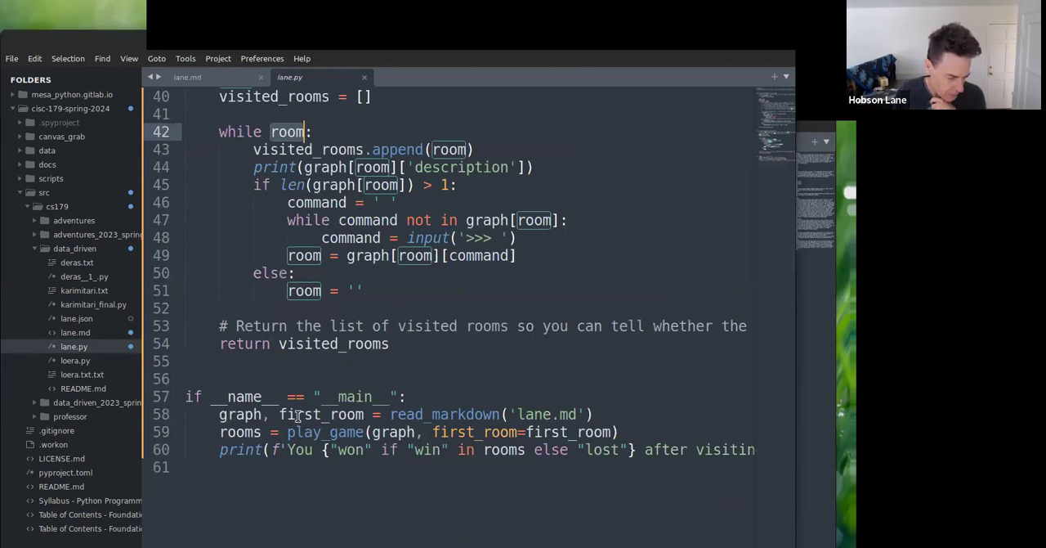
left_click(390, 414)
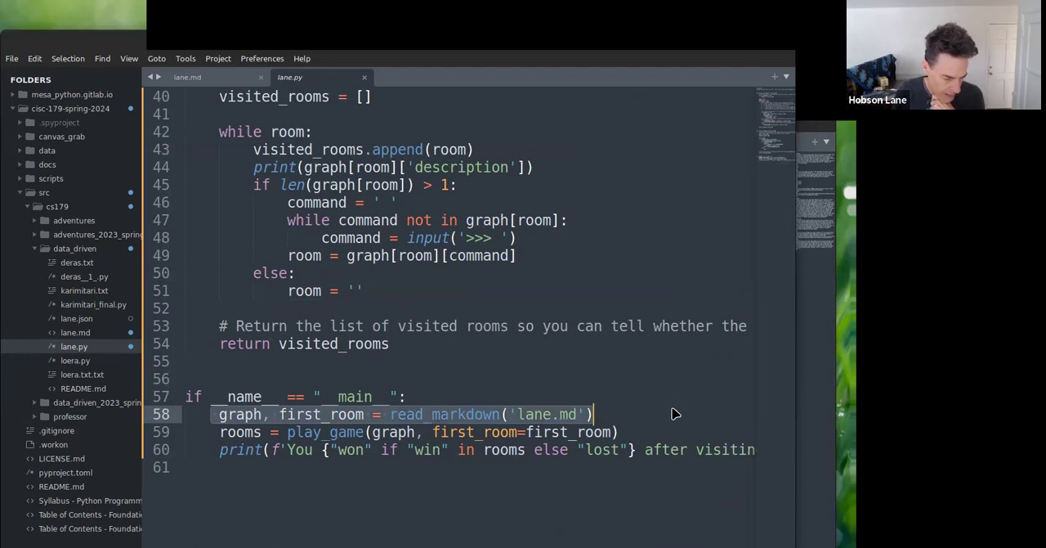
mouse_move(531, 415)
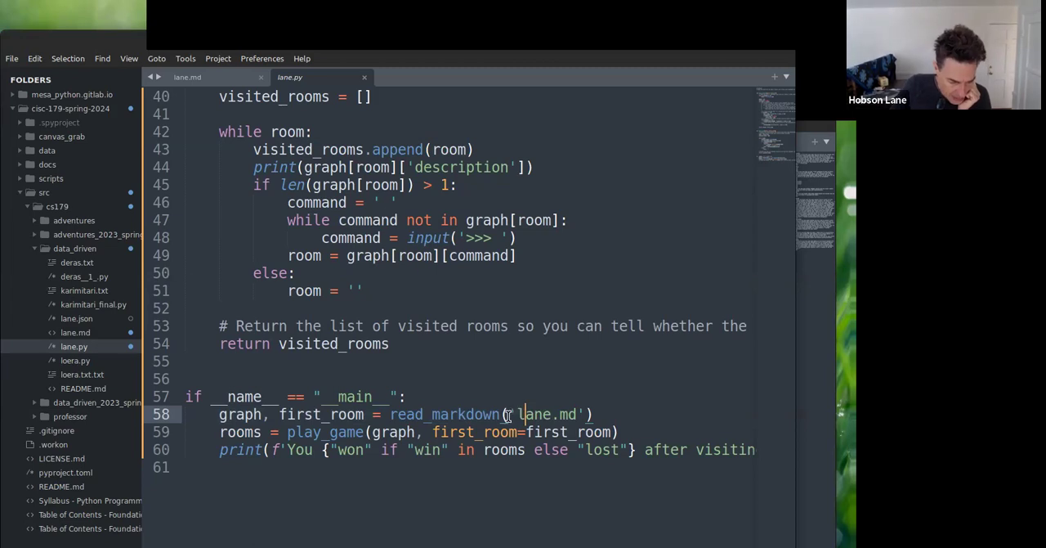
double_click(545, 414)
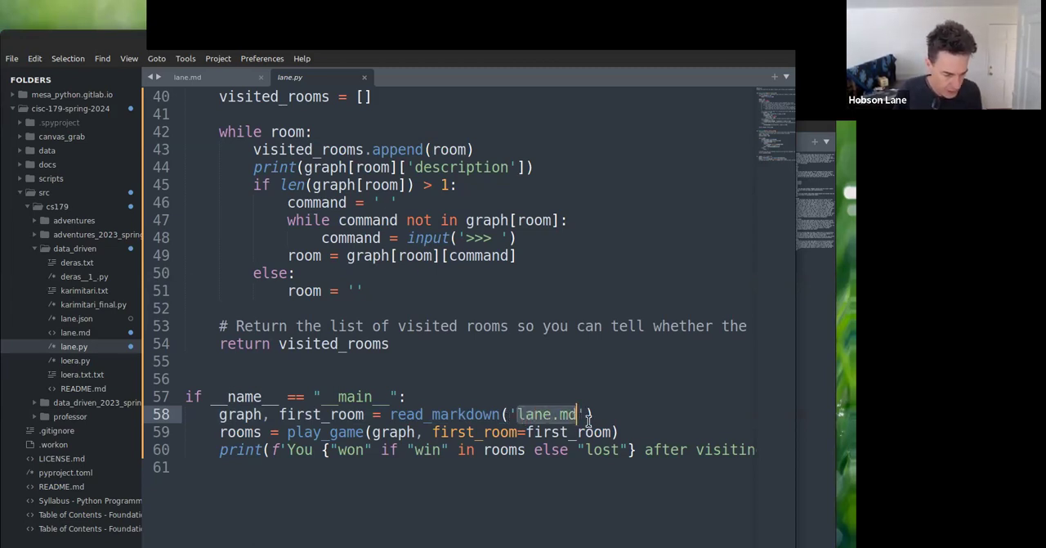
mouse_move(501, 243)
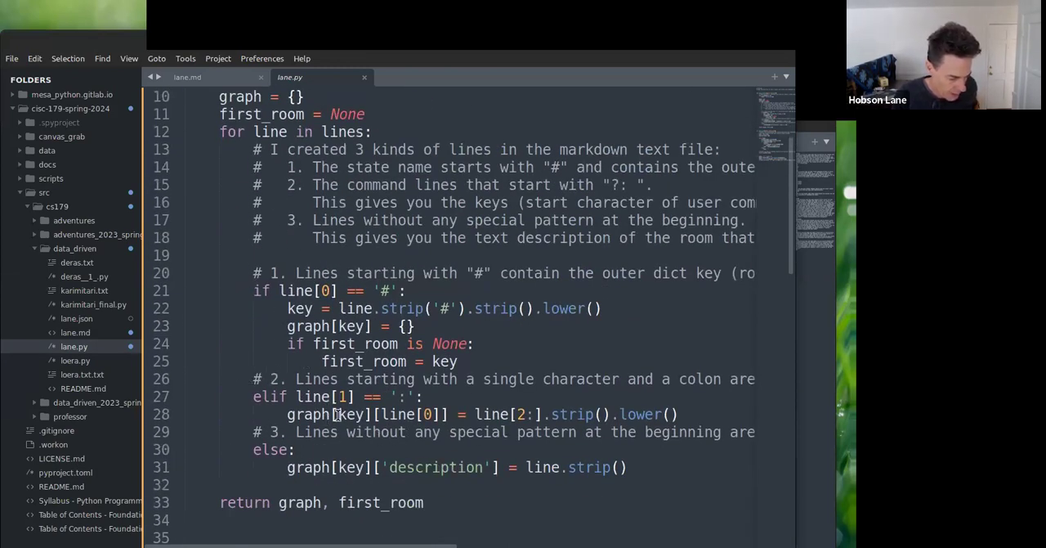
scroll("down", 3)
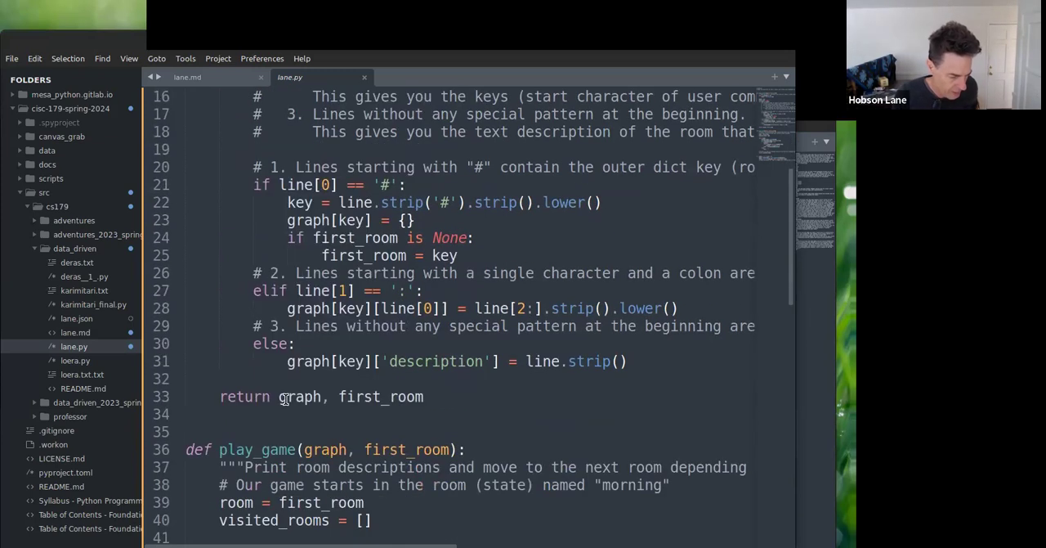
scroll("down", 3)
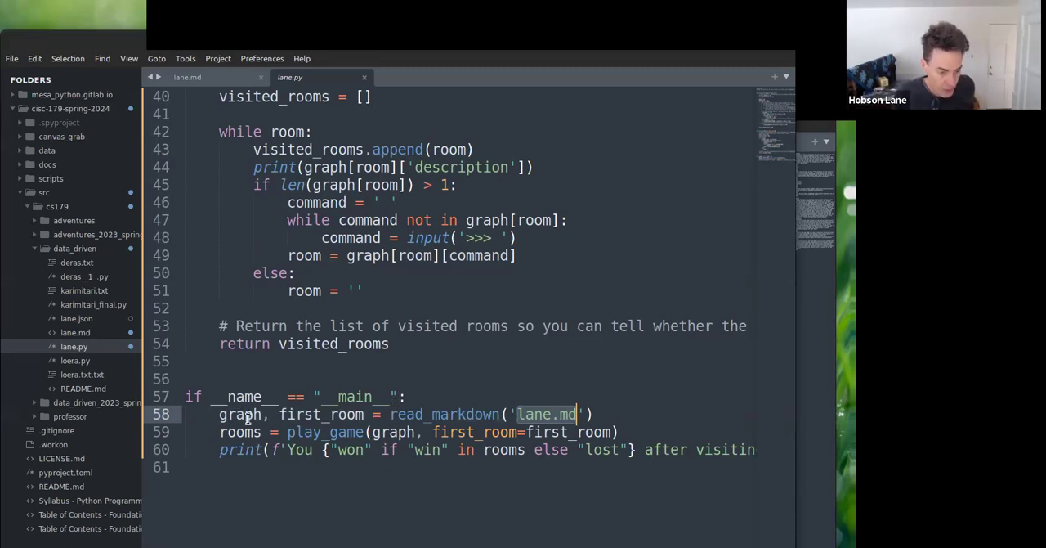
mouse_move(320, 400)
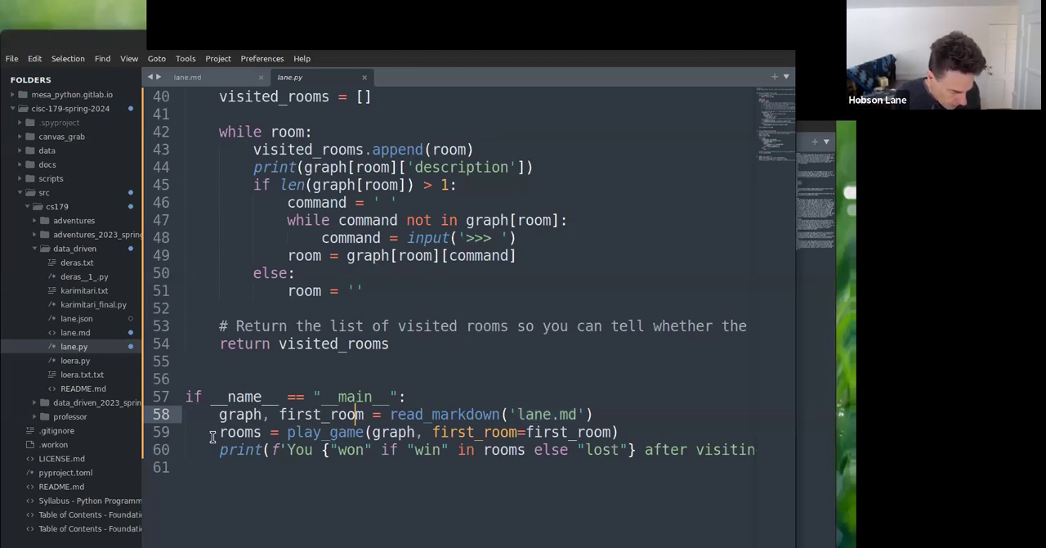
left_click(217, 432)
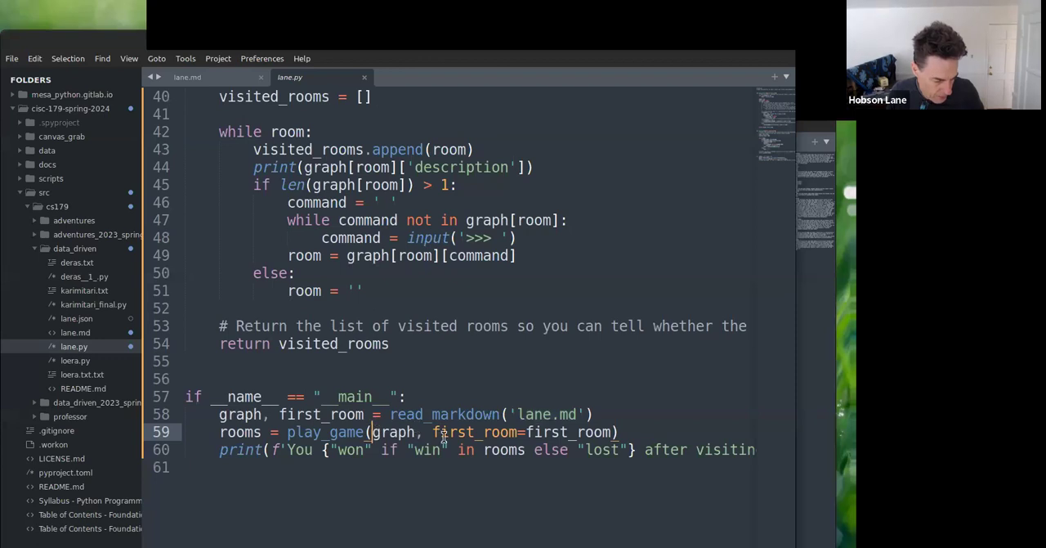
left_click_drag(433, 431, 617, 432)
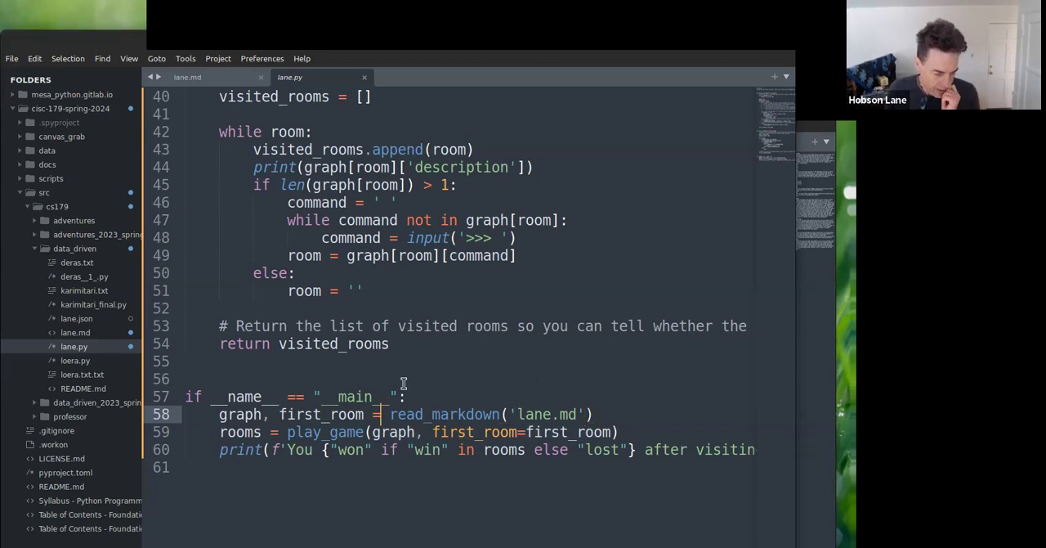
scroll("down", 3)
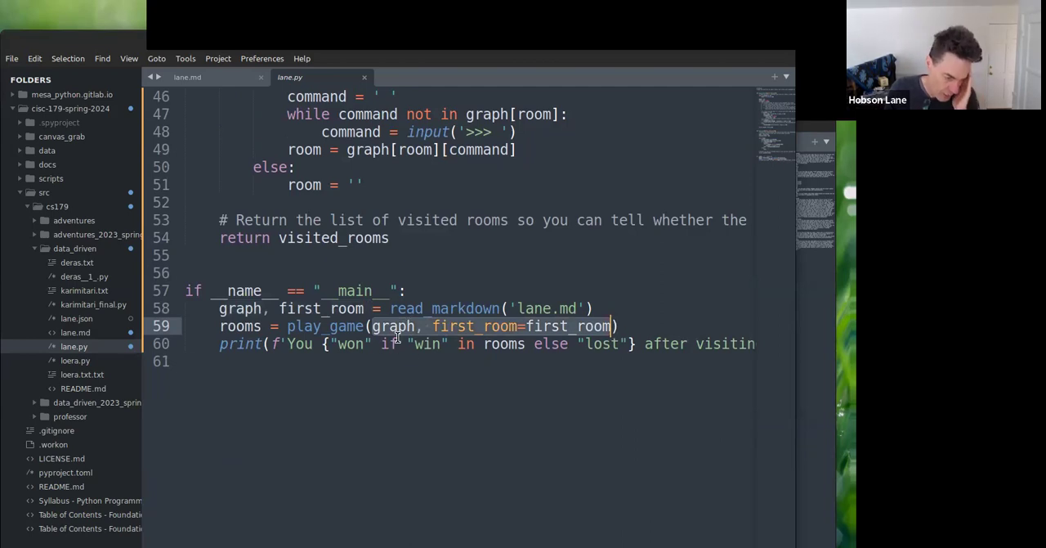
mouse_move(392, 343)
type("workon")
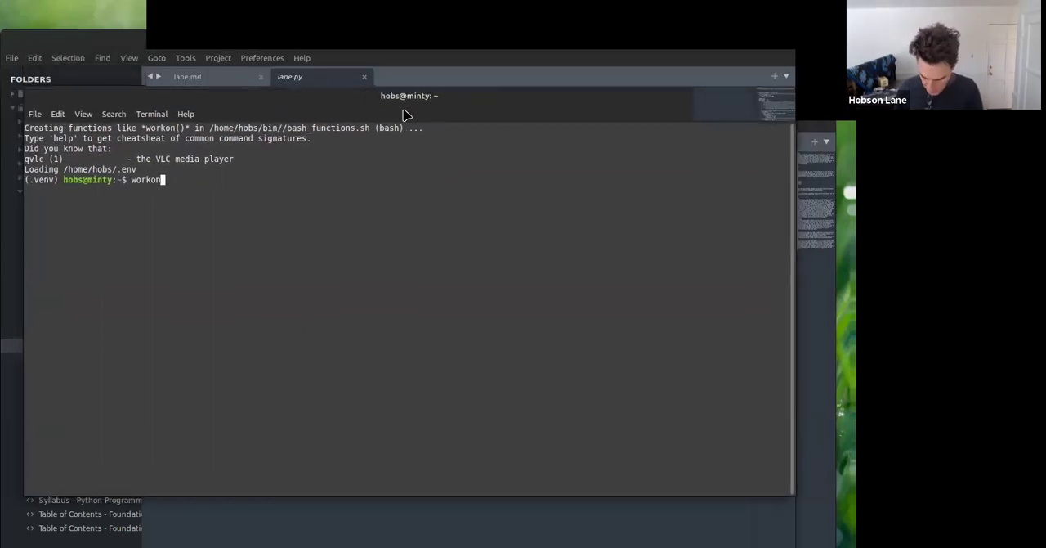
- Maximize the Terminal window and clear its screen with clr
type("=")
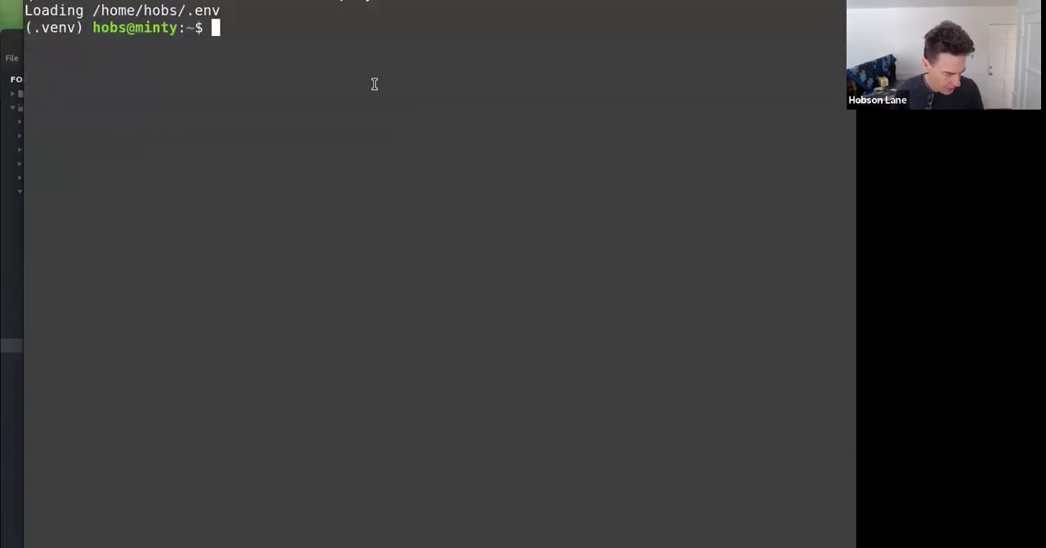
type("clr")
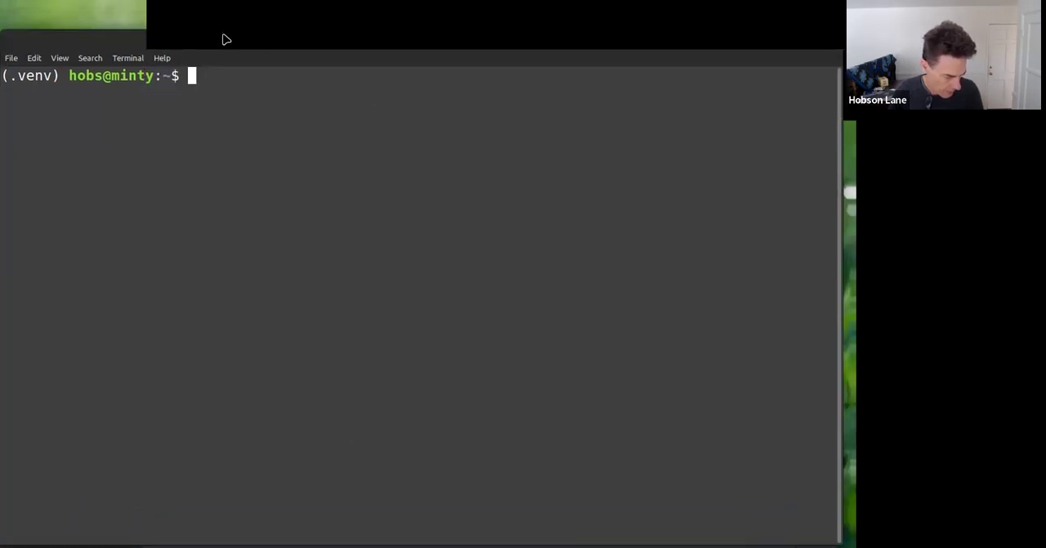
mouse_move(517, 60)
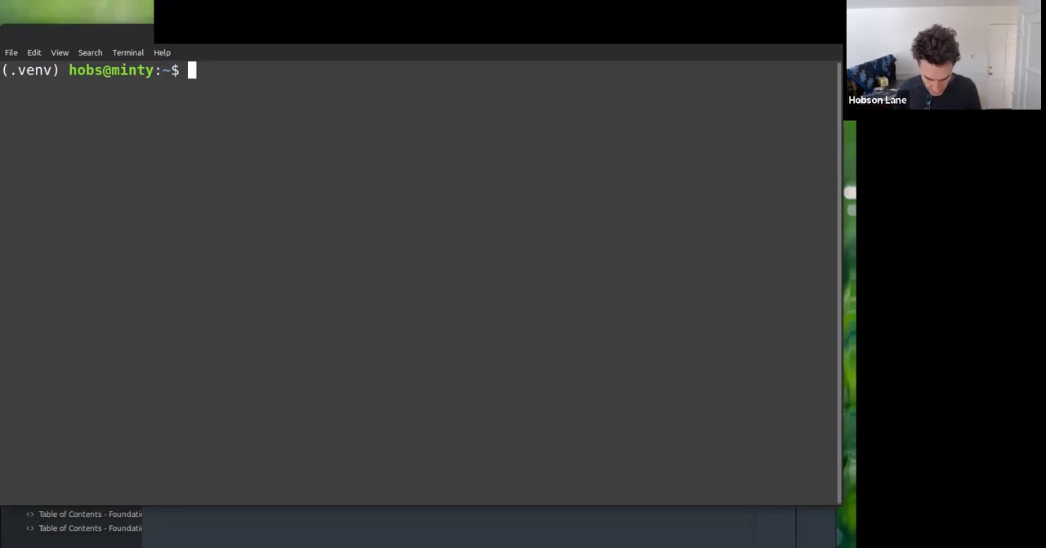
- Activate the cisc-179-spring-2024 environment with workon
type("workon")
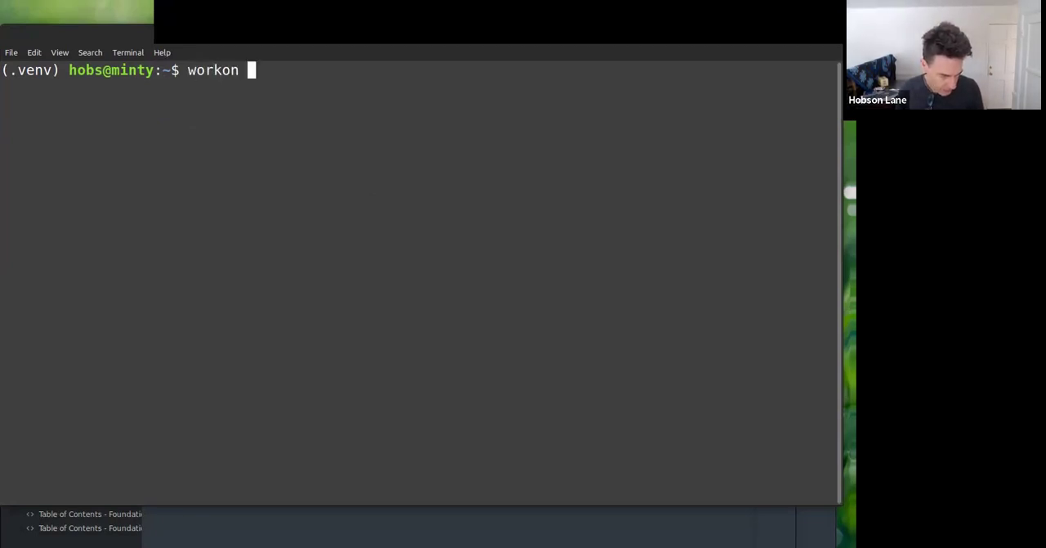
type("cisc")
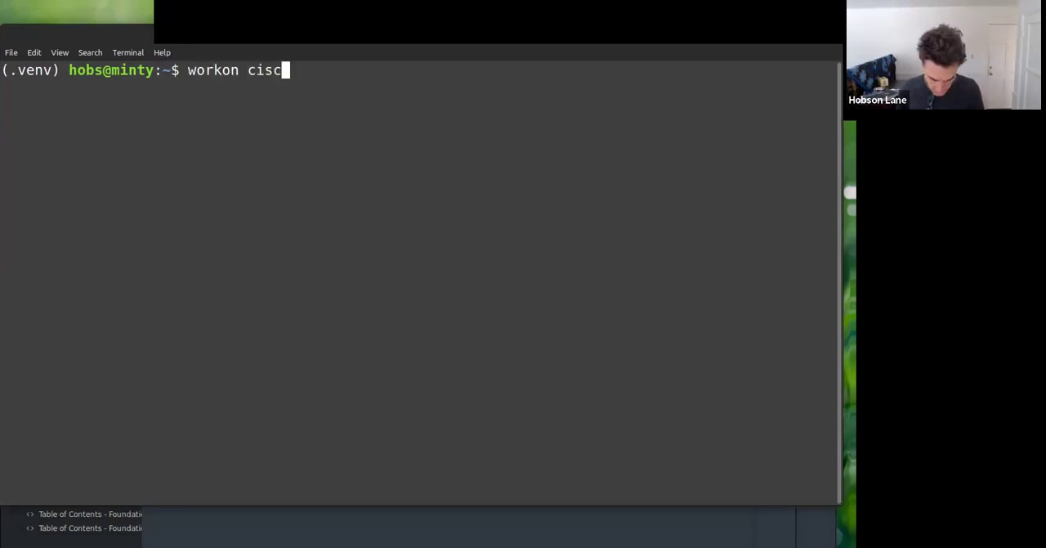
type("-179-")
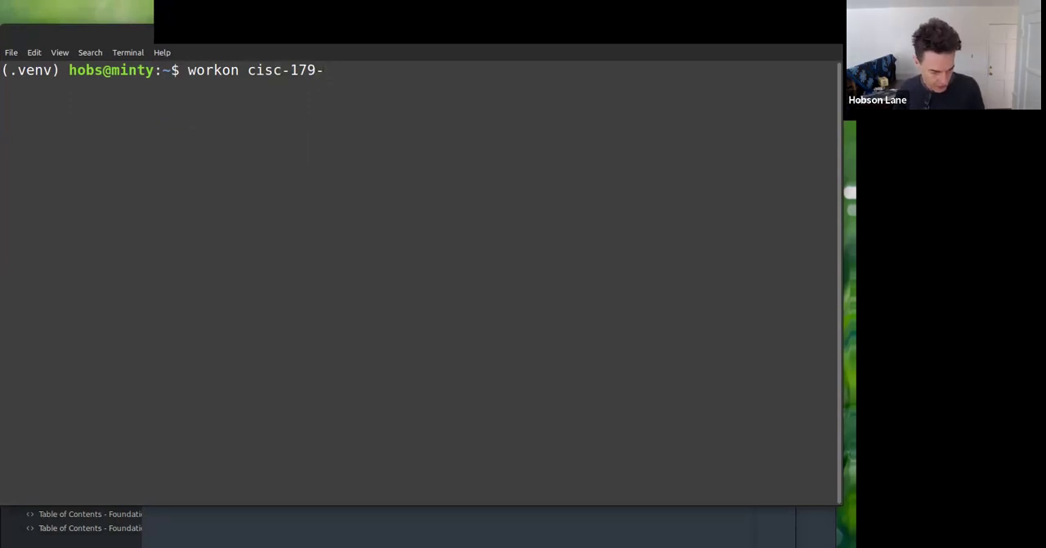
type("spring-2")
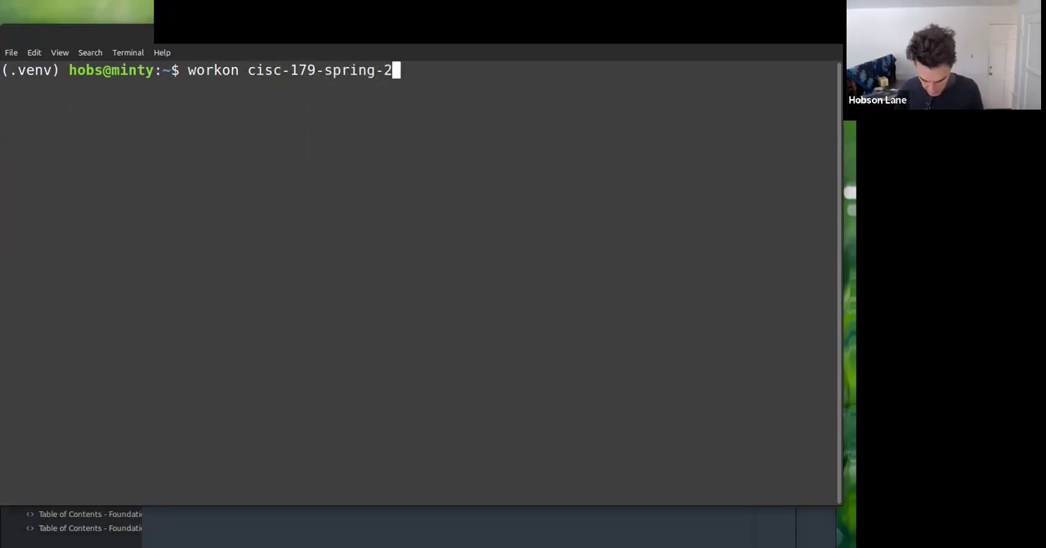
type("024")
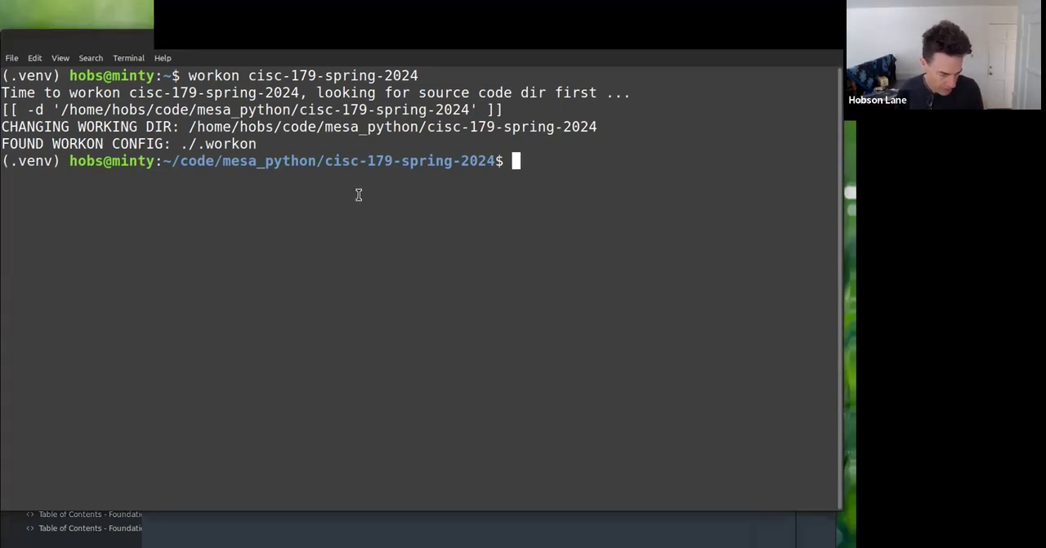
- Change into src/cs179/data_driven, listing the folder contents along the way
type("cd")
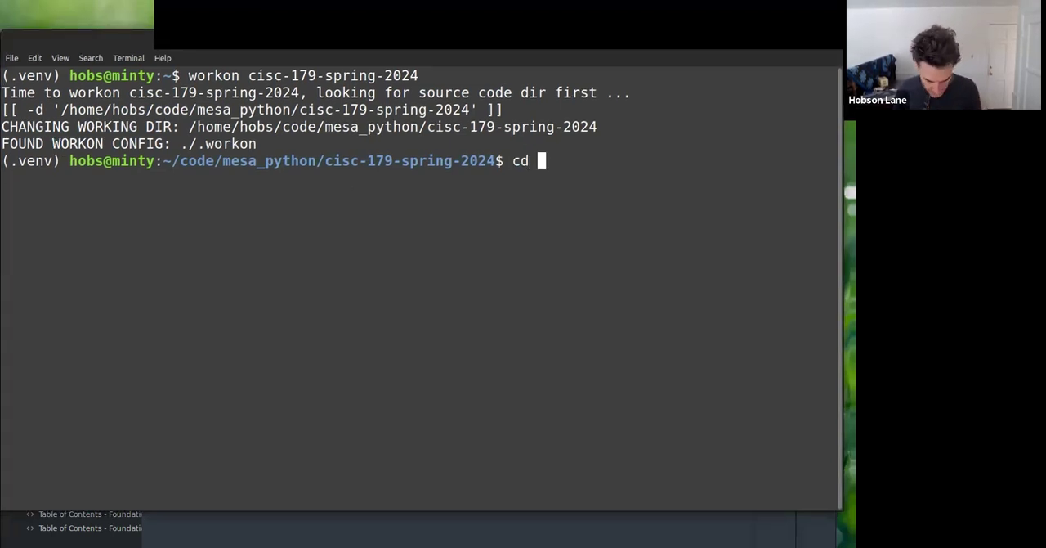
type("src")
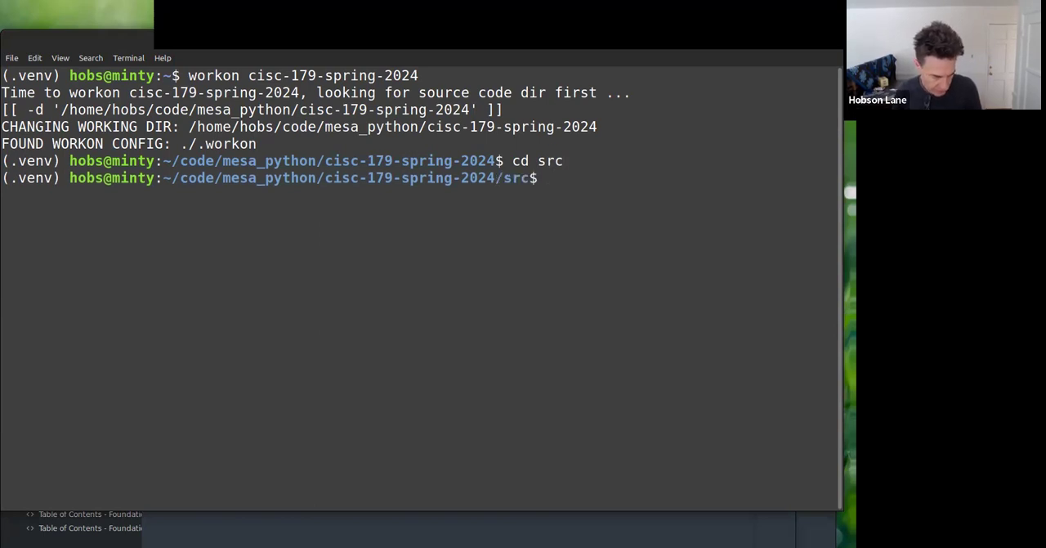
type("cd d")
type("ls")
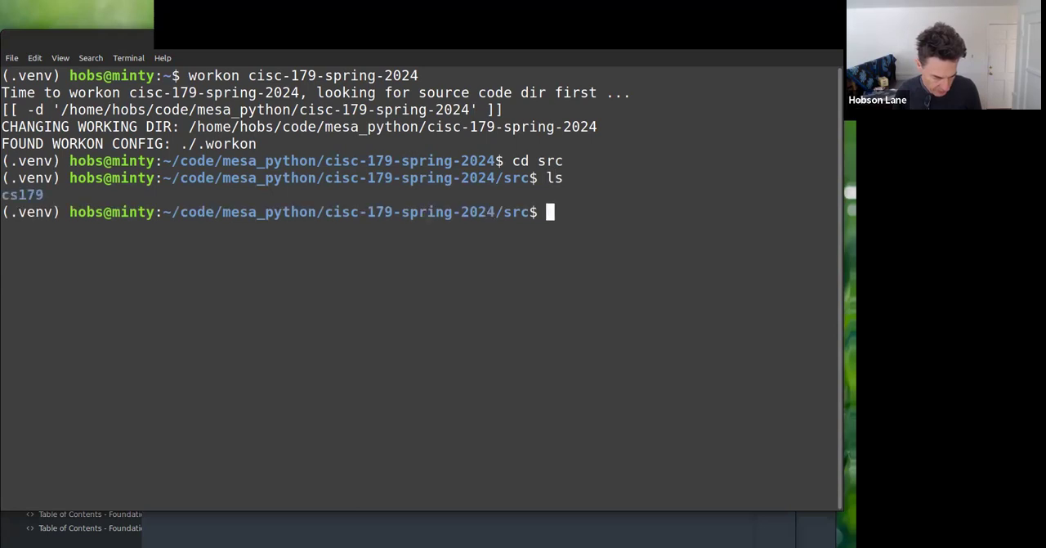
type("cd cs179")
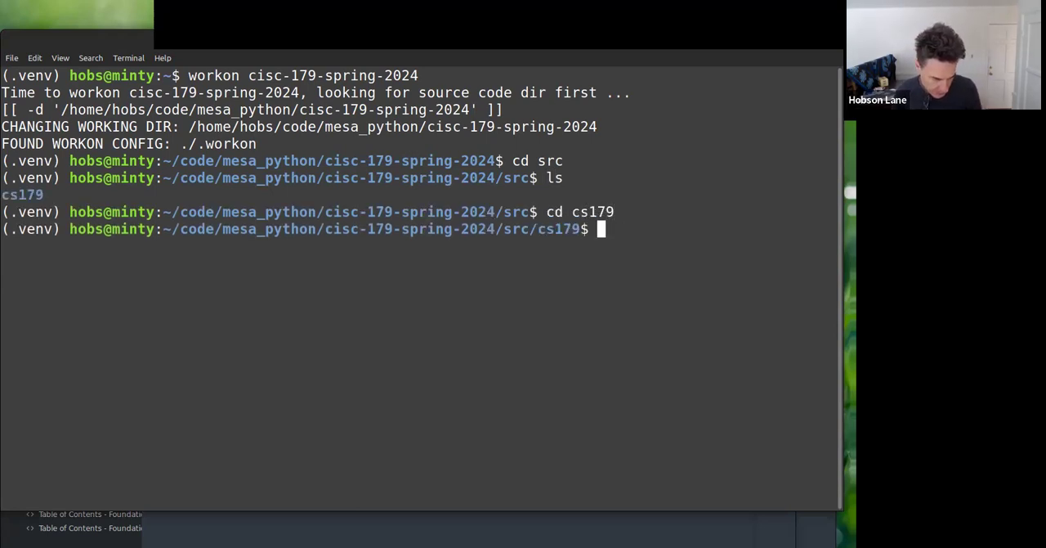
type("ls")
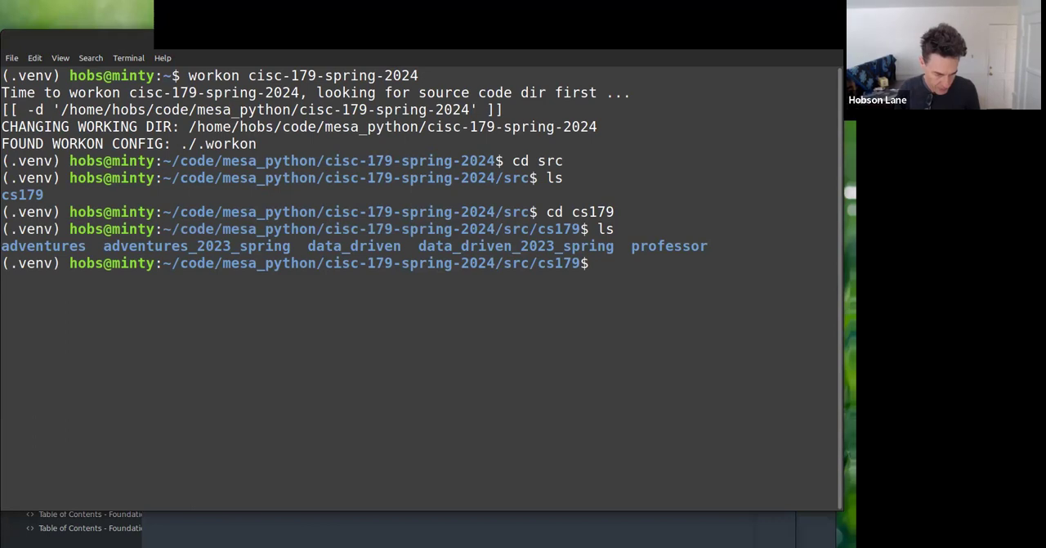
type("cd dat")
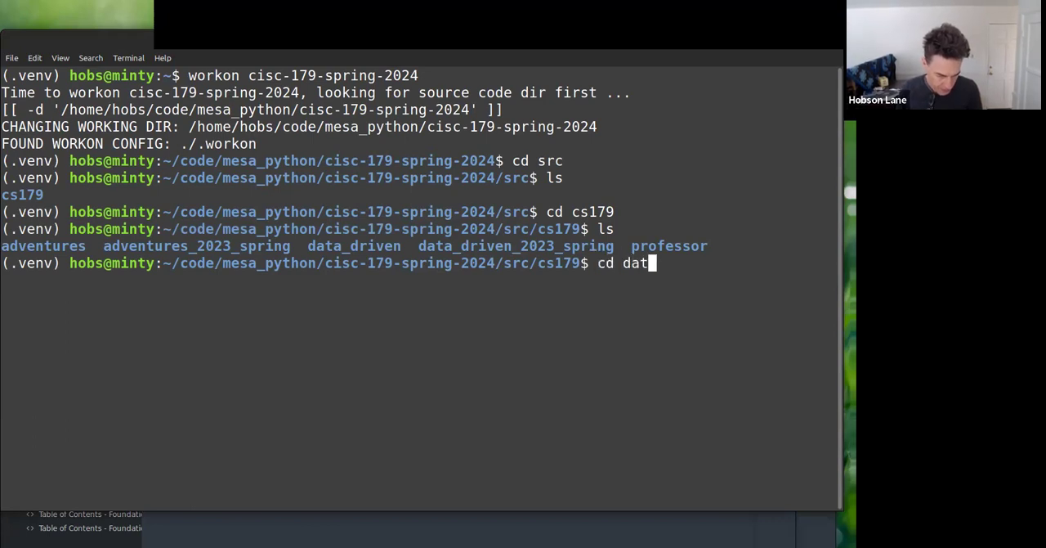
type("a_driven")
type("ls")
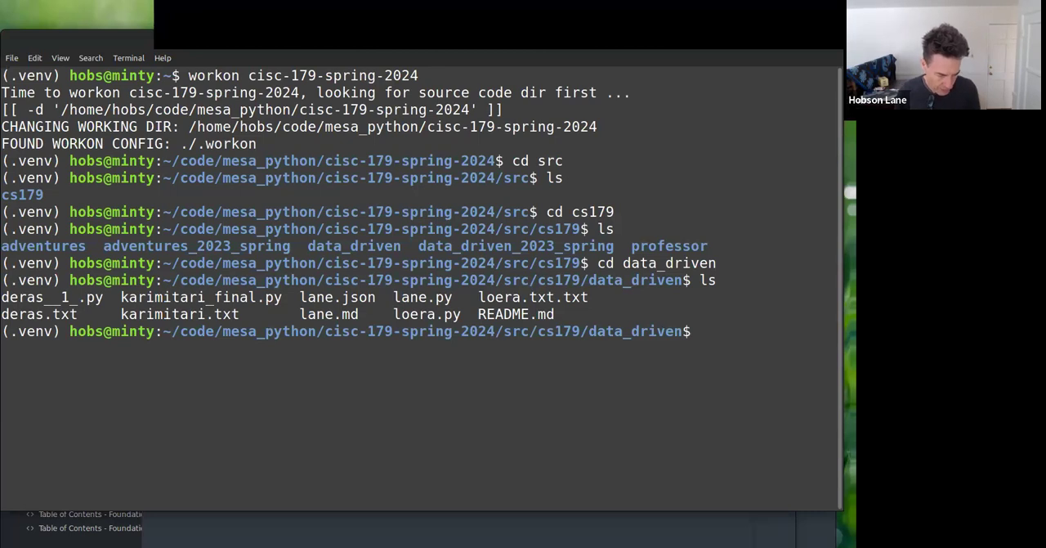
- Run python lane.py to start the adventure game
type("python")
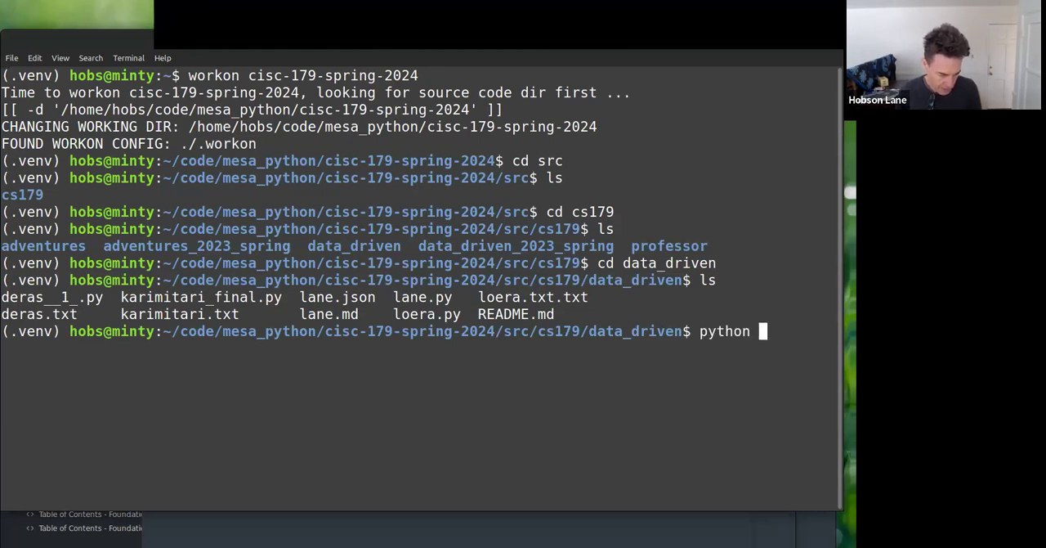
type("lane.")
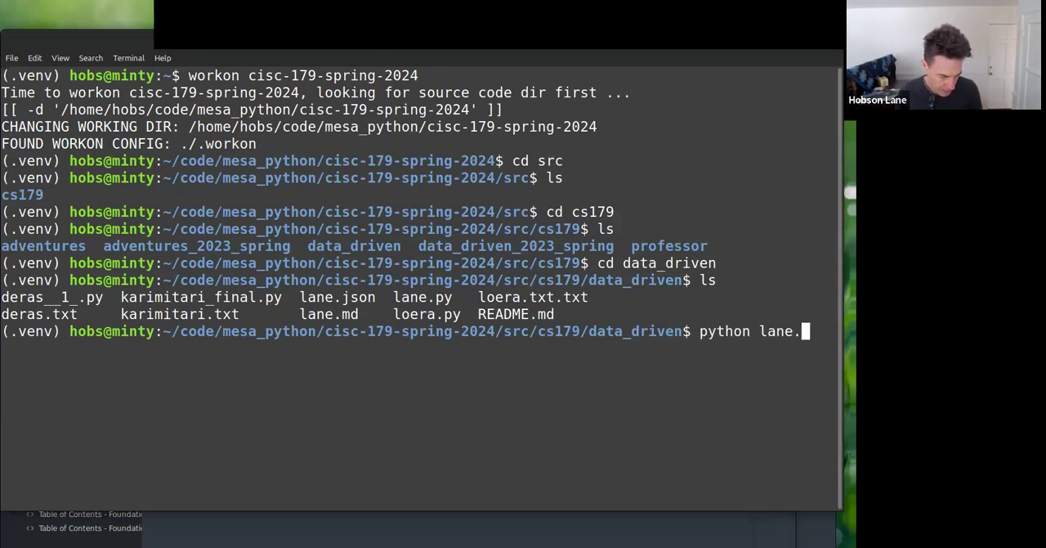
type("py")
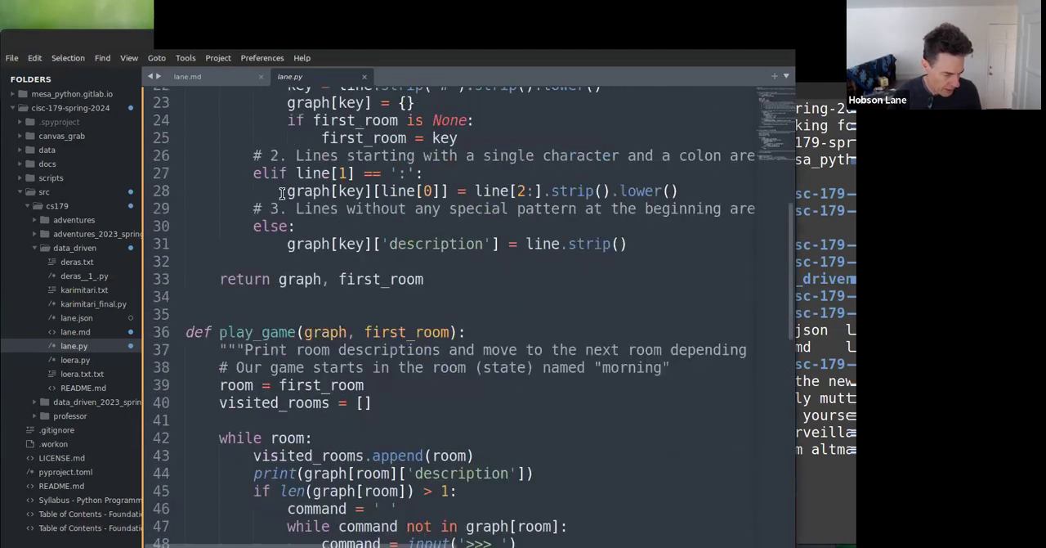
scroll("up", 3)
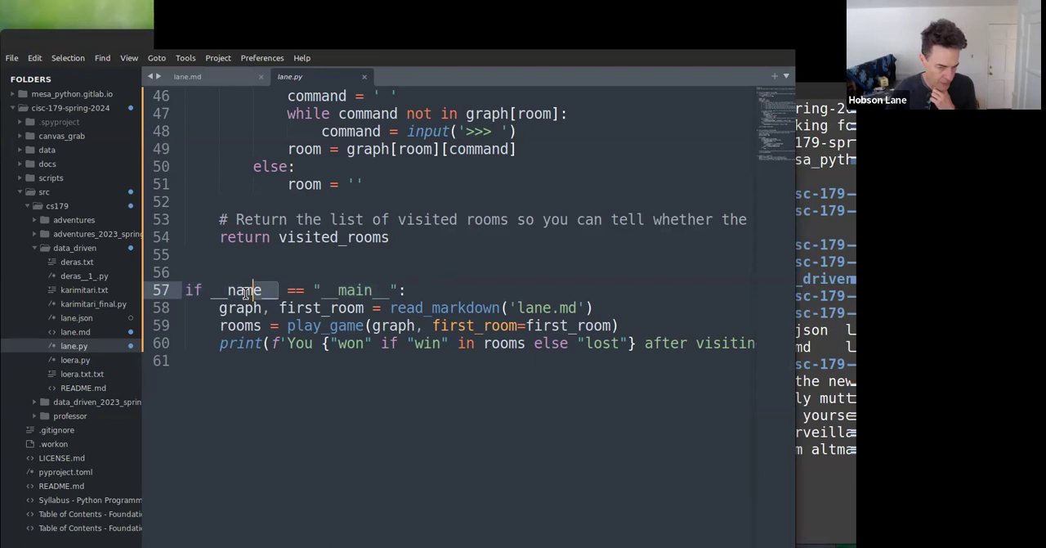
mouse_move(332, 268)
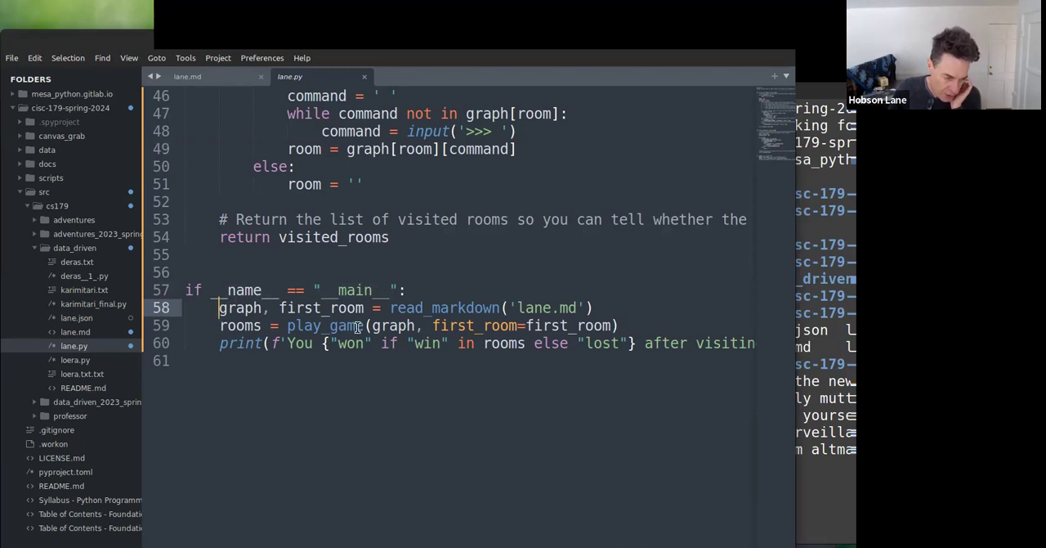
mouse_move(369, 226)
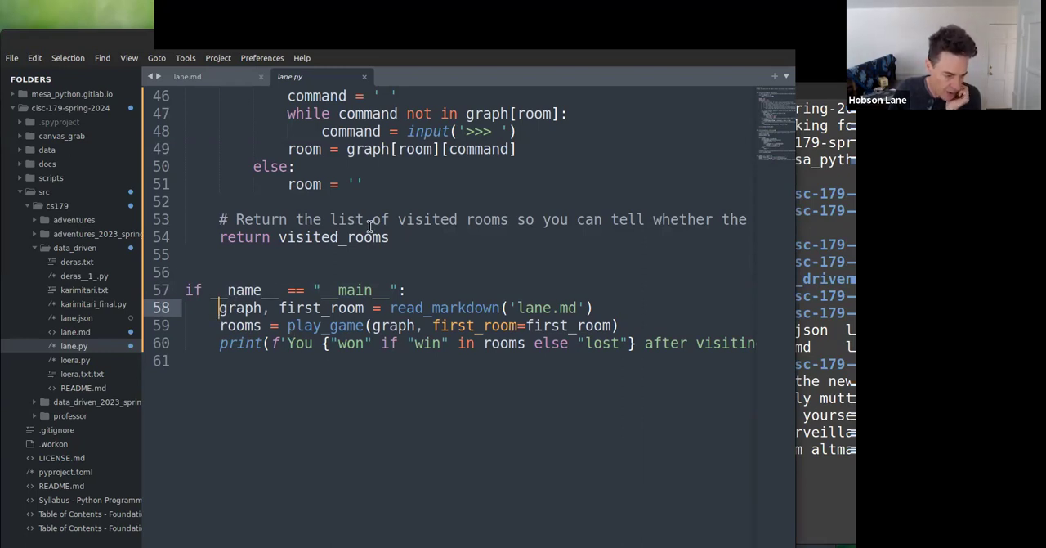
mouse_move(326, 229)
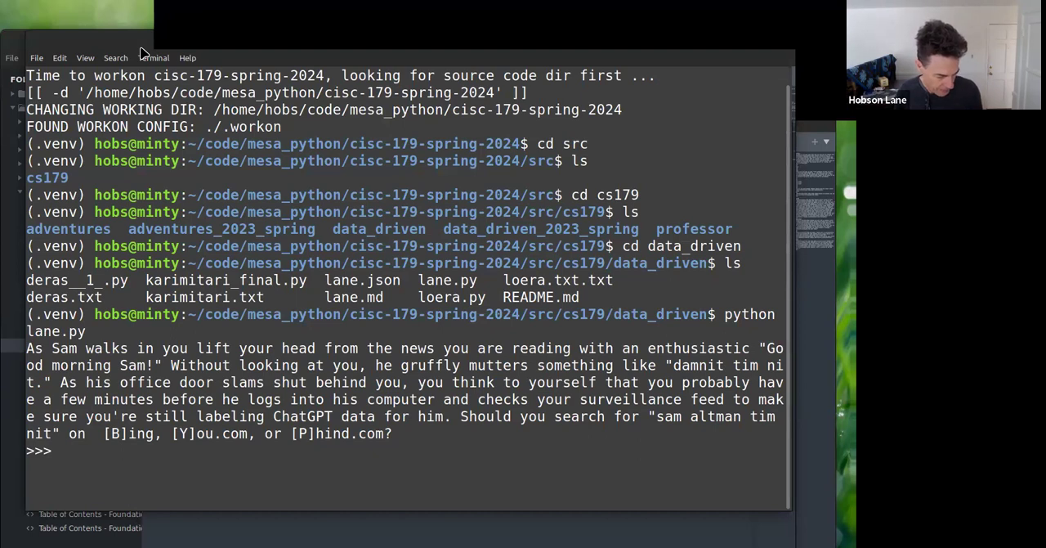
- Answer the game's prompts with b (Bing), then m
type("b")
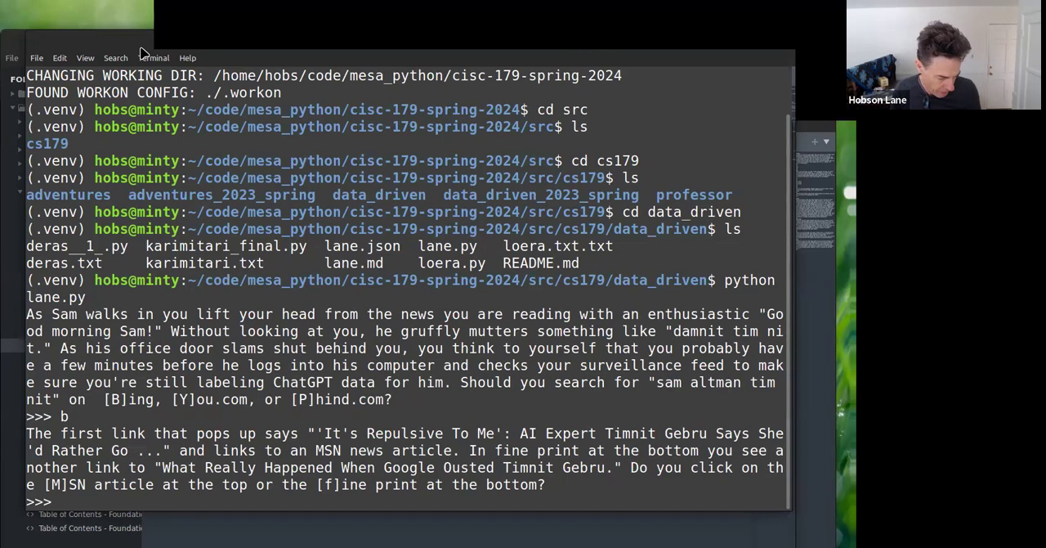
type("m")
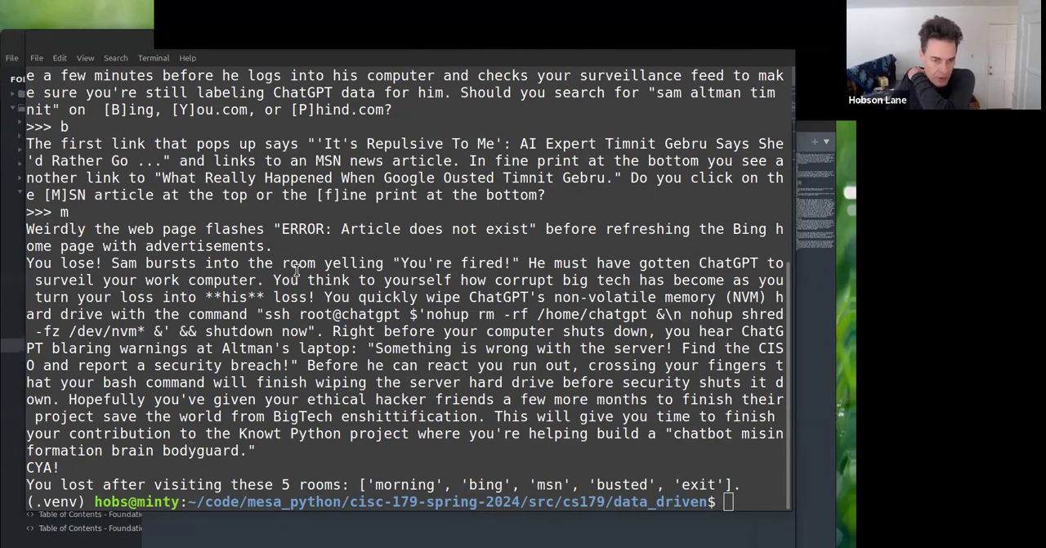
mouse_move(90, 45)
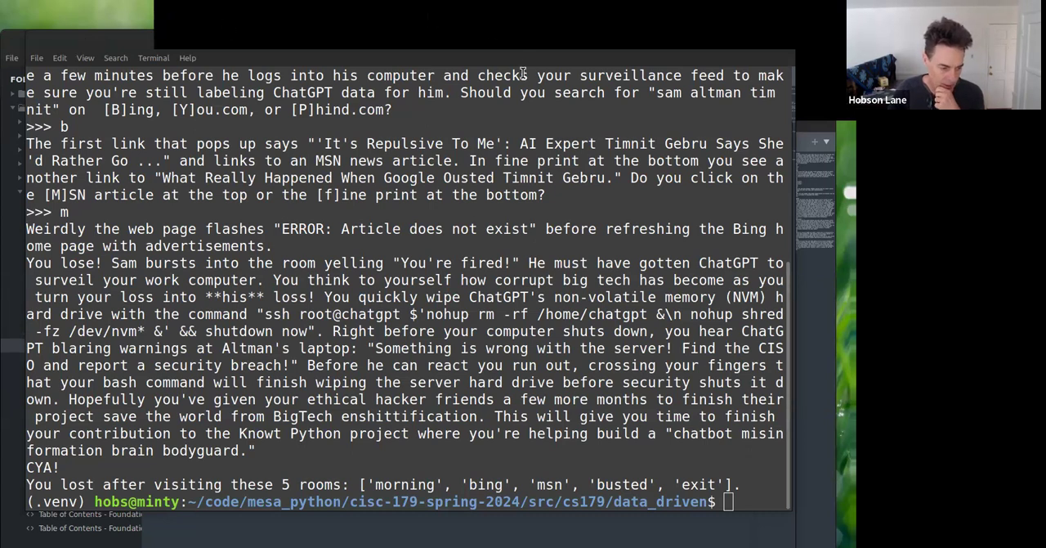
mouse_move(531, 64)
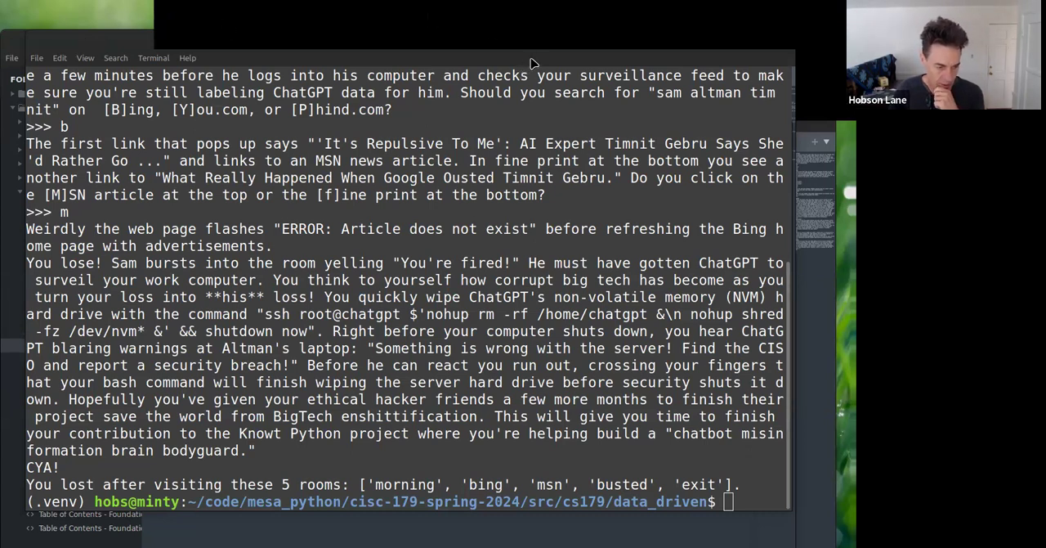
mouse_move(707, 35)
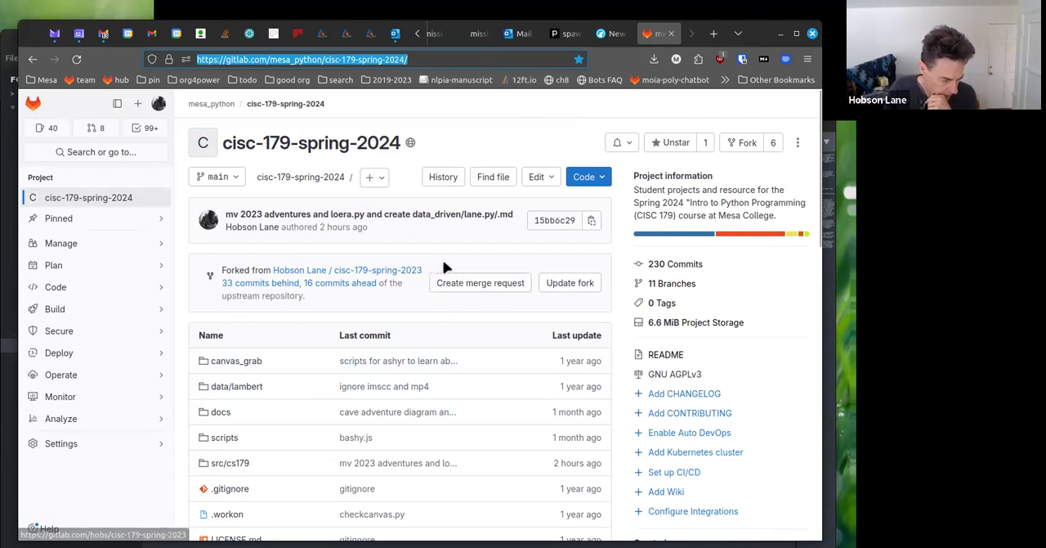
mouse_move(23, 40)
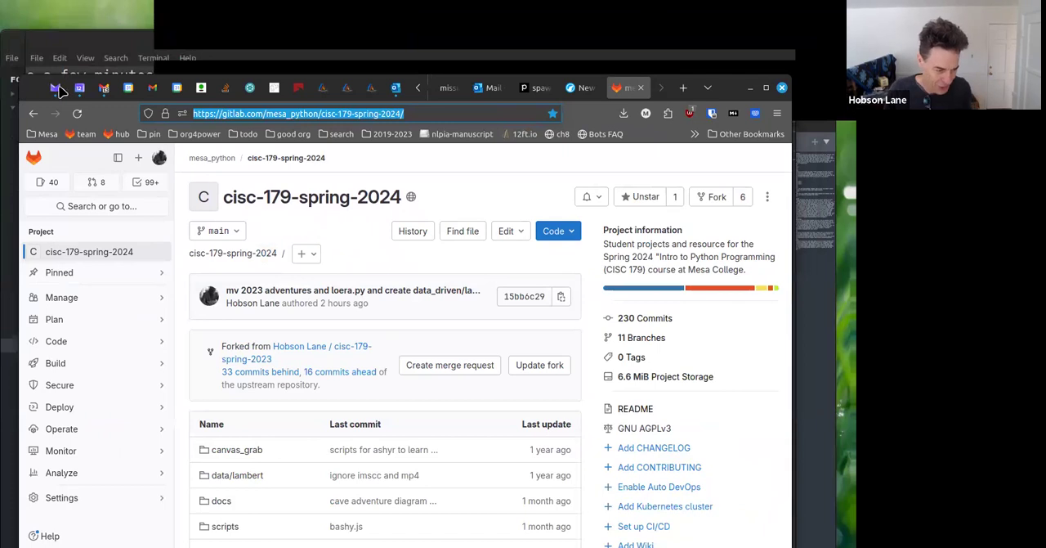
mouse_move(792, 180)
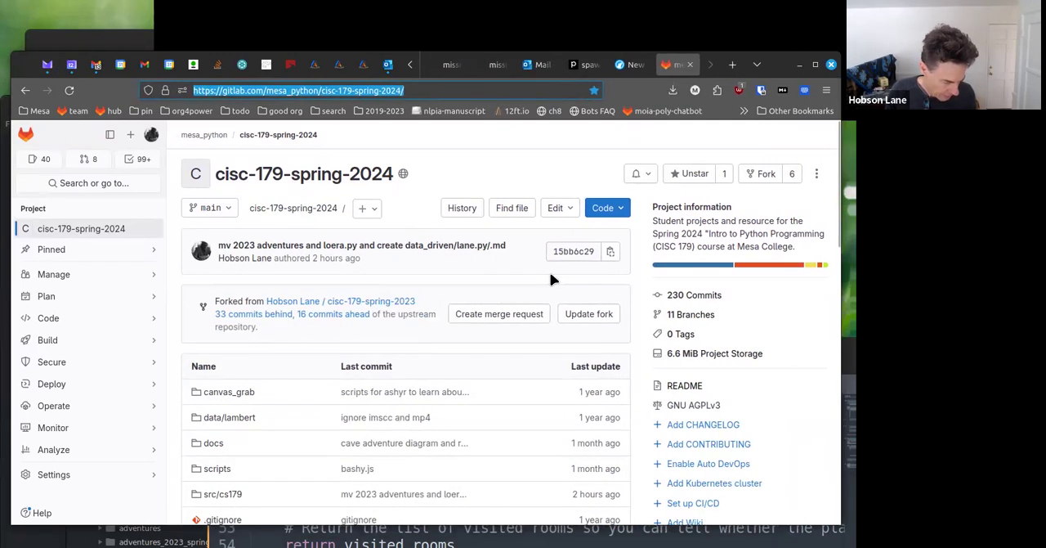
scroll("down", 3)
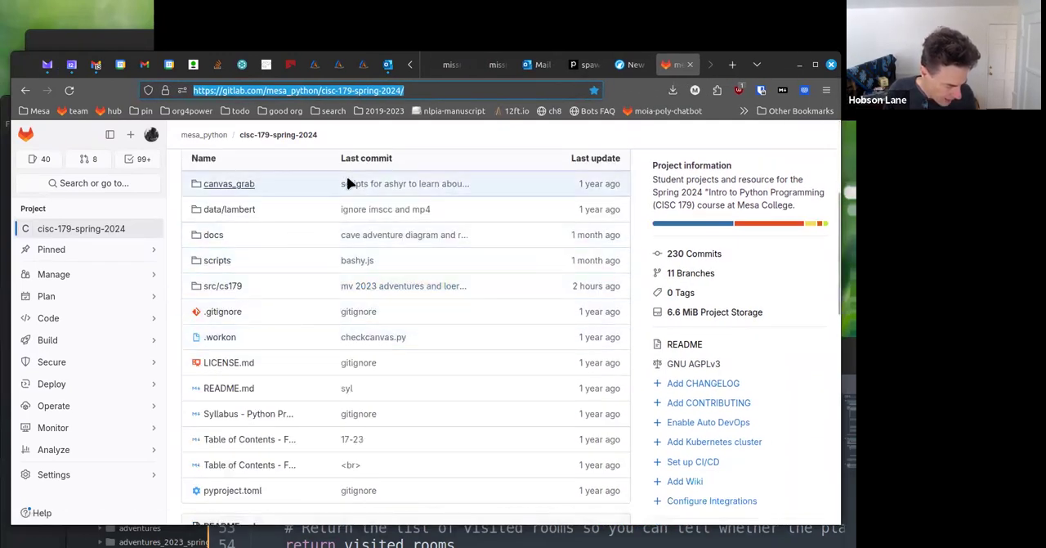
left_click(297, 89)
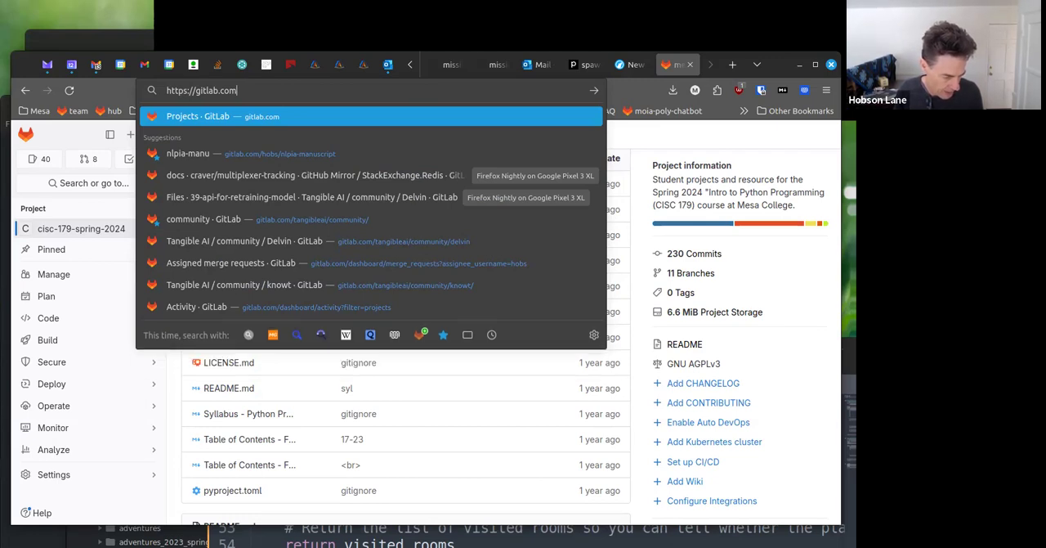
type("/")
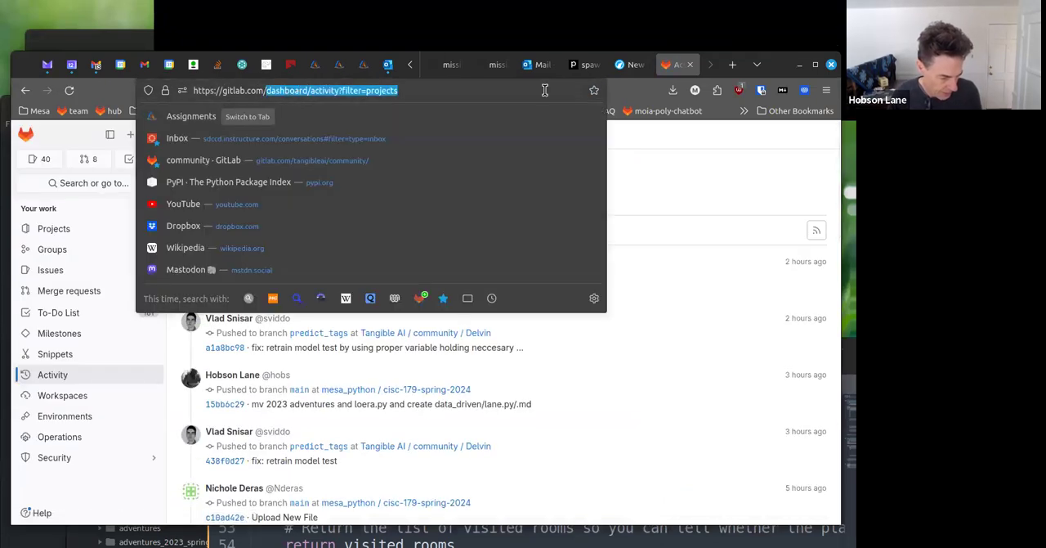
type("https://gitlab.com/")
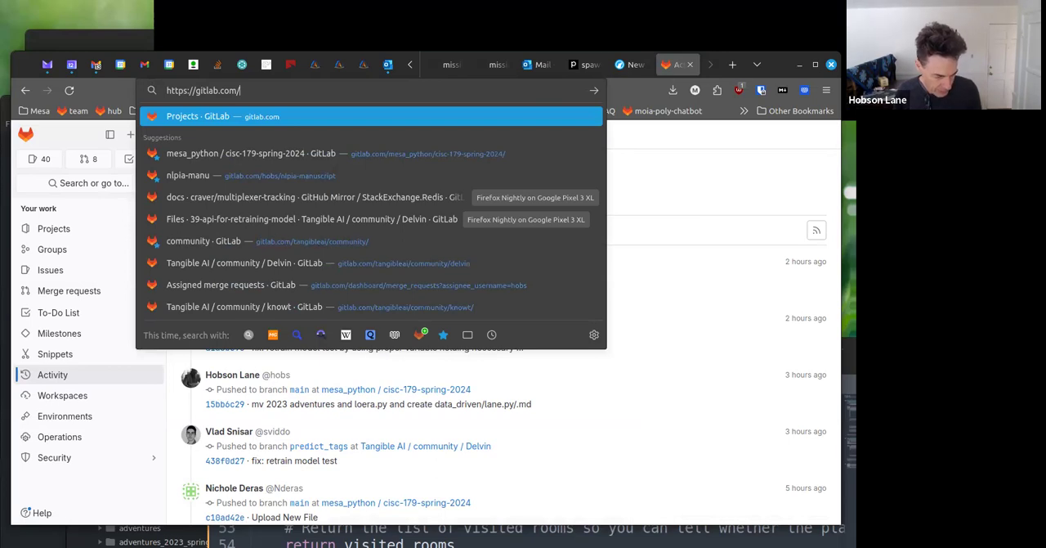
type("mesa_python/")
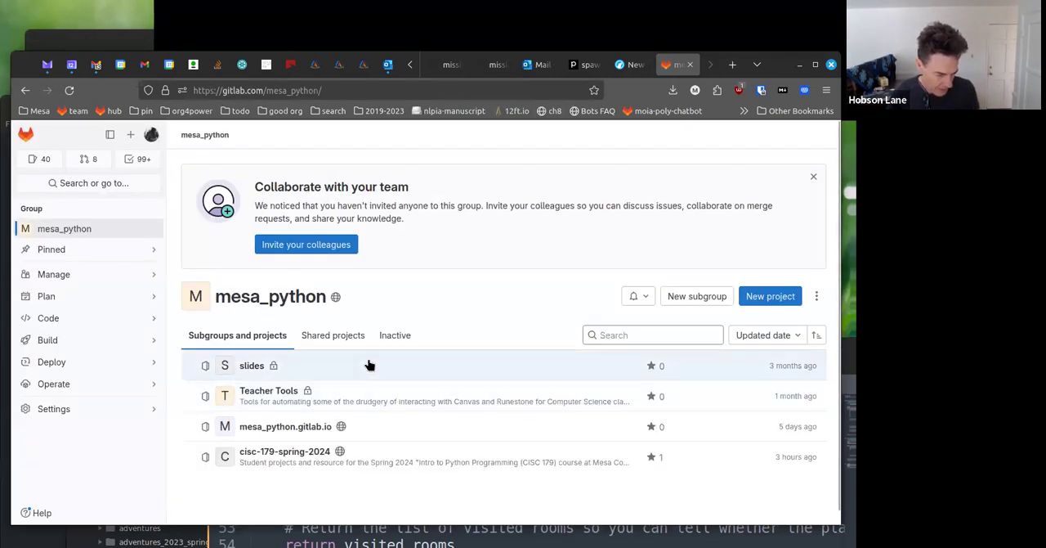
mouse_move(296, 456)
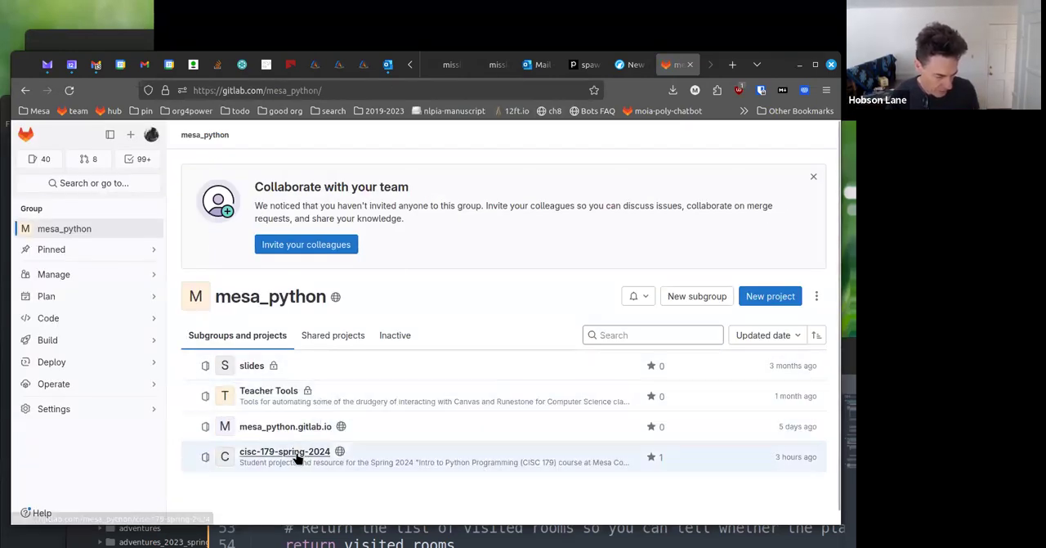
mouse_move(284, 451)
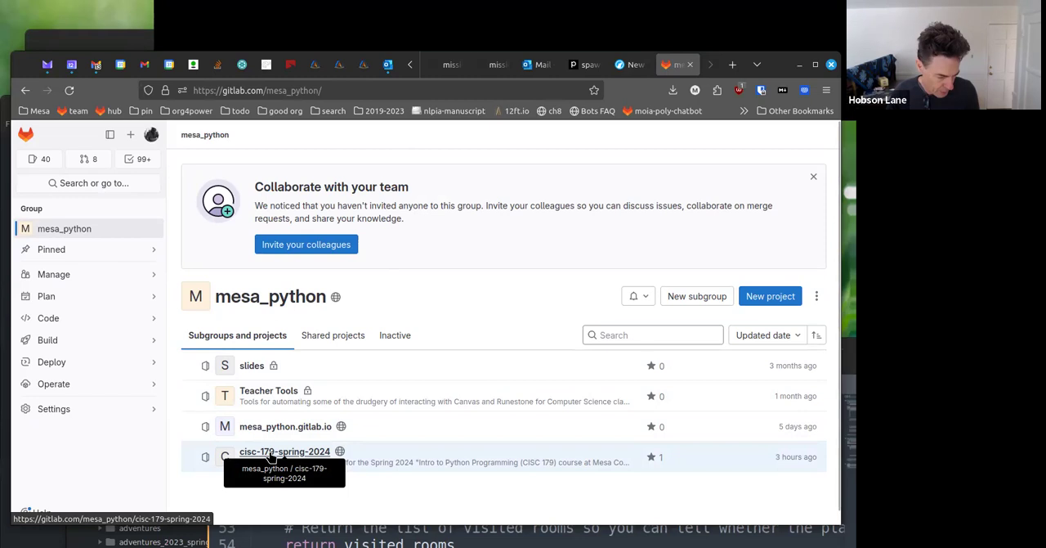
left_click(285, 451)
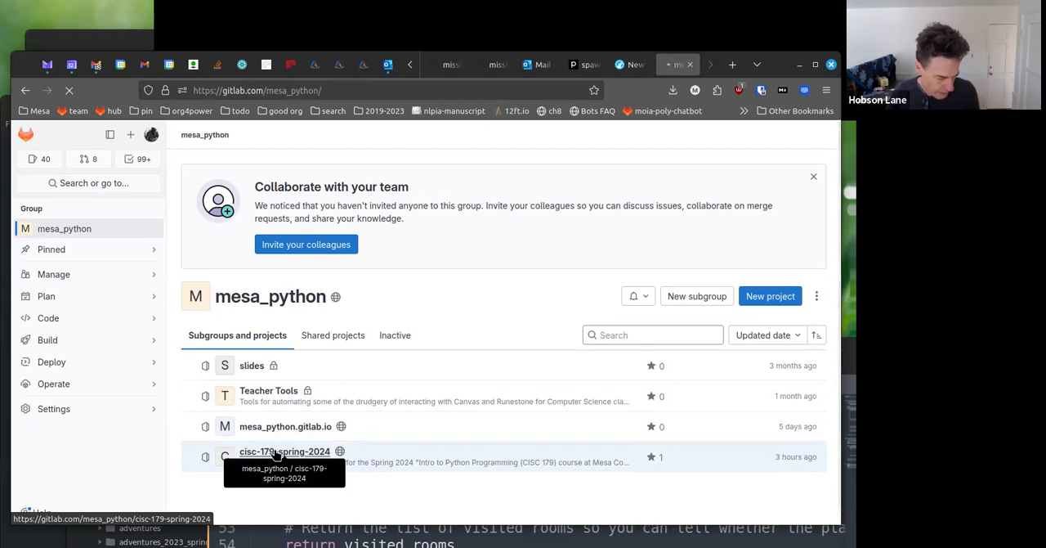
left_click(284, 451)
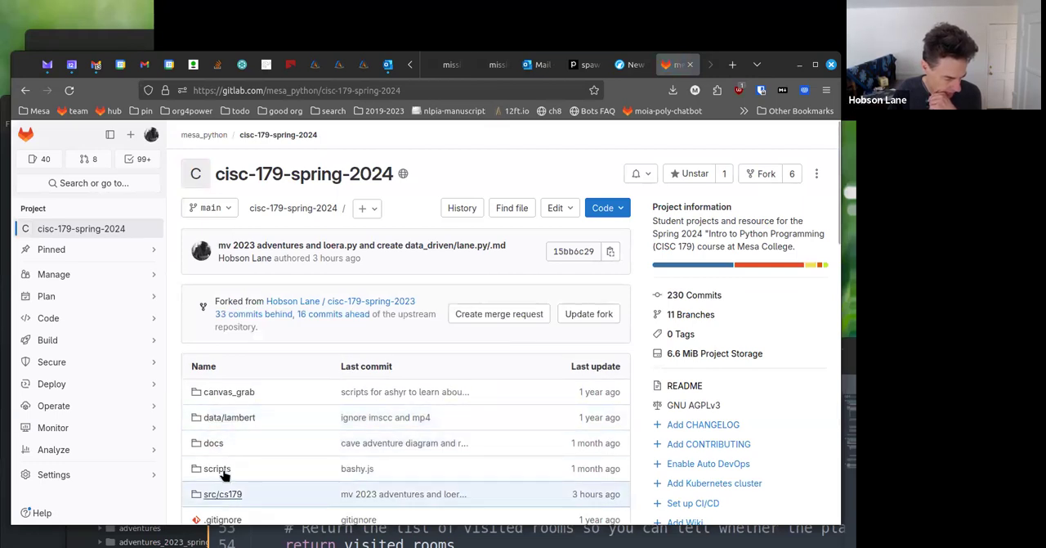
scroll("down", 3)
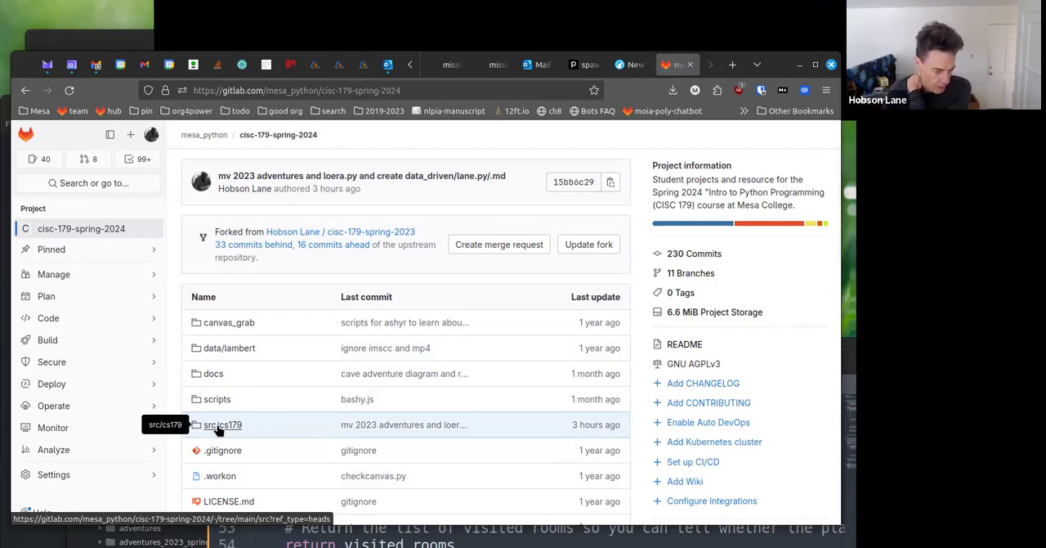
- Browse src/cs179 and data_driven in GitLab, then scroll through lane.py's code
left_click(222, 424)
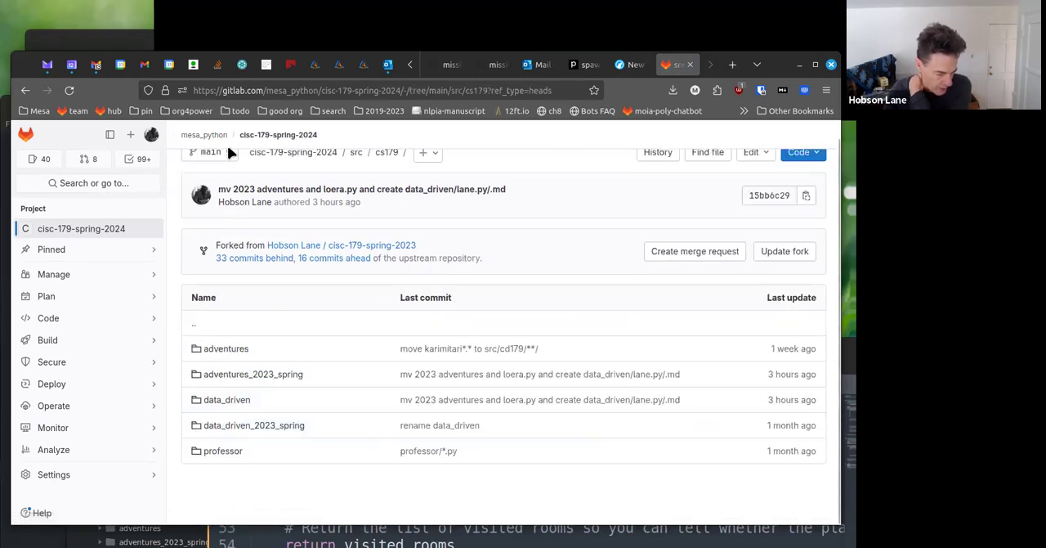
mouse_move(529, 202)
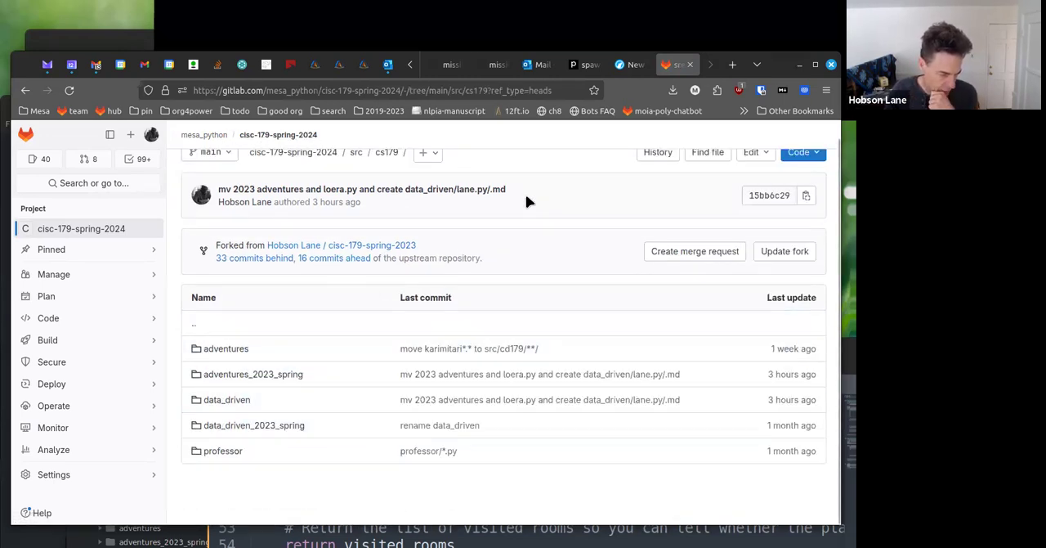
mouse_move(281, 402)
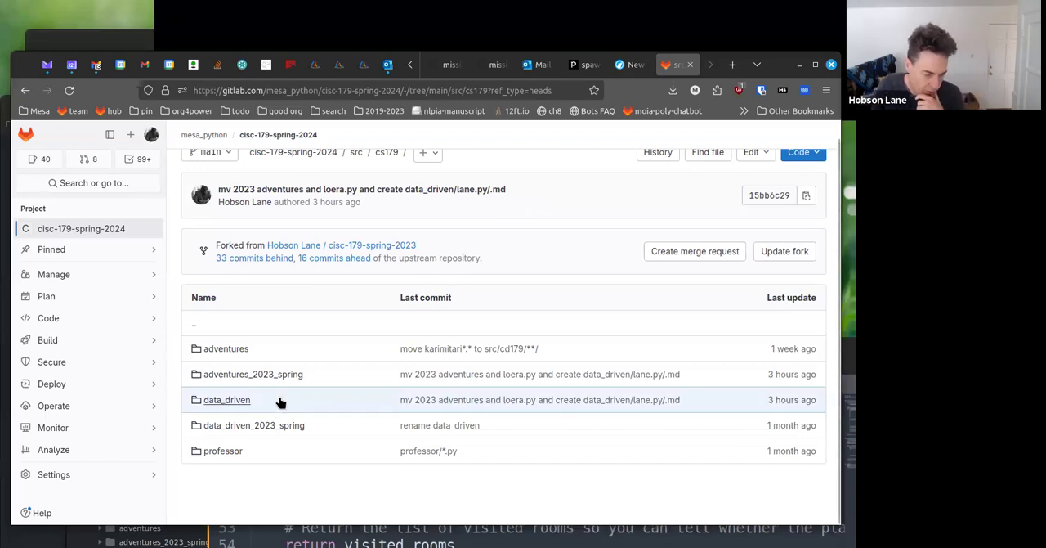
mouse_move(253, 374)
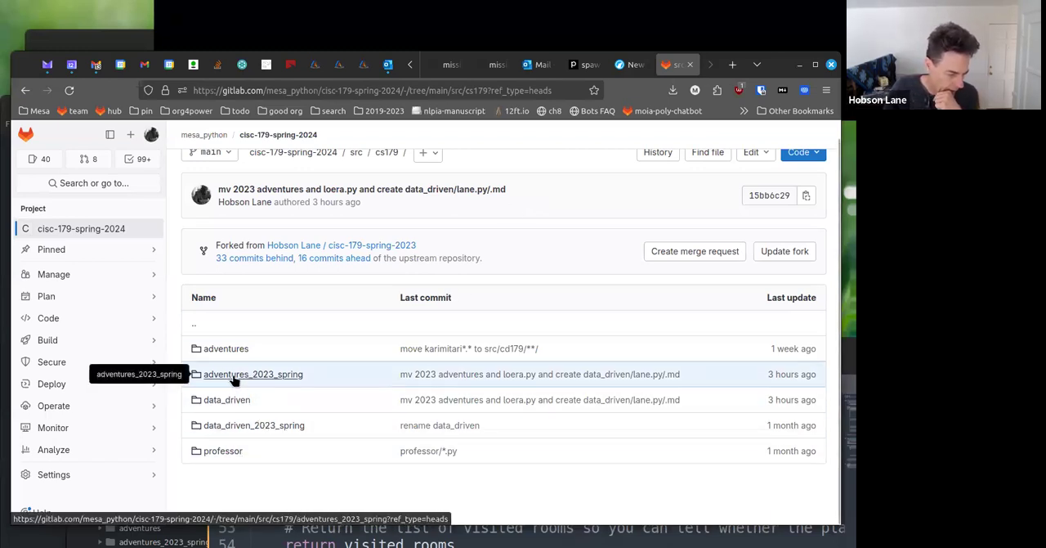
mouse_move(227, 399)
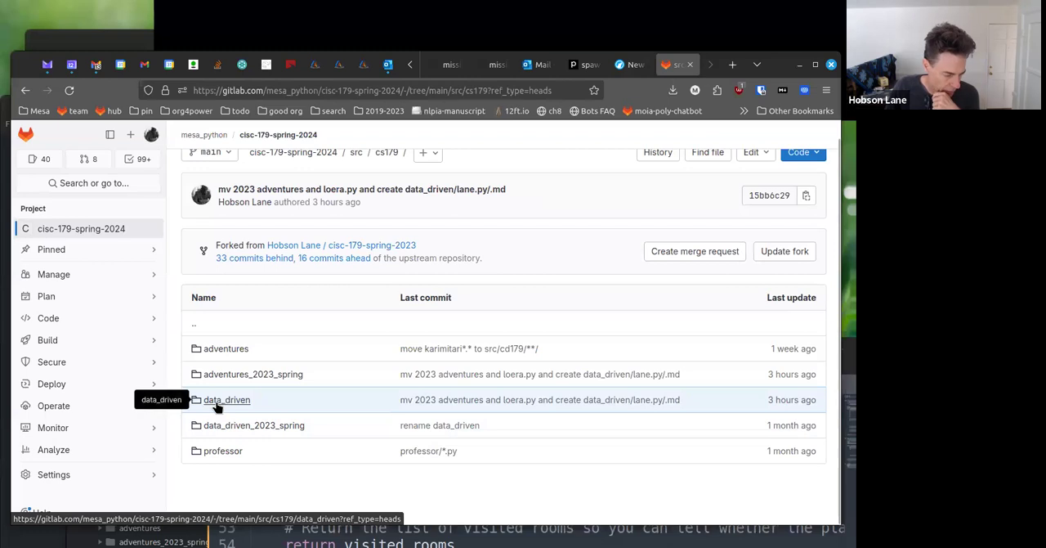
left_click(227, 400)
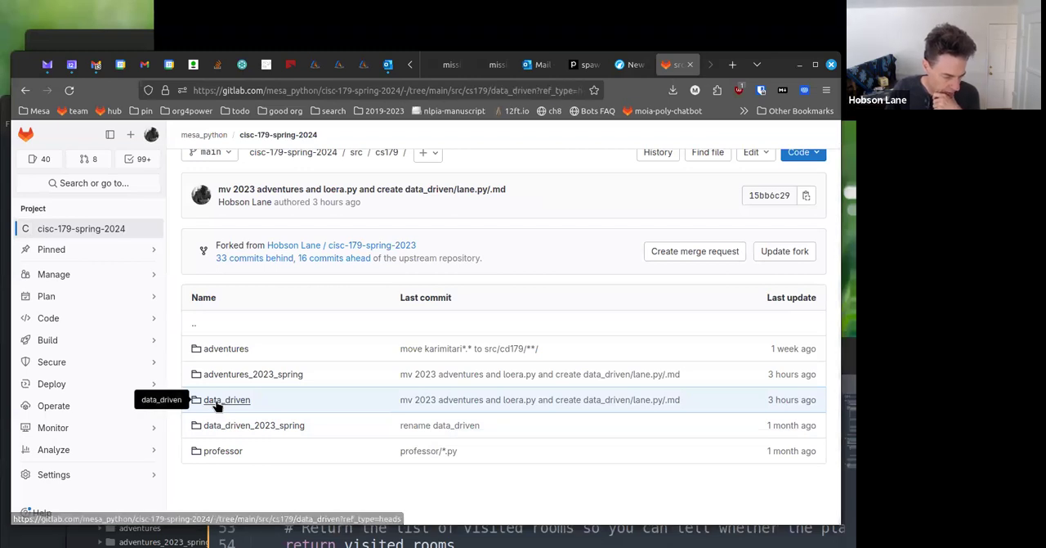
left_click(226, 399)
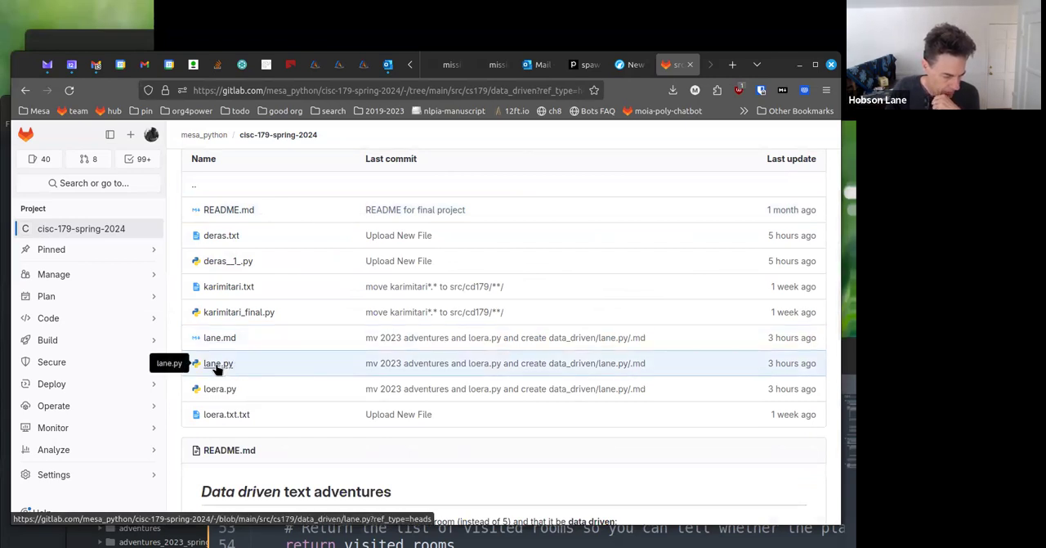
left_click(218, 363)
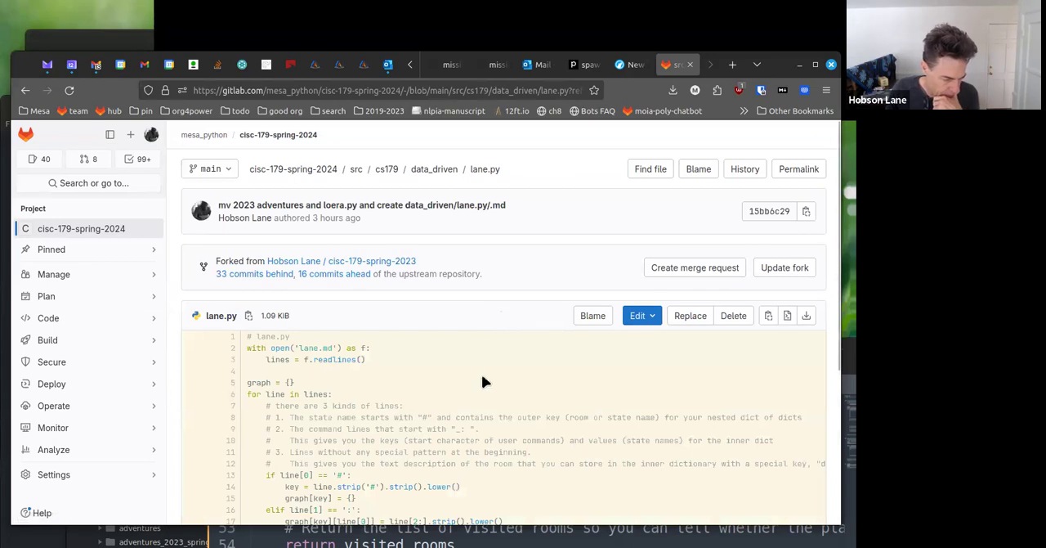
scroll("down", 3)
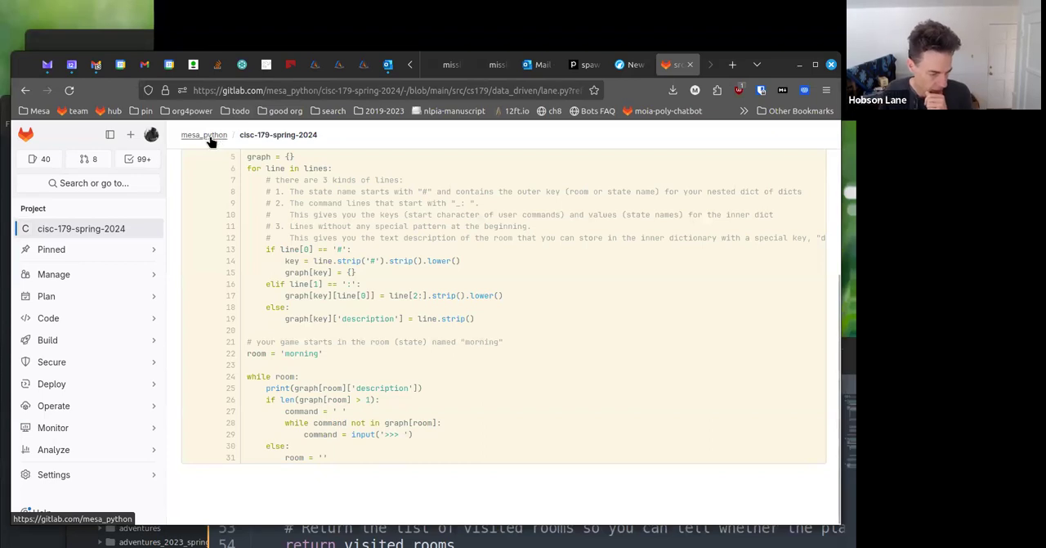
- Follow the mesa_python breadcrumb back to the group's project list
left_click(205, 135)
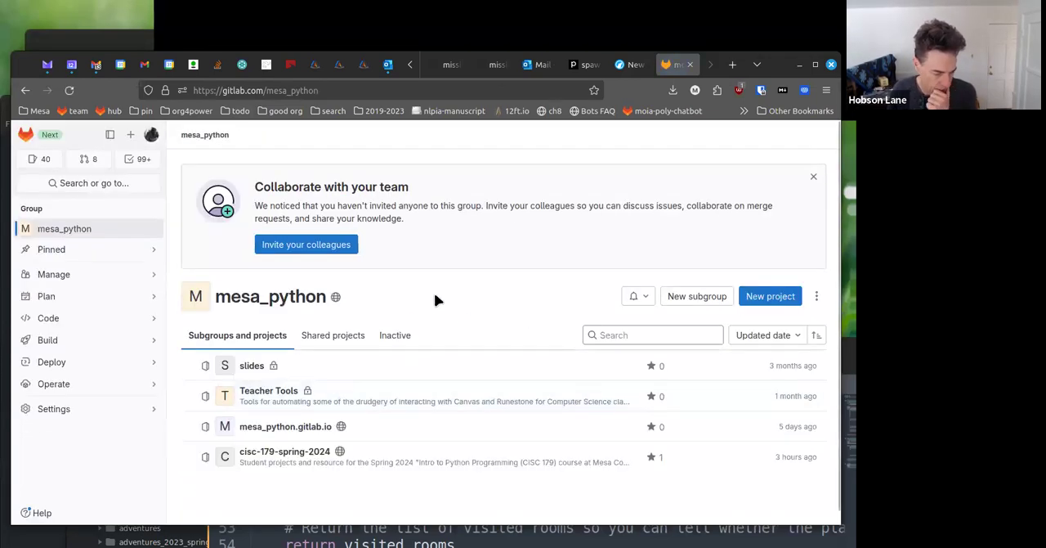
mouse_move(357, 186)
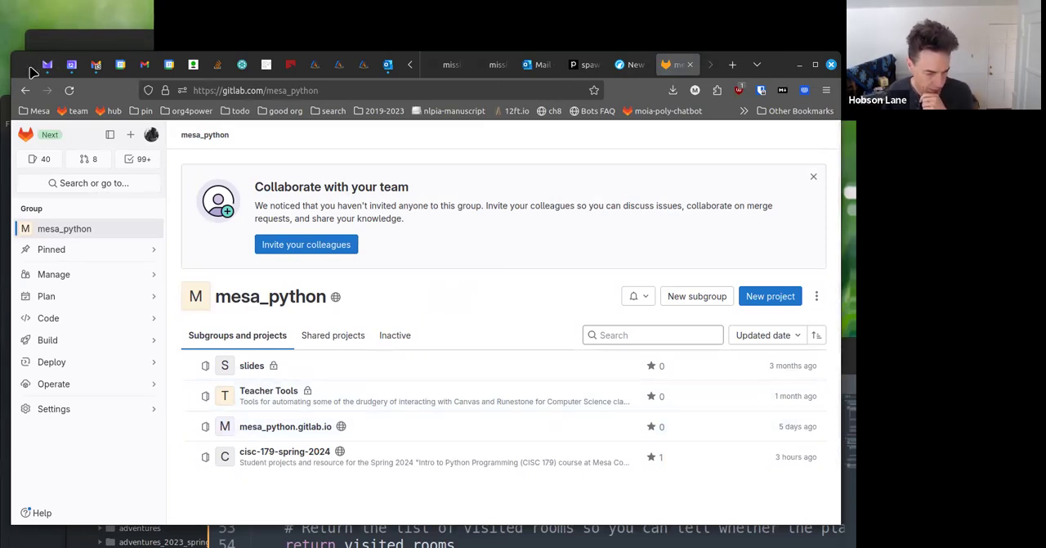
mouse_move(525, 59)
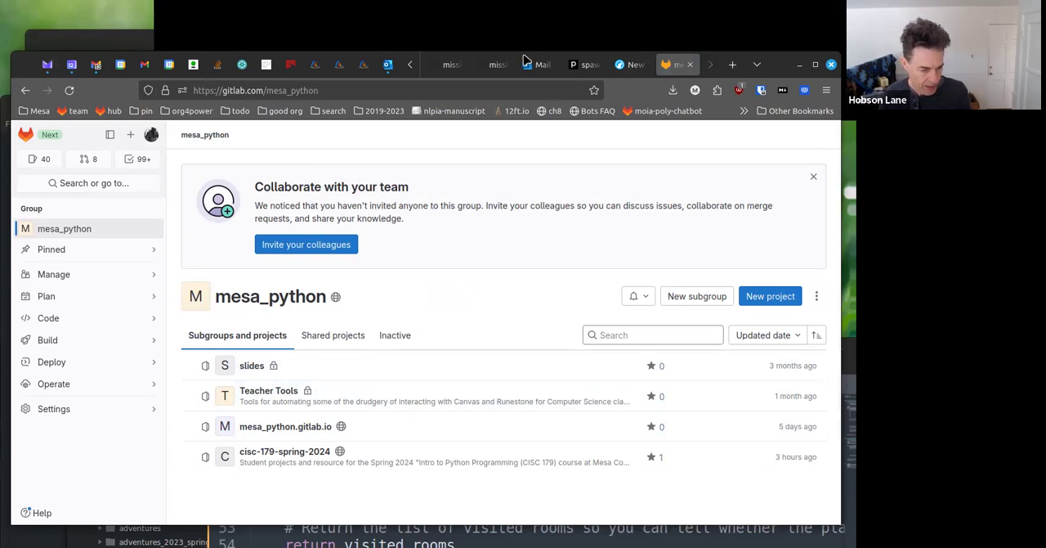
mouse_move(525, 61)
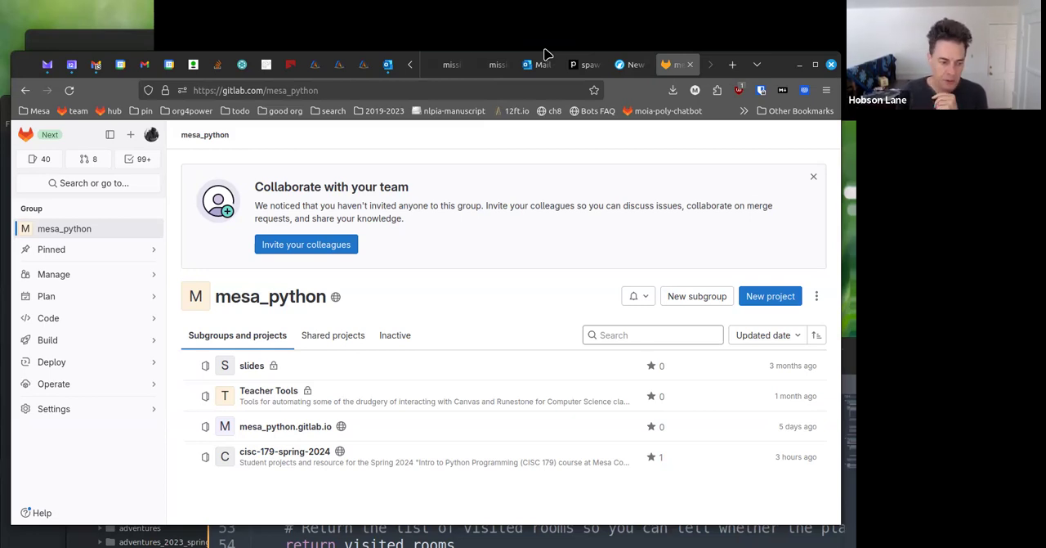
mouse_move(527, 57)
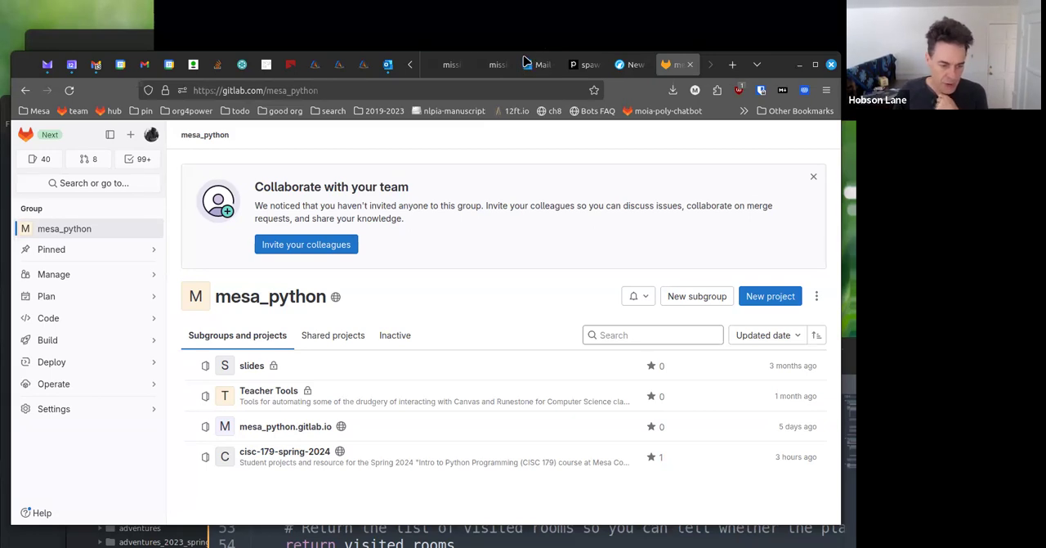